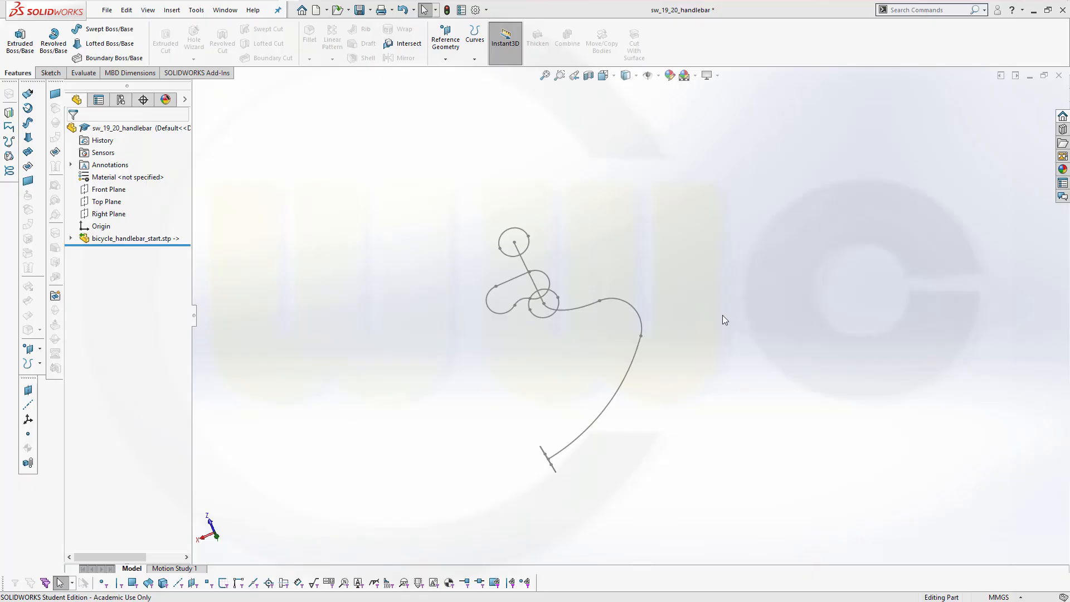
mouse_move(716, 328)
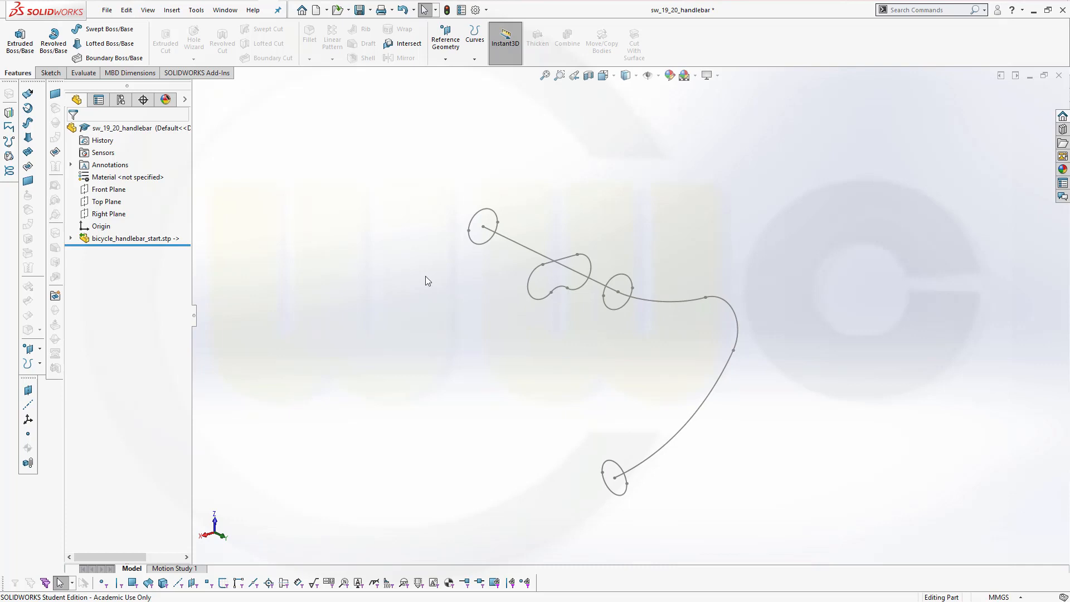
mouse_move(306, 245)
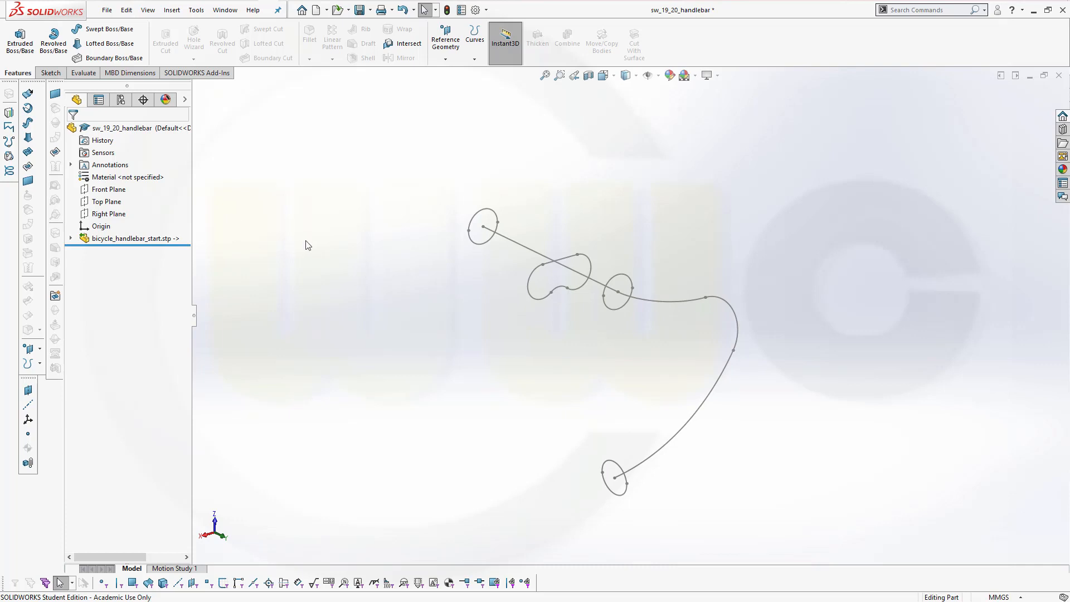
mouse_move(28, 185)
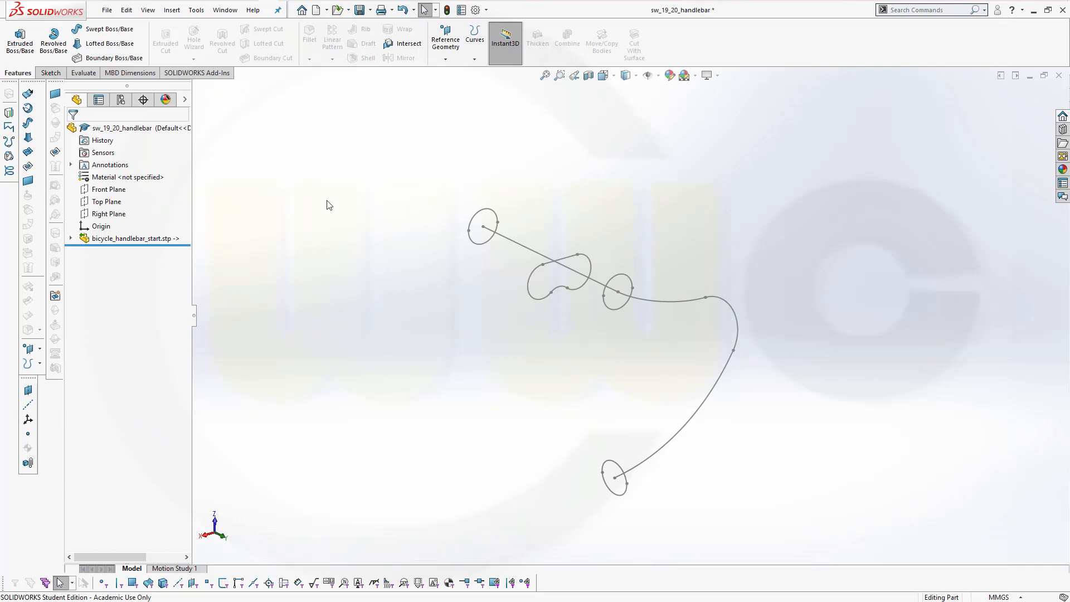
mouse_move(375, 239)
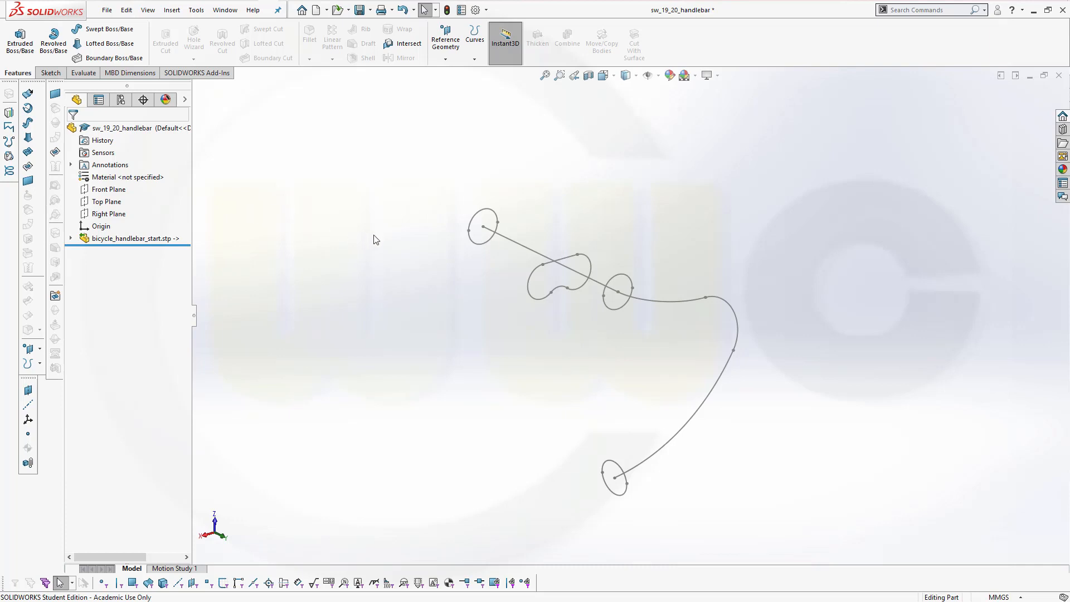
mouse_move(408, 239)
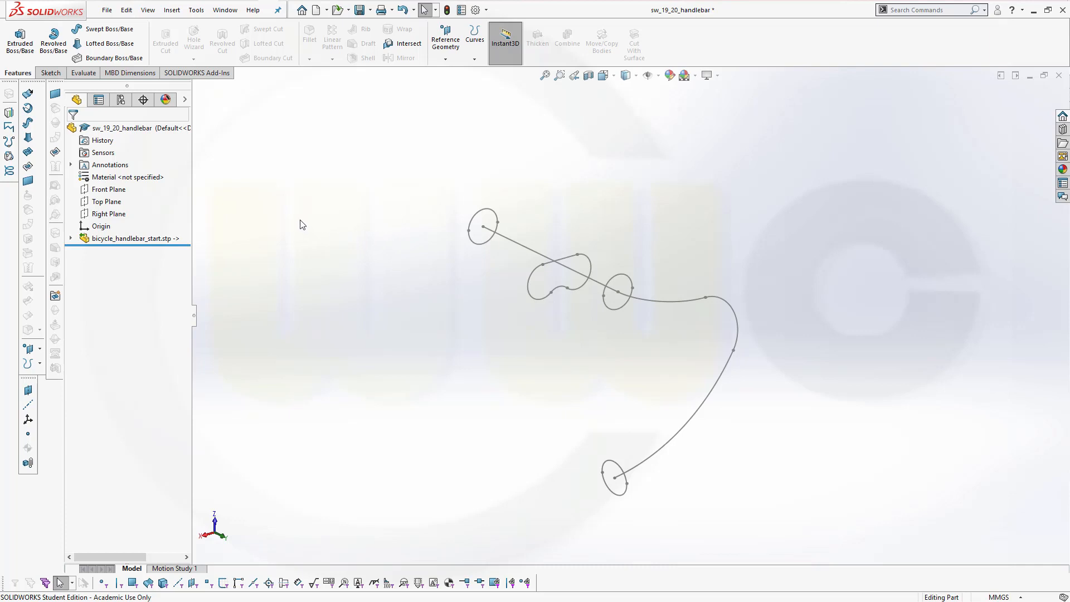
Create Plane2 parallel to the Top Plane through Point2 of Sketch1
left_click(444, 43)
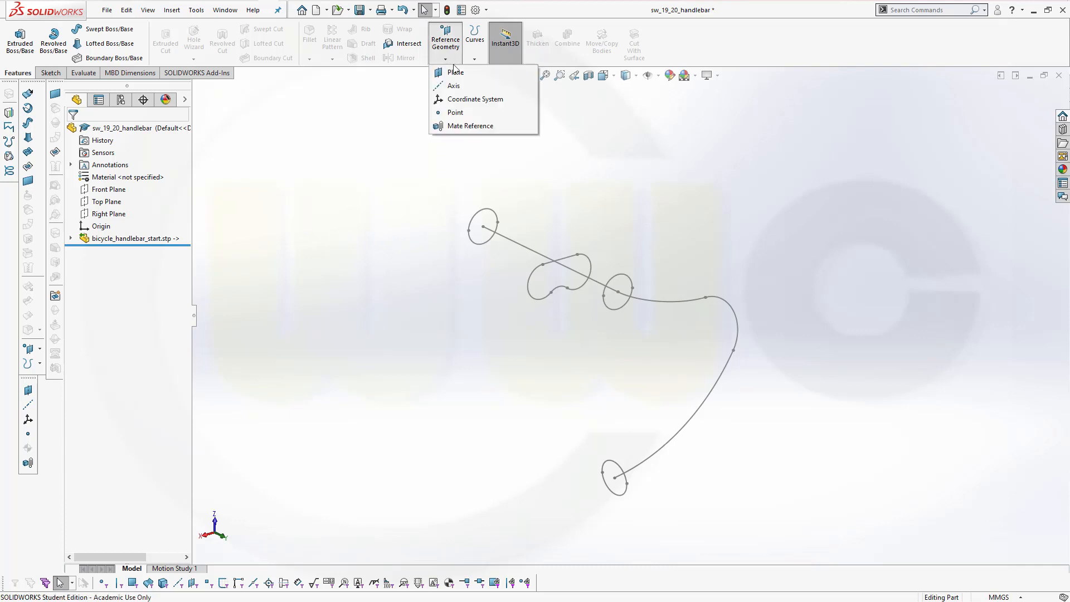
left_click(455, 72)
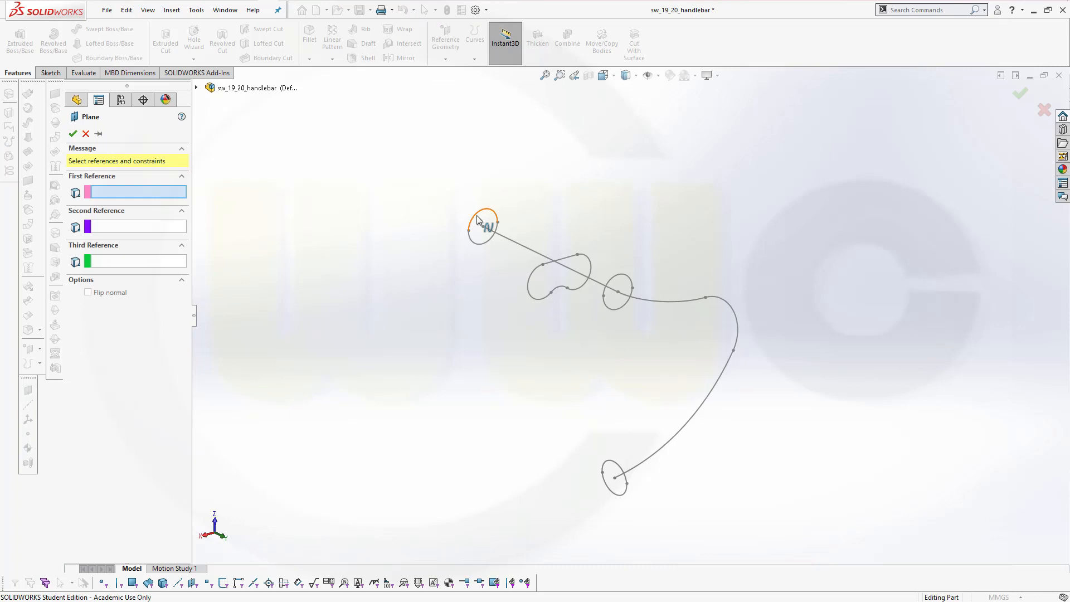
mouse_move(478, 221)
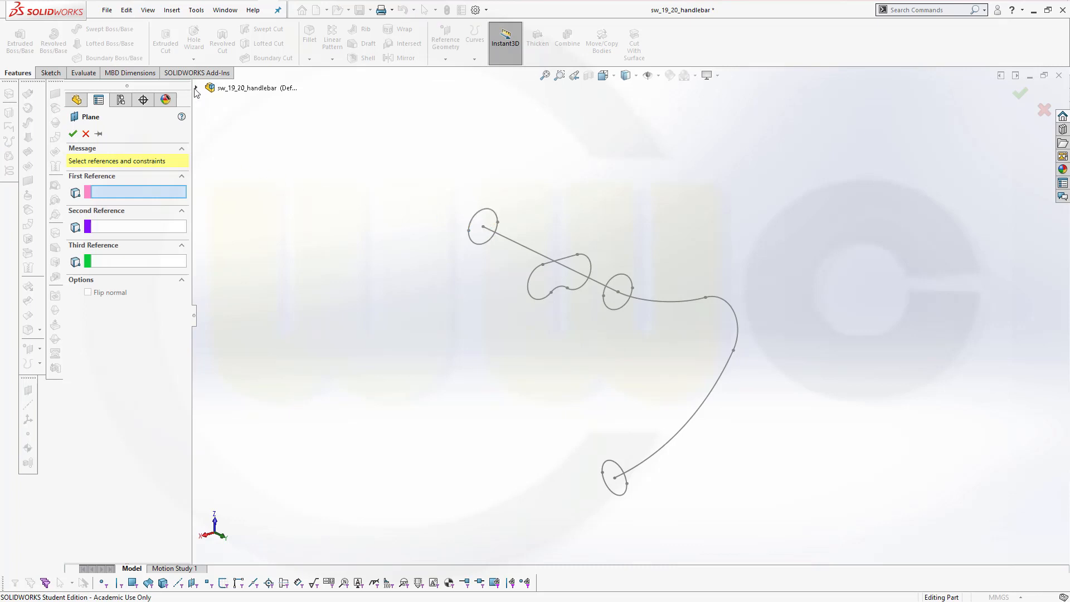
left_click(244, 162)
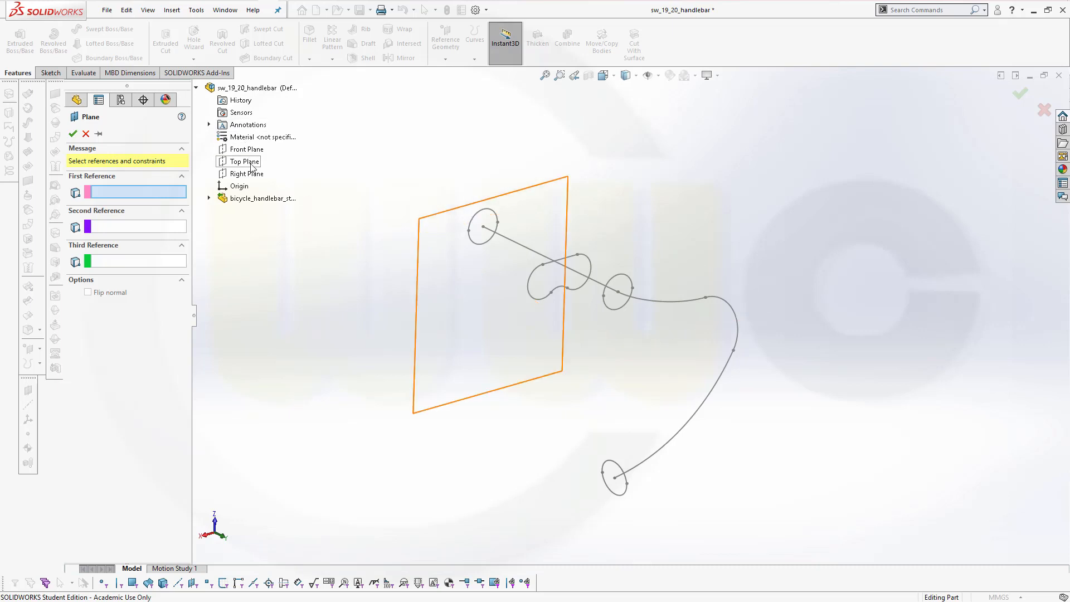
left_click(243, 161)
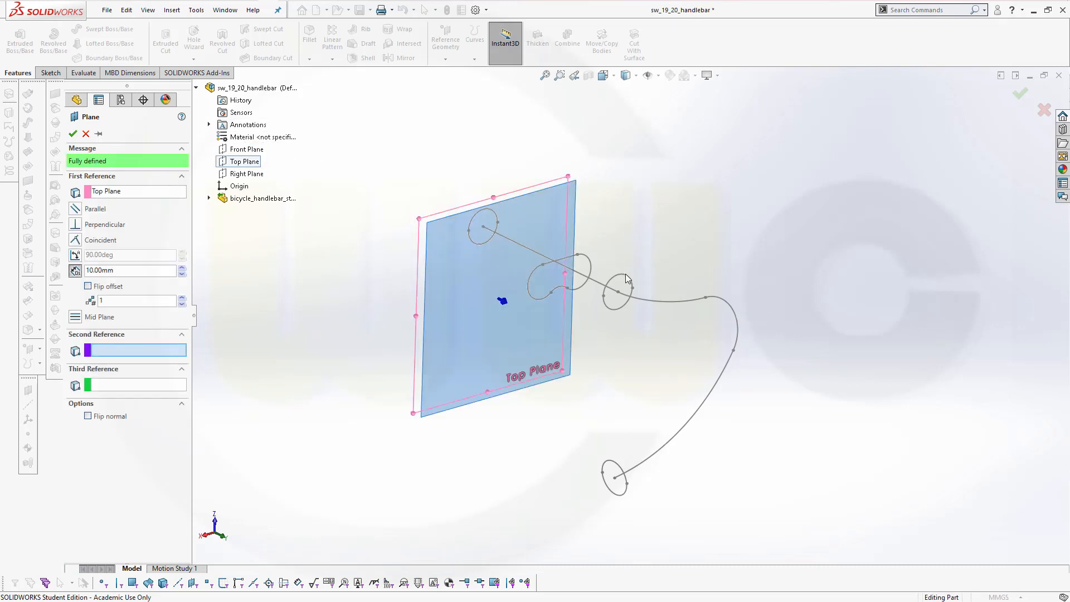
left_click(616, 292)
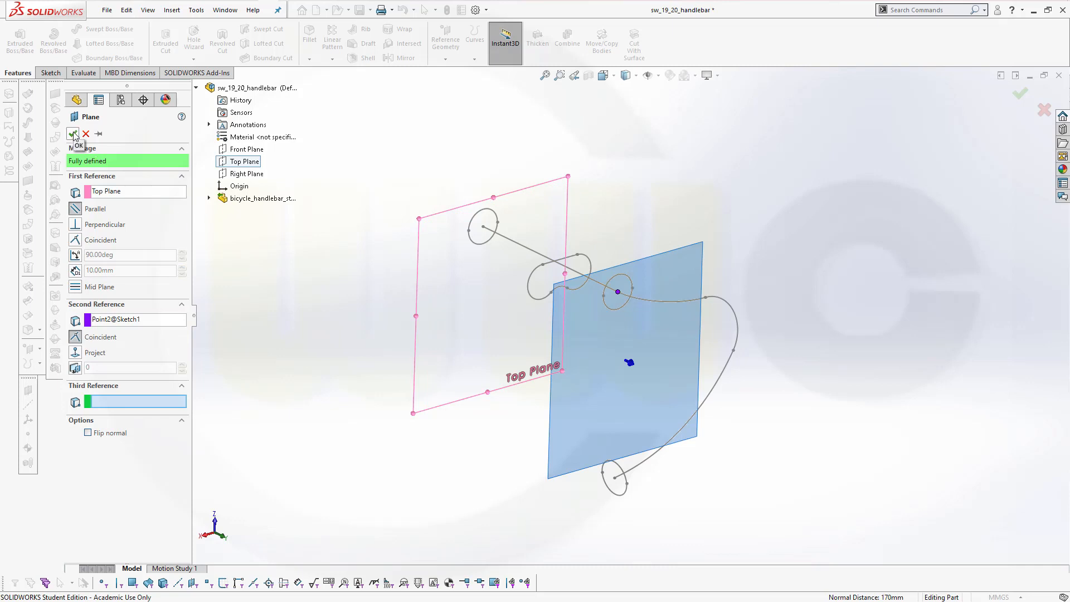
left_click(73, 134)
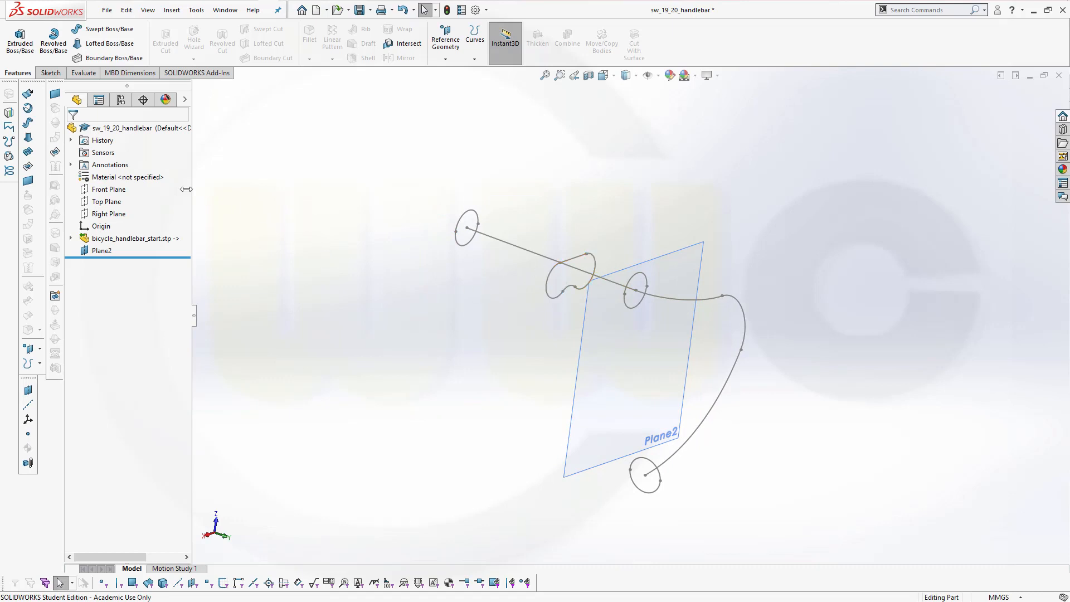
mouse_move(28, 168)
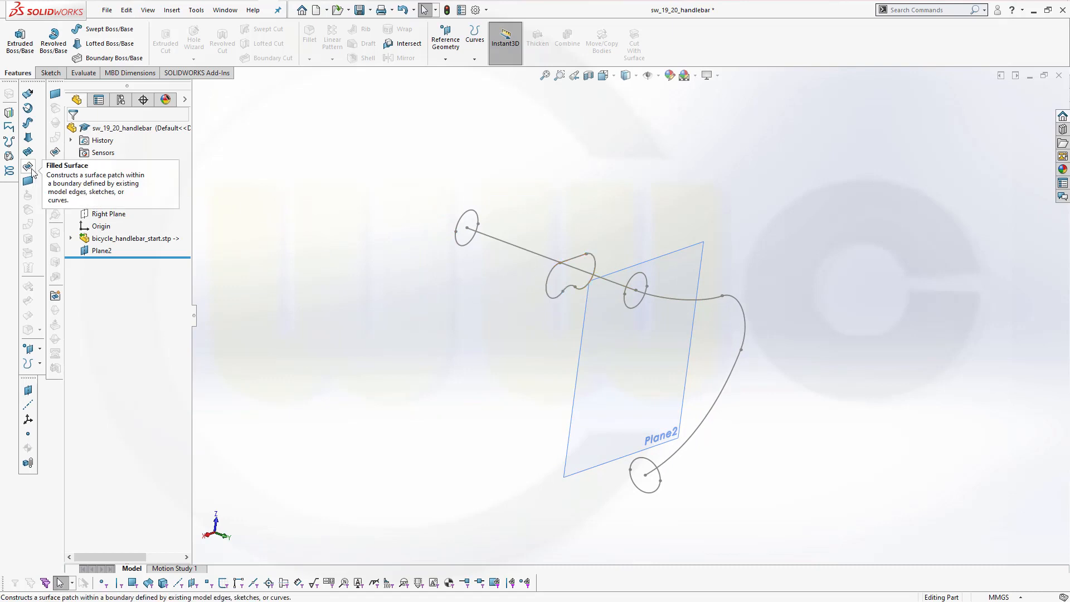
left_click(28, 168)
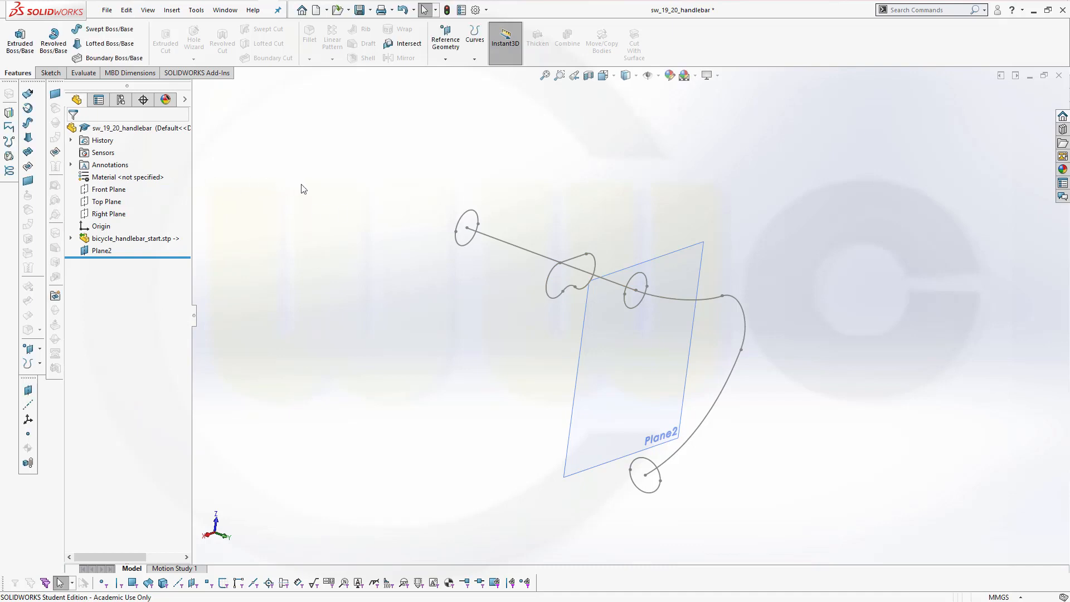
mouse_move(206, 137)
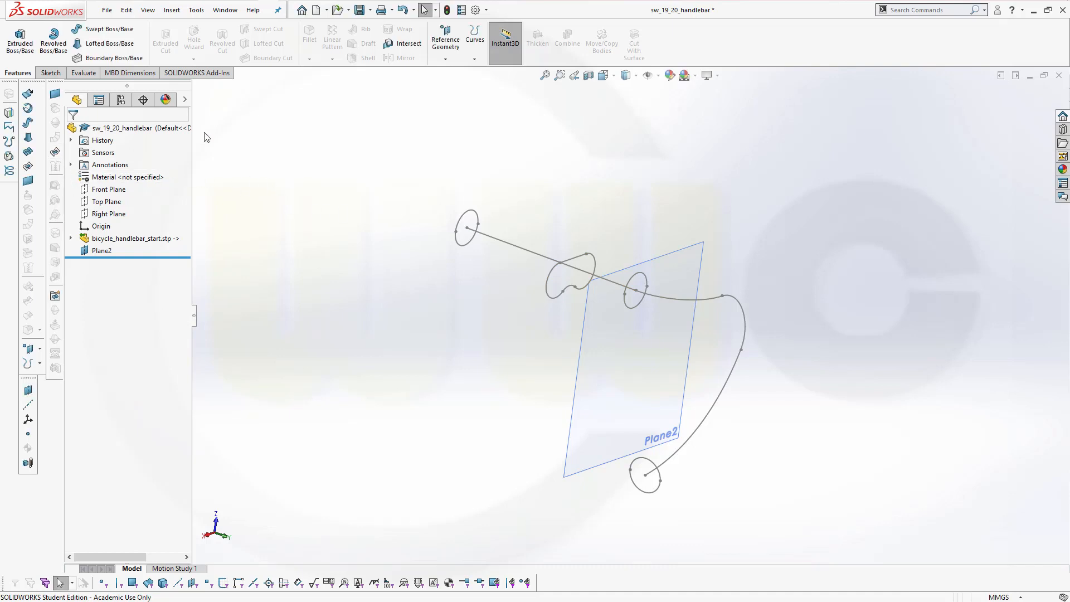
Create Plane3 parallel to the Top Plane through Point3 of Sketch1
left_click(444, 40)
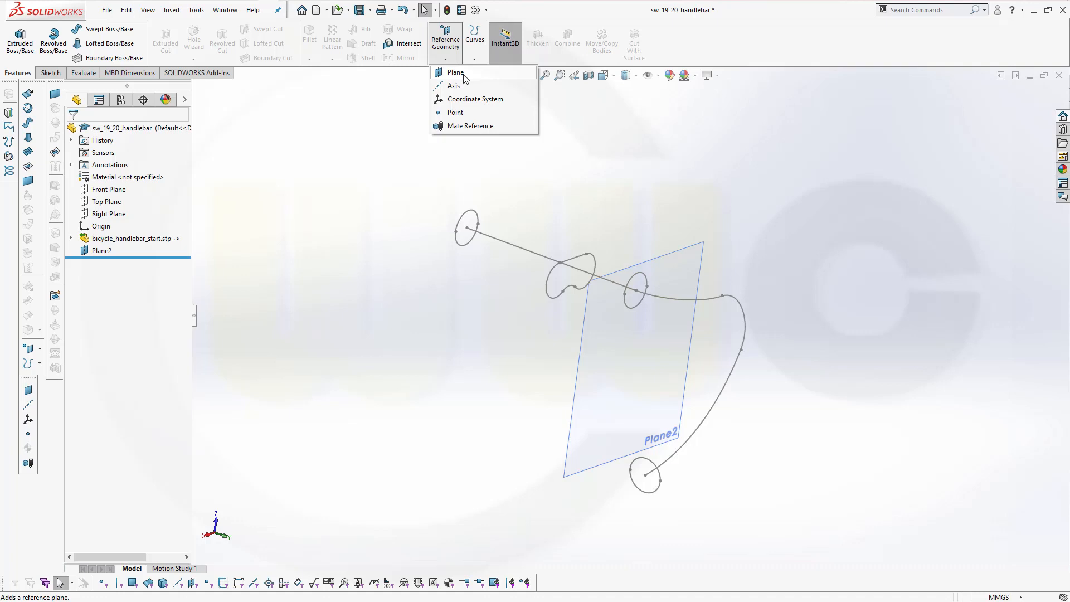
left_click(455, 72)
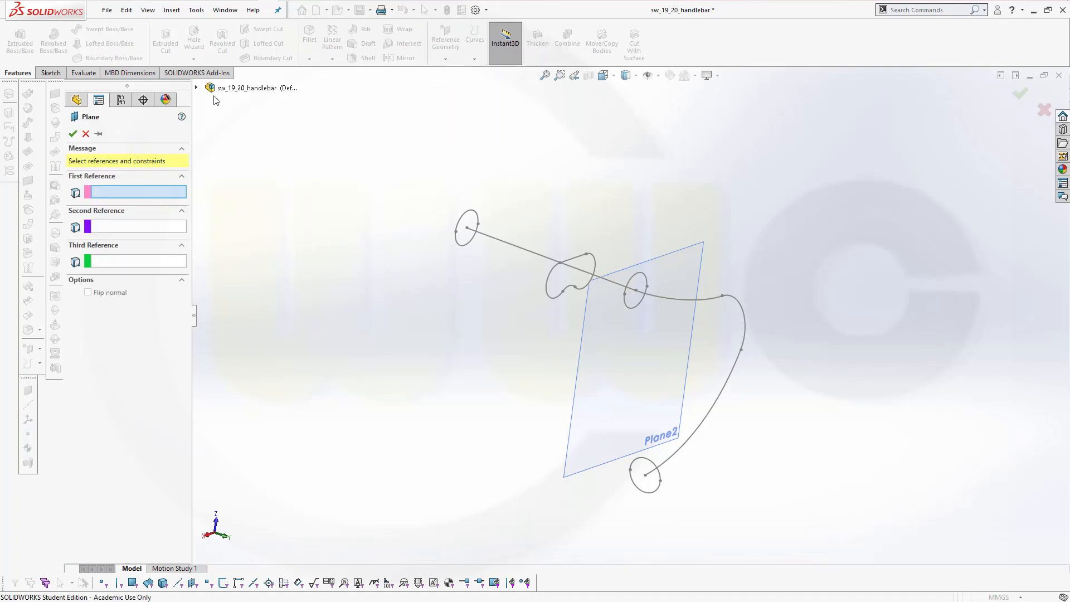
left_click(245, 162)
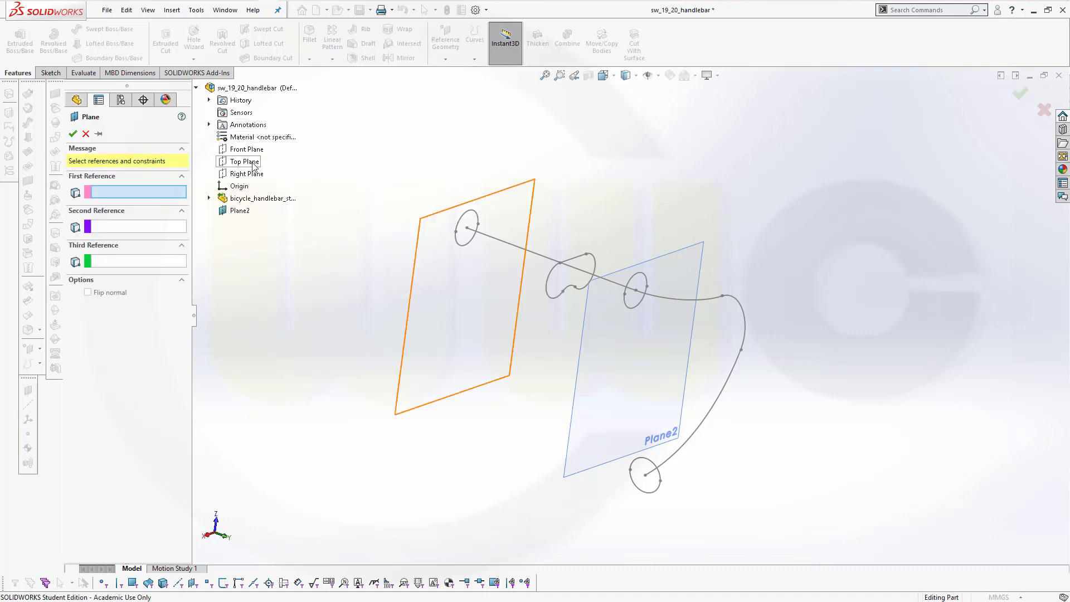
left_click(243, 161)
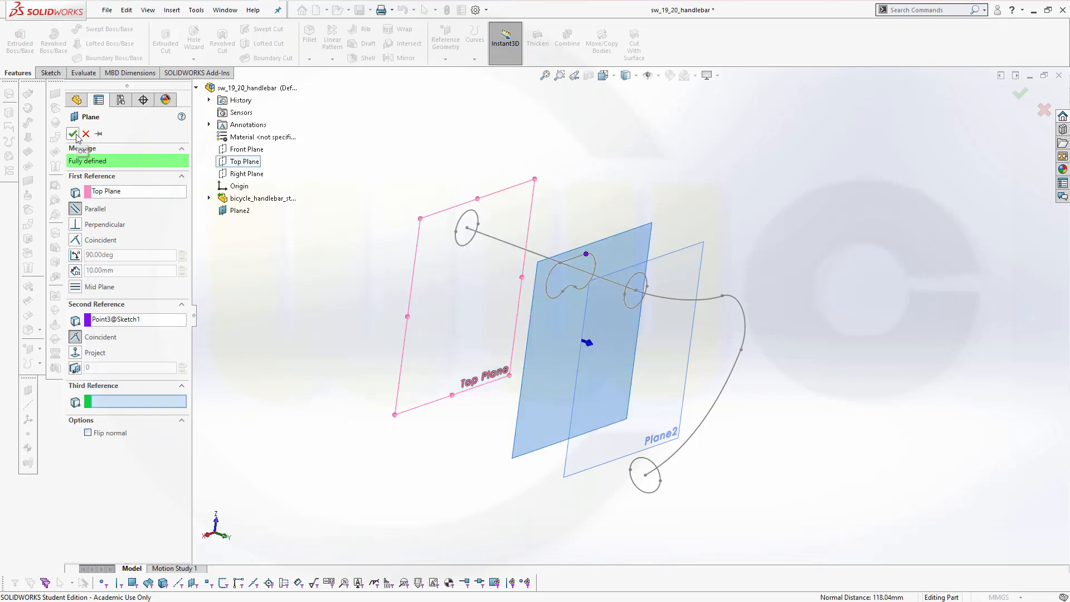
left_click(74, 134)
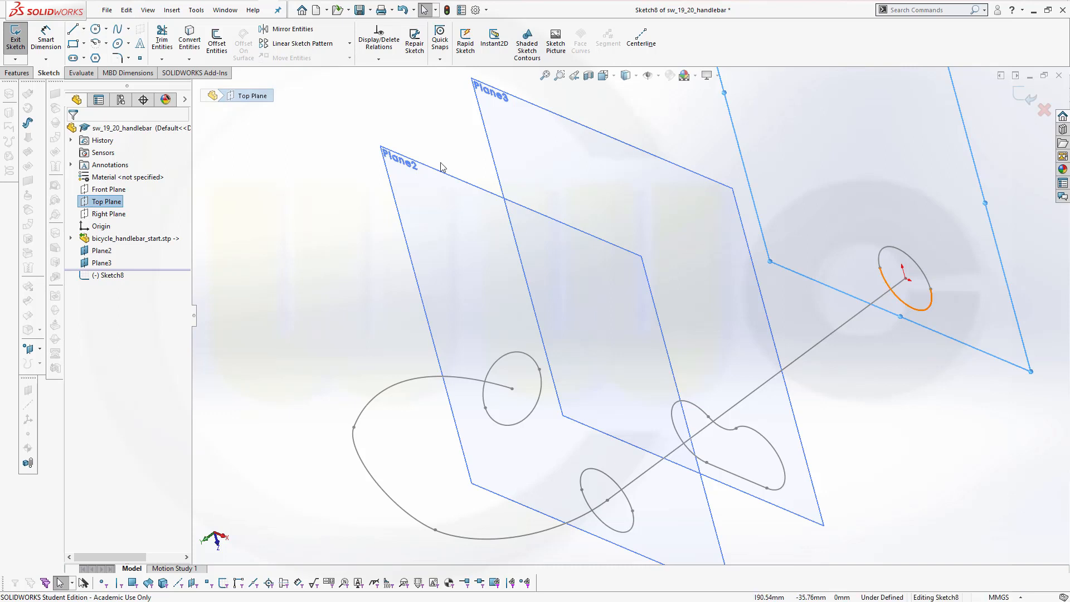
Convert the circle at the straight end into Sketch8 and exit the sketch
left_click(188, 37)
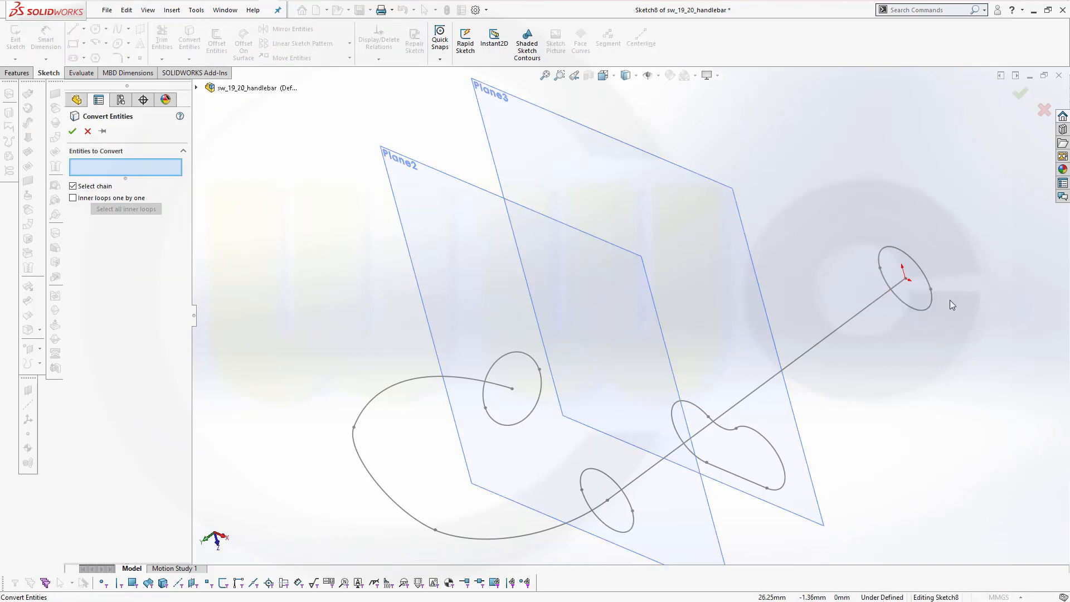
left_click(902, 277)
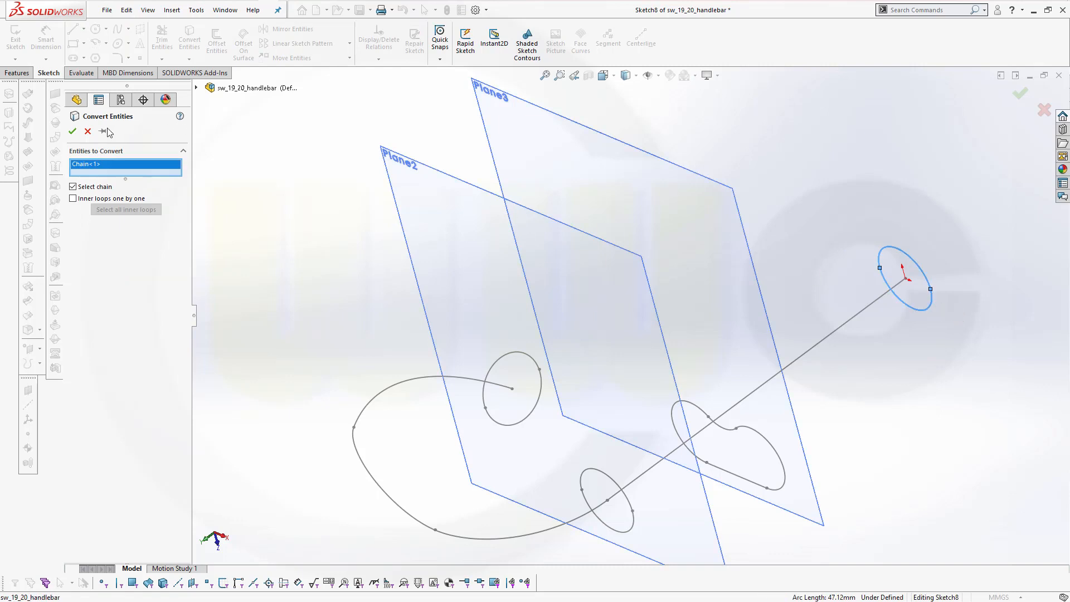
left_click(72, 131)
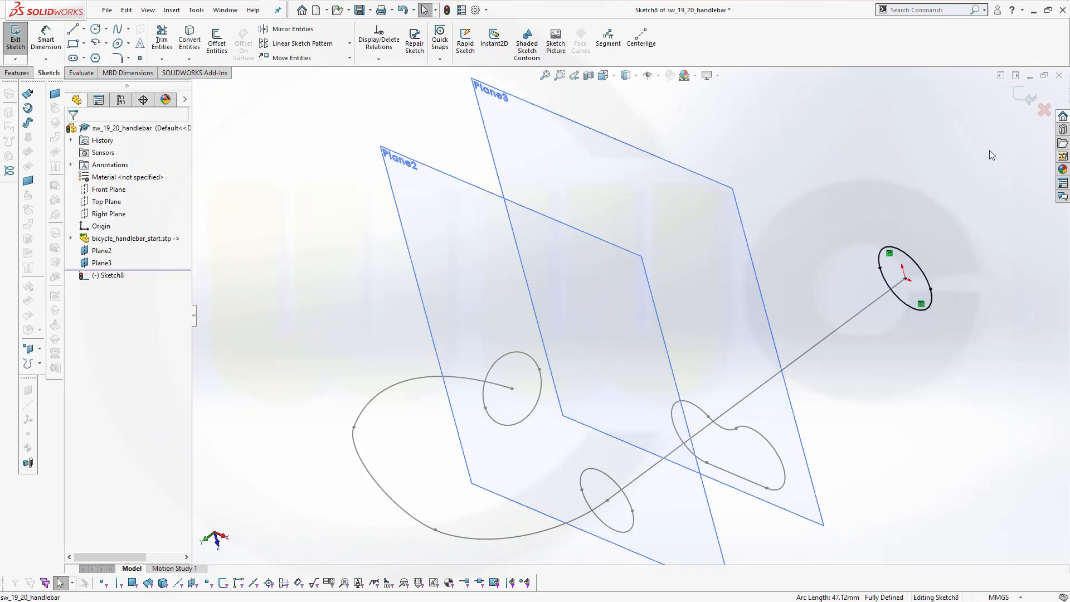
left_click(15, 38)
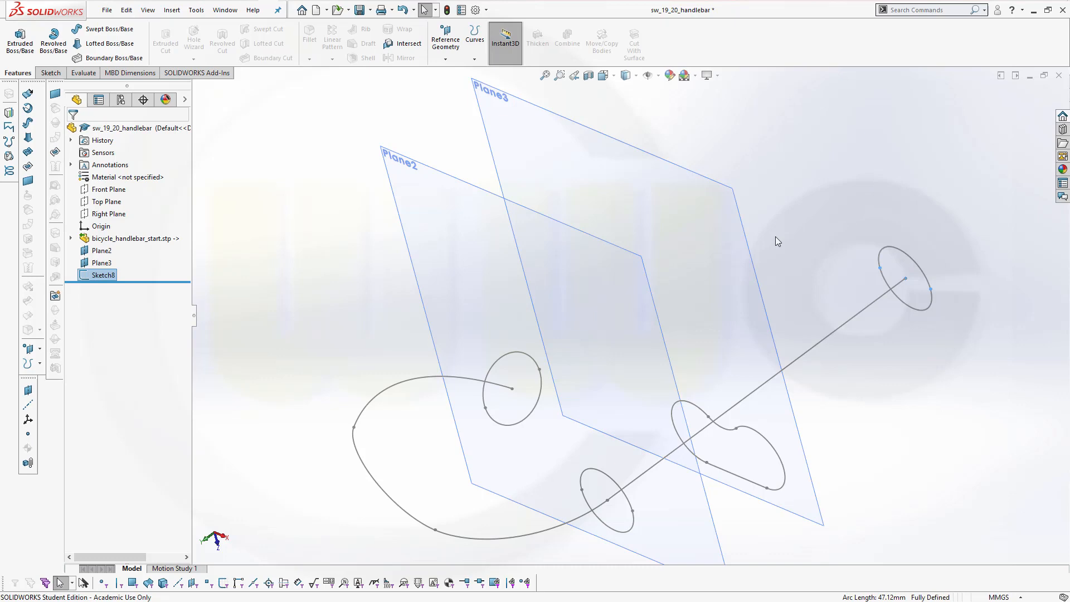
mouse_move(558, 119)
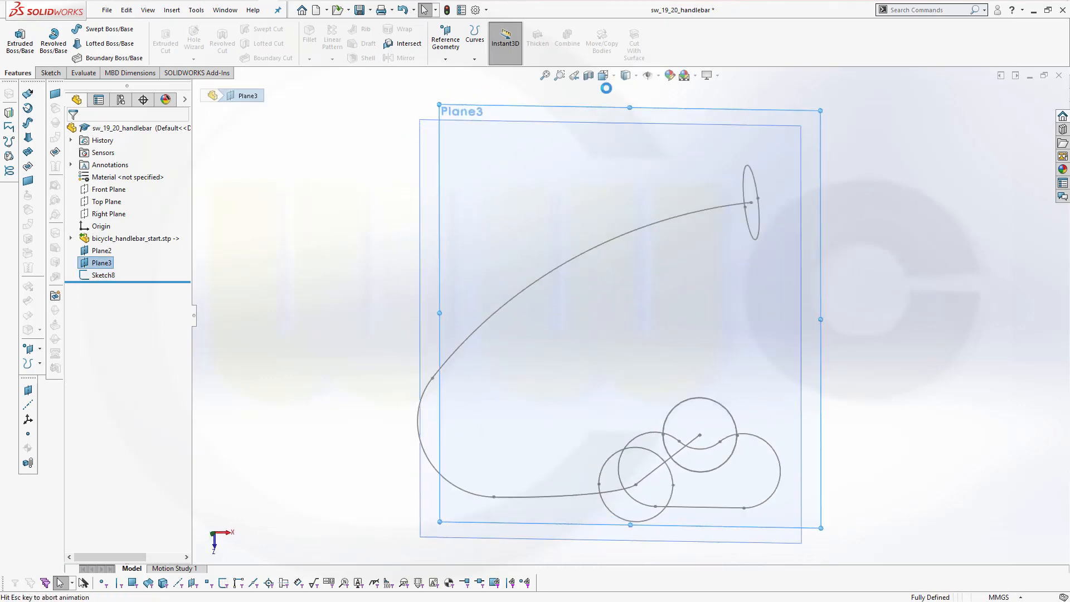
Convert profile curves into Sketch9 on Plane3 and the circular edge into Sketch10 on Plane2
left_click(15, 34)
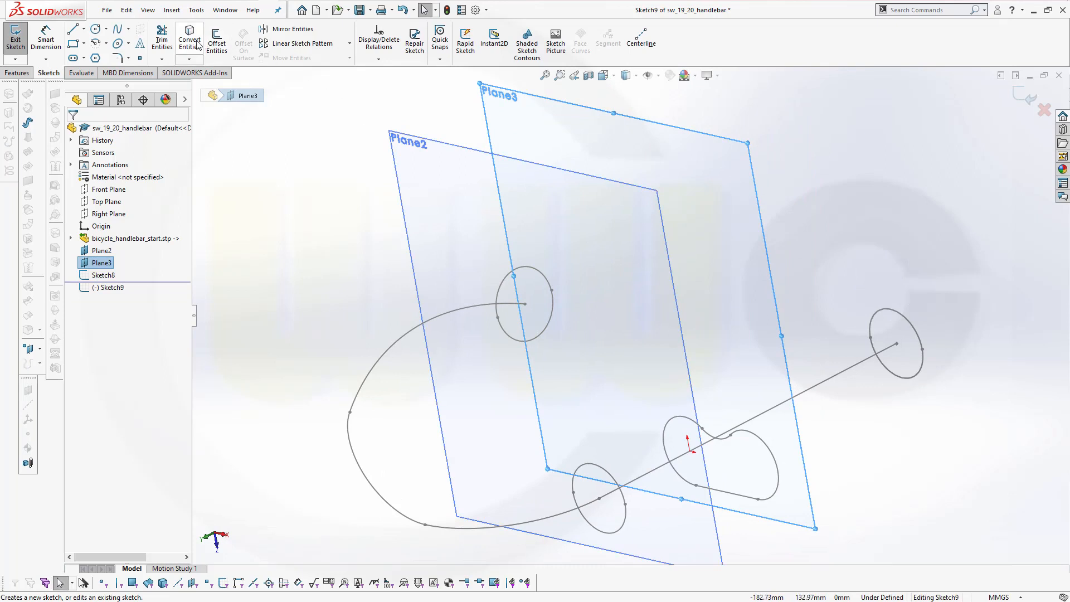
left_click(189, 37)
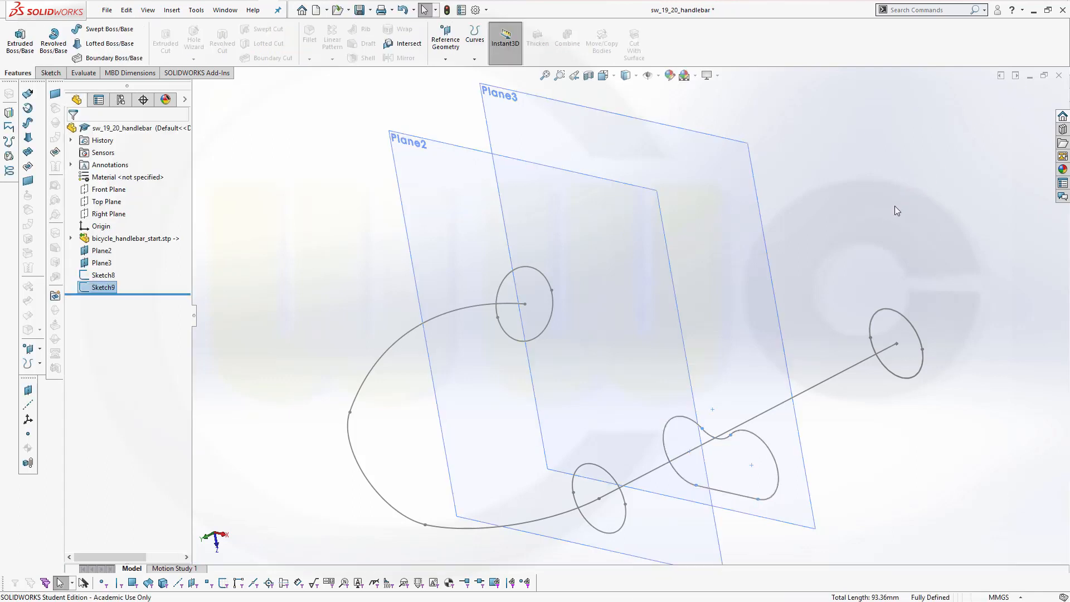
left_click(409, 140)
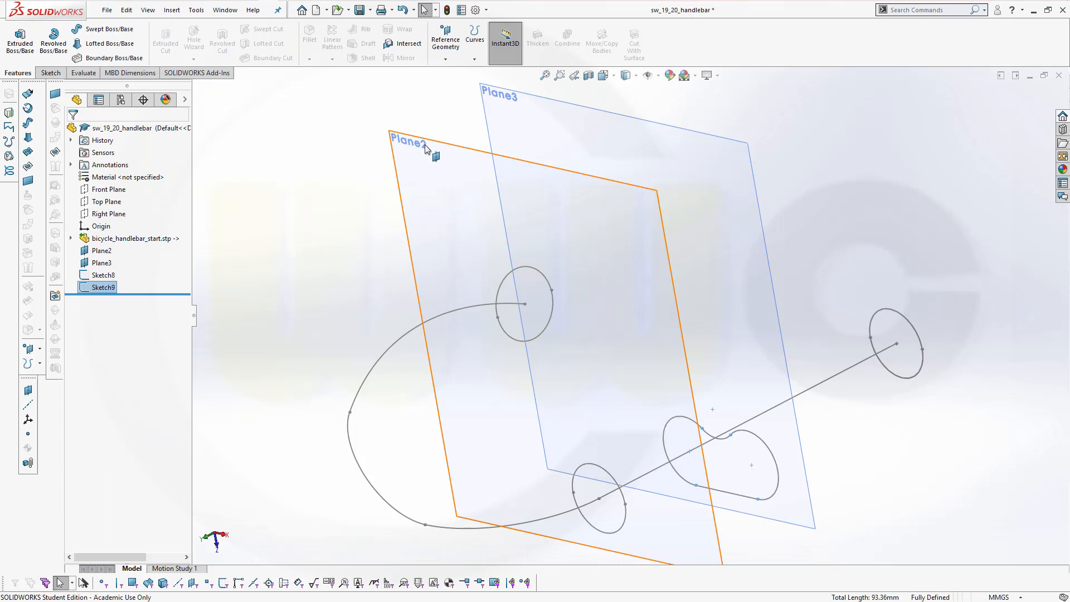
left_click(101, 250)
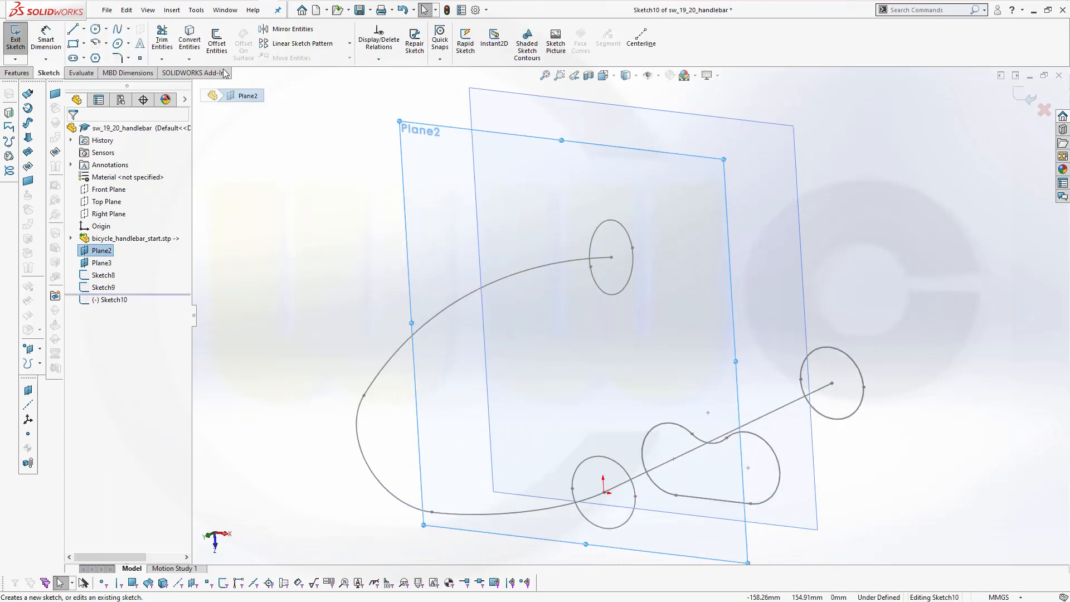
left_click(189, 39)
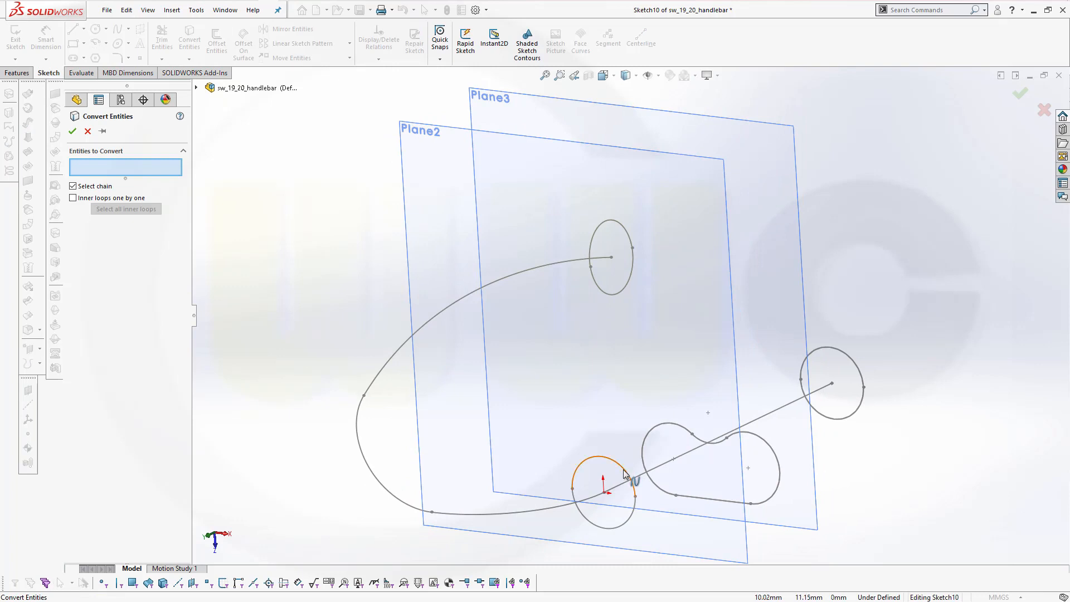
left_click(600, 477)
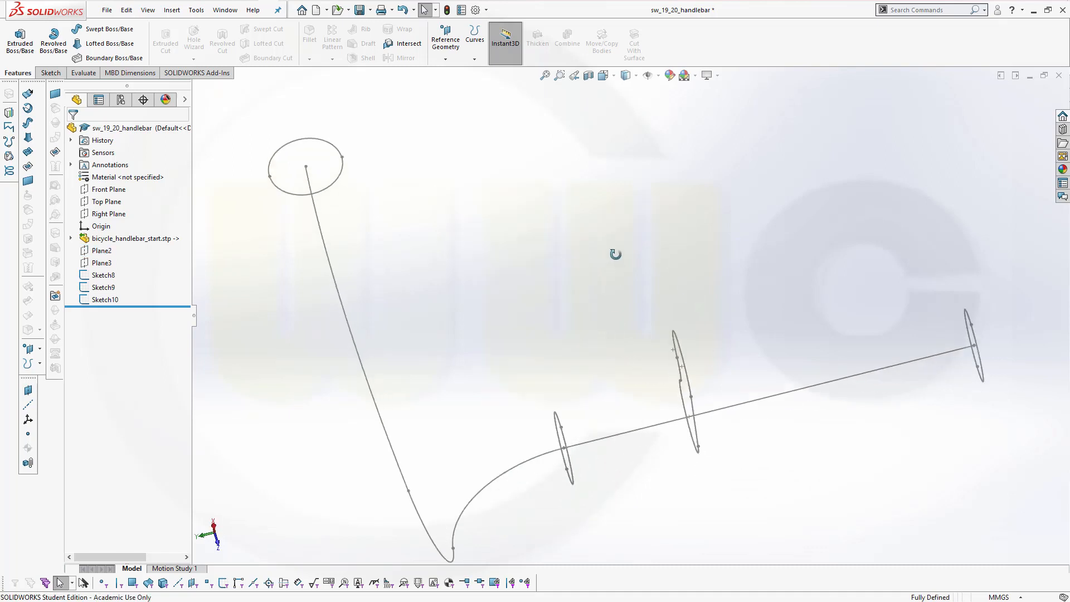
left_click_drag(614, 254, 727, 359)
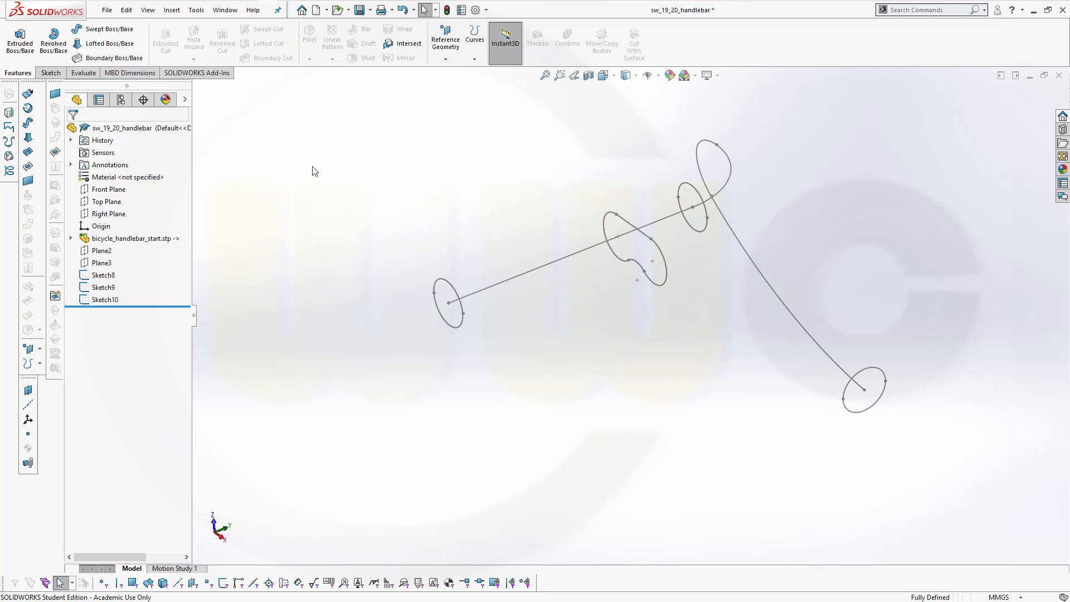
mouse_move(28, 137)
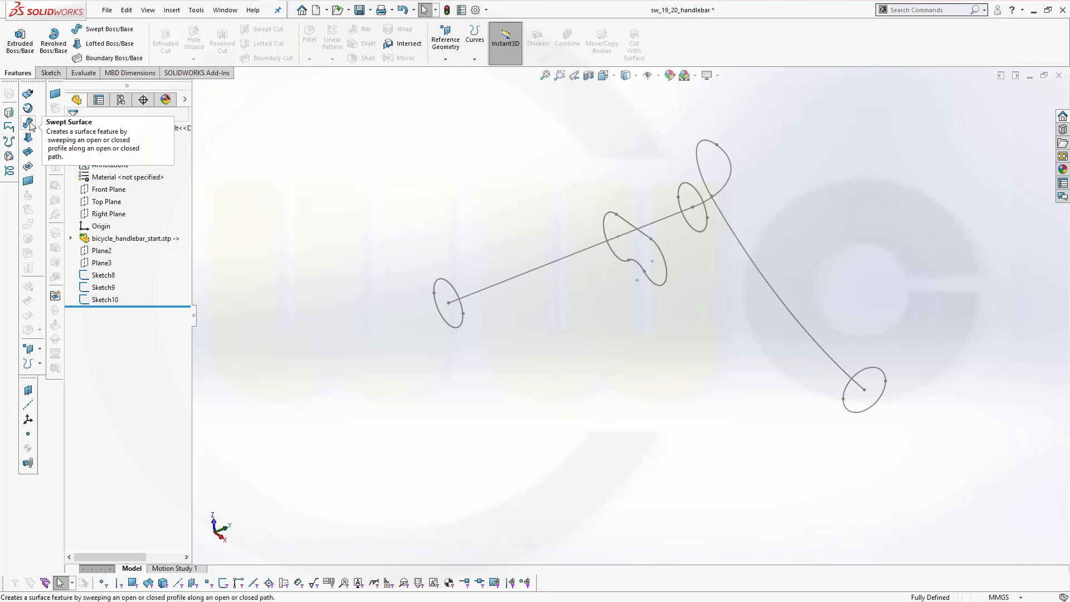
Extrude Sketch8 as a 20 mm blind surface tube, Surface-Extrude1
left_click(19, 42)
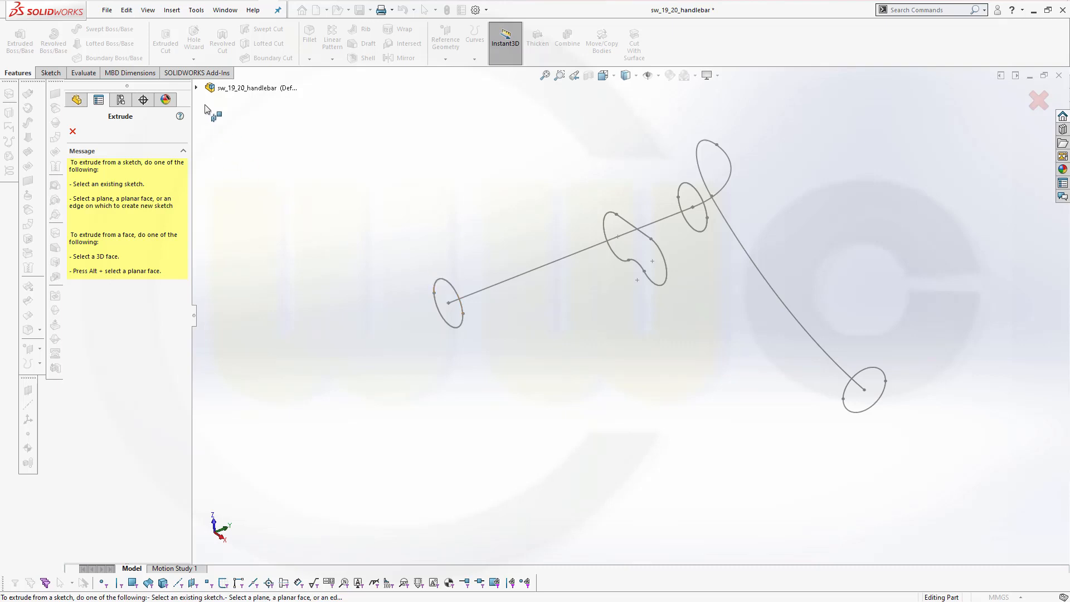
left_click(195, 88)
type("2")
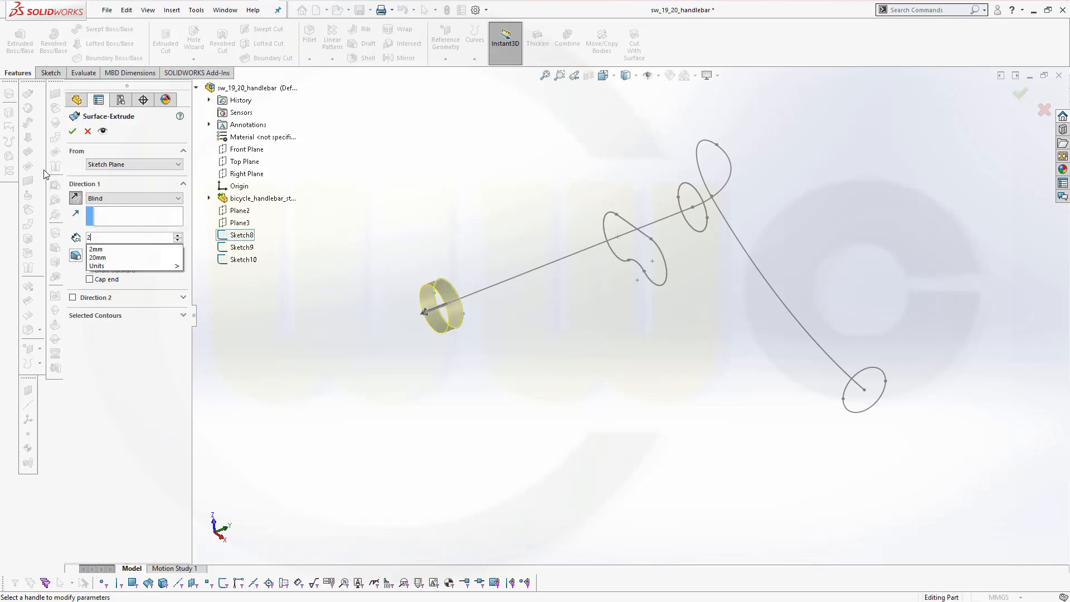
left_click(97, 257)
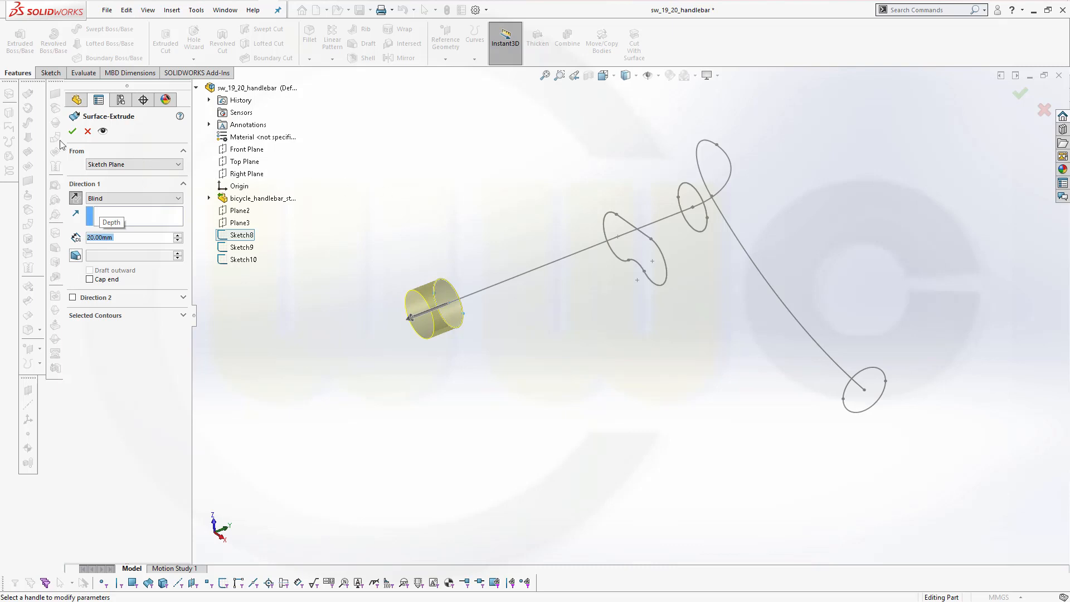
left_click(73, 131)
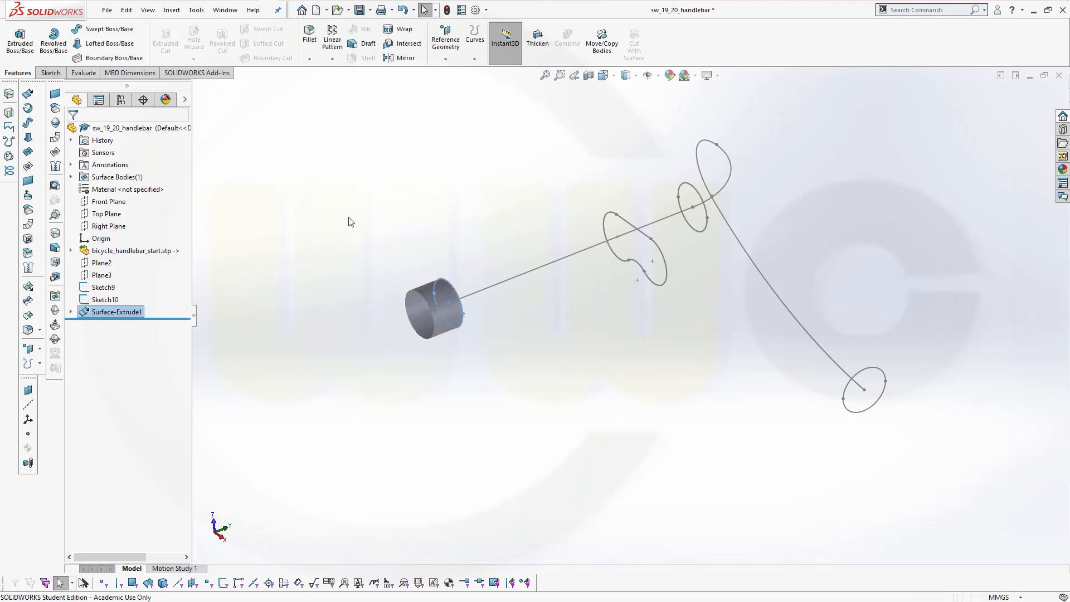
left_click(104, 300)
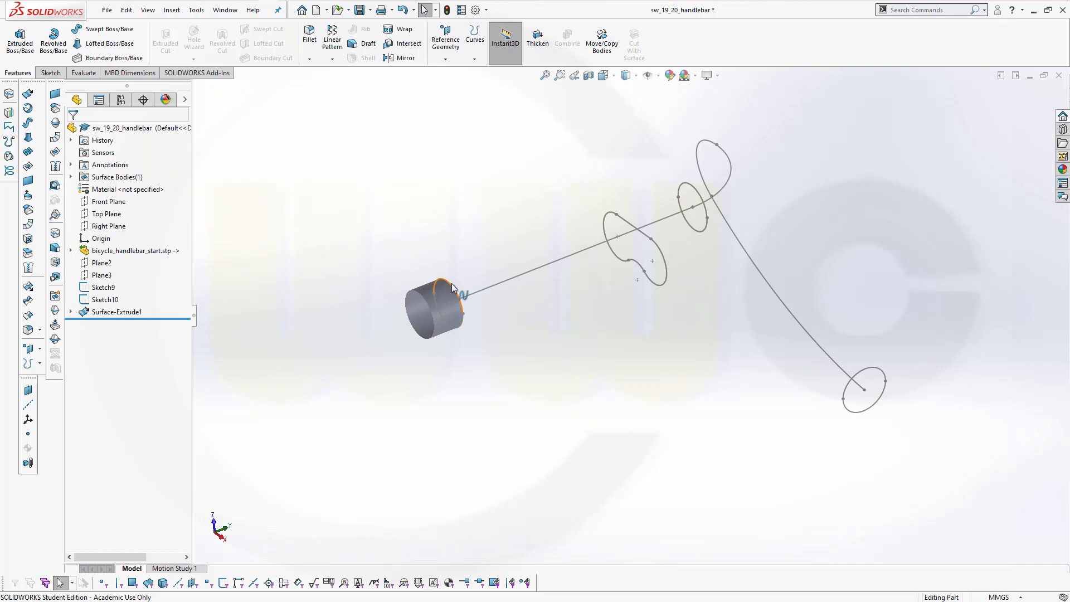
right_click(444, 286)
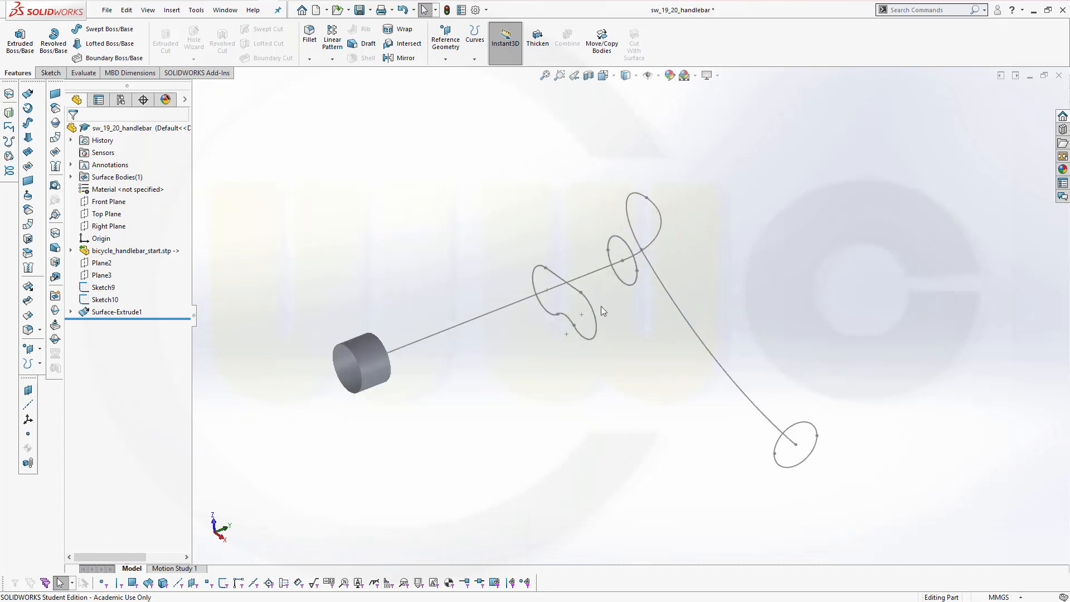
mouse_move(232, 161)
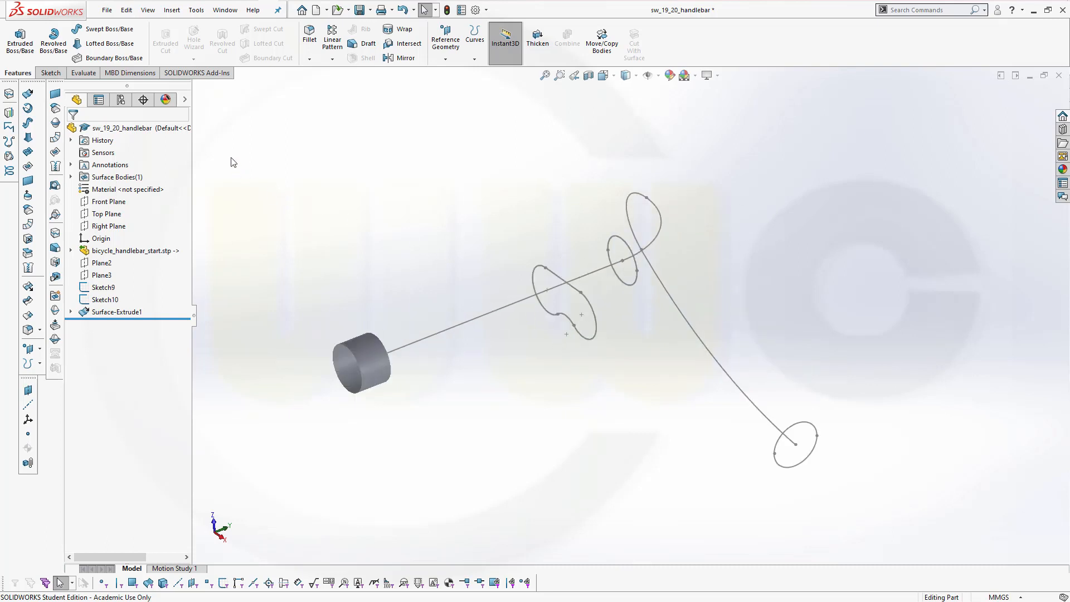
mouse_move(265, 188)
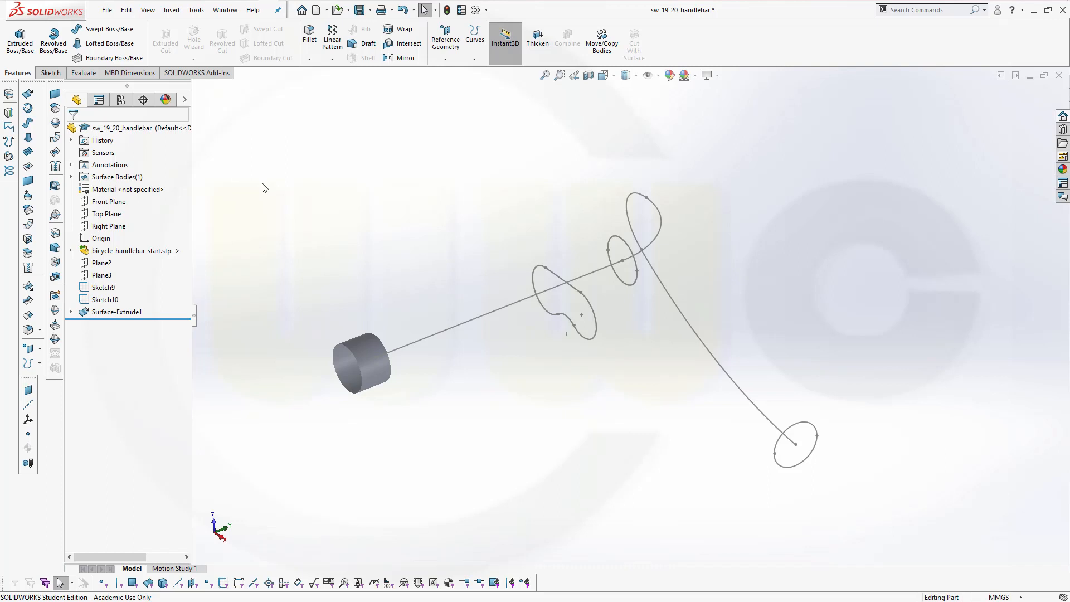
mouse_move(73, 212)
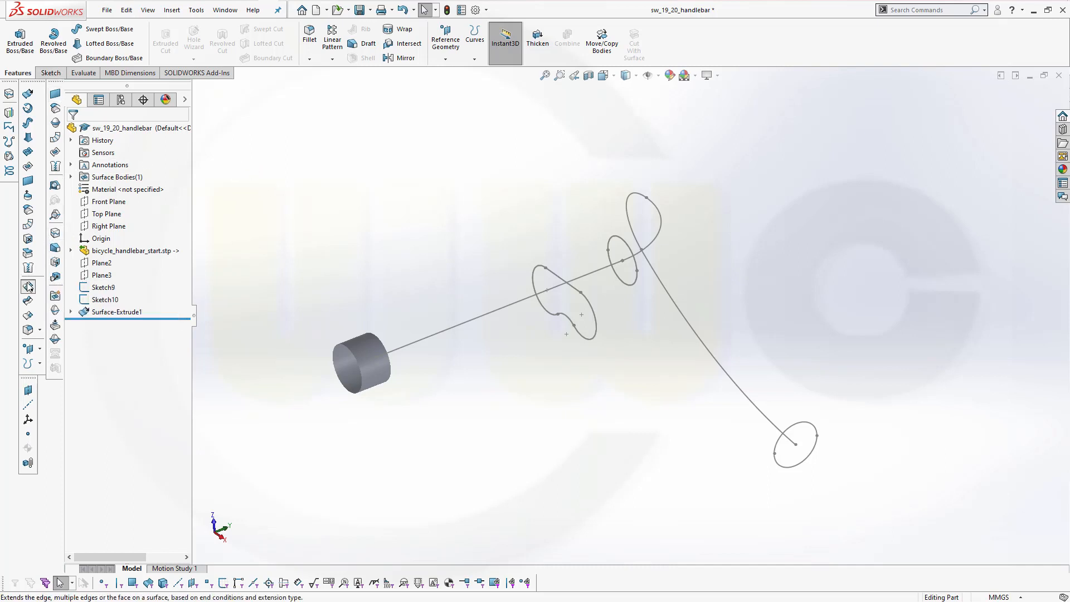
left_click(28, 285)
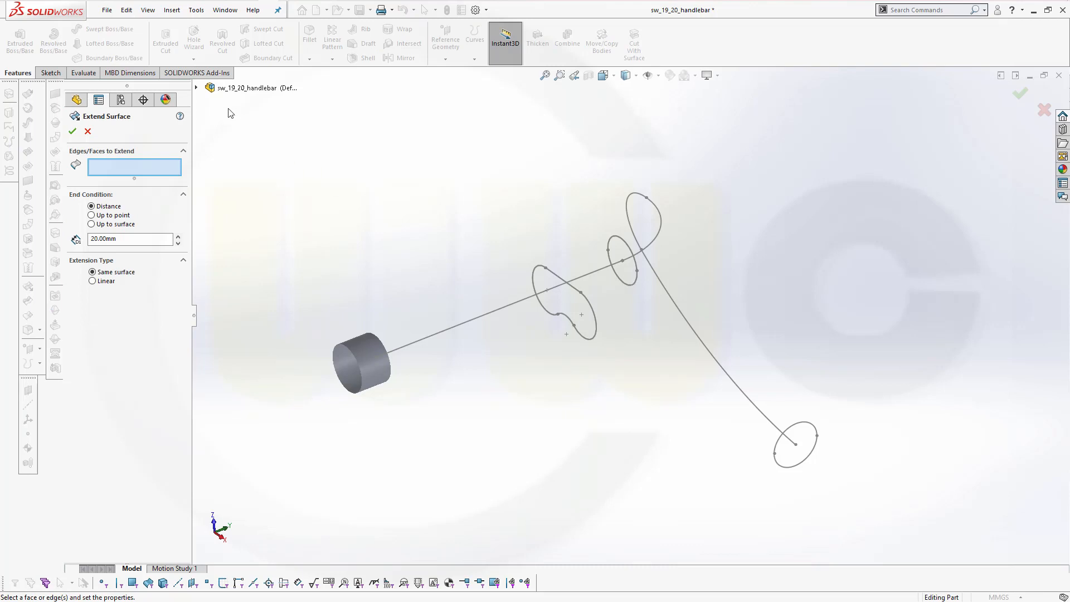
left_click(196, 88)
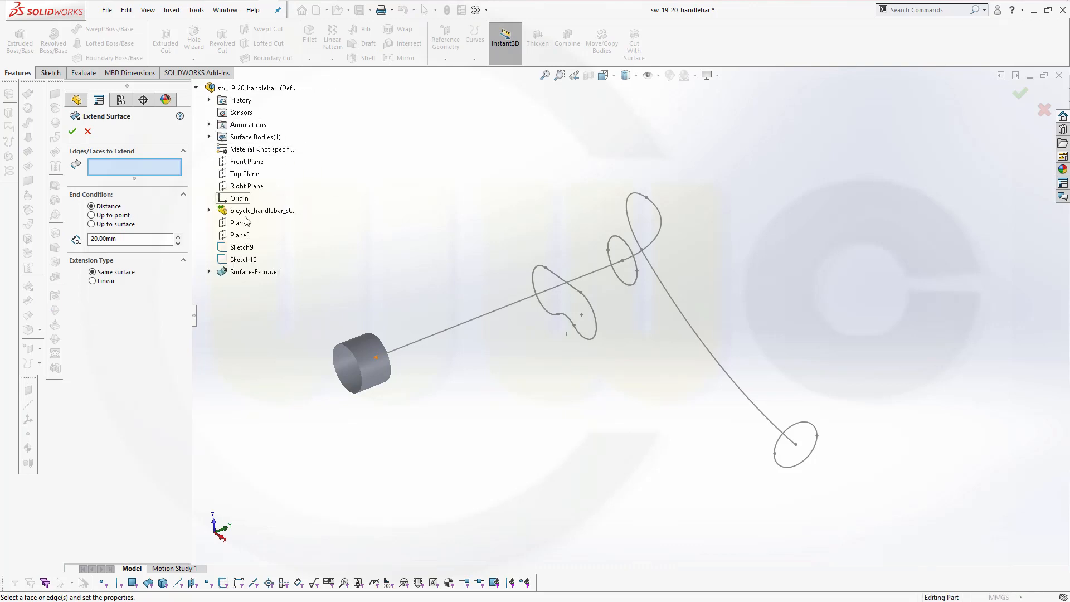
left_click(244, 259)
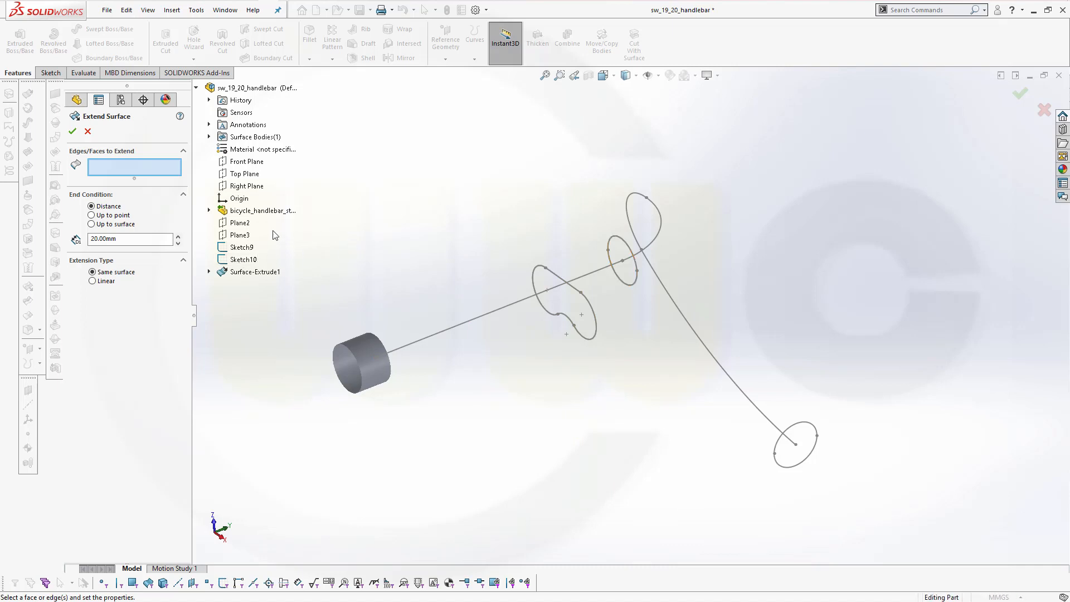
left_click(243, 259)
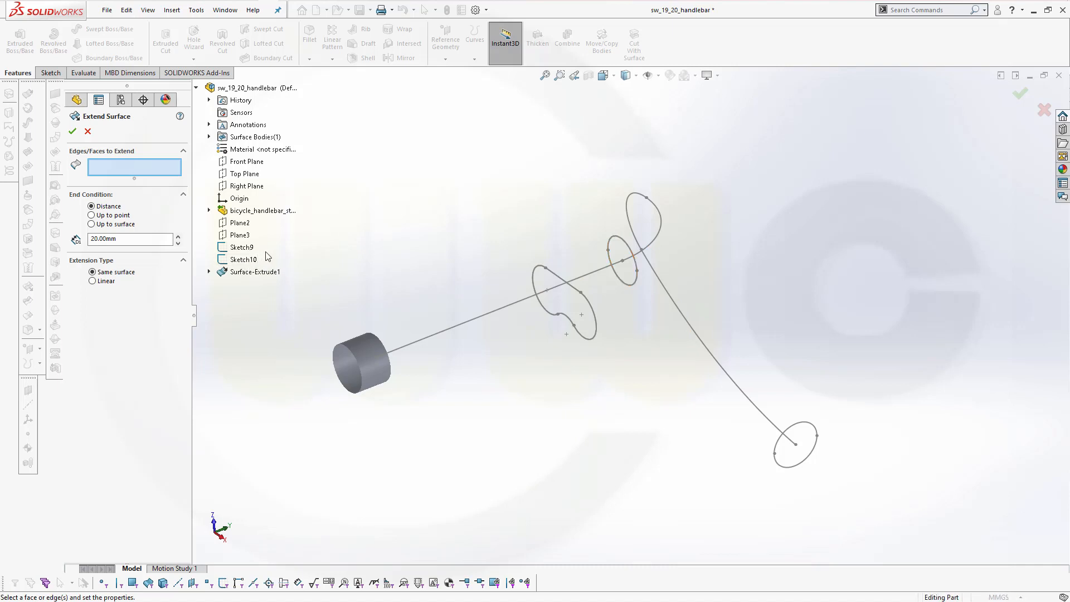
mouse_move(215, 199)
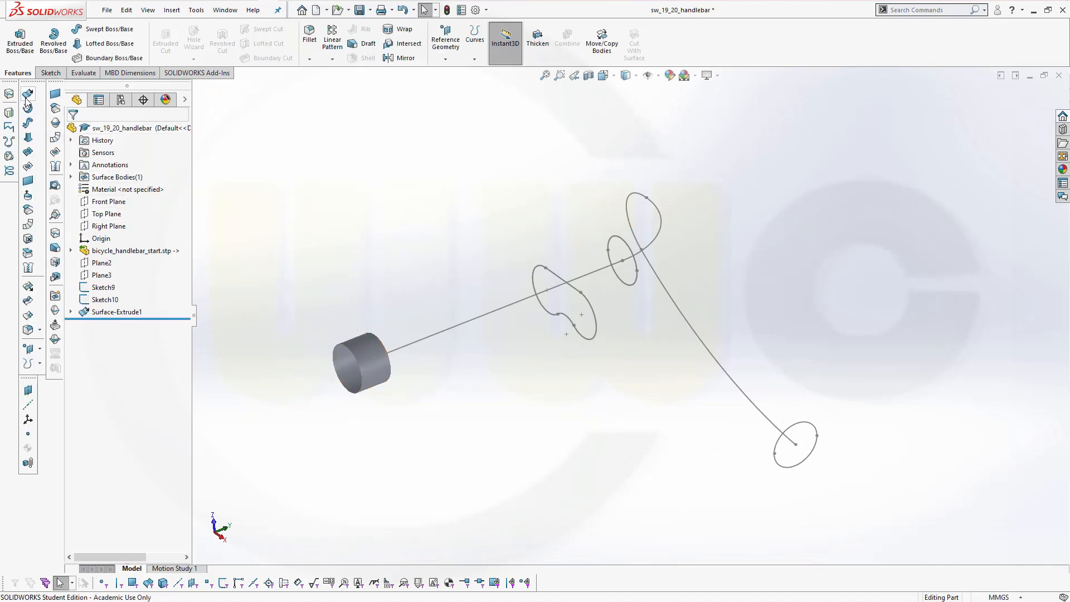
Extrude Sketch10 as a second 20 mm blind surface tube, Surface-Extrude2
left_click(19, 37)
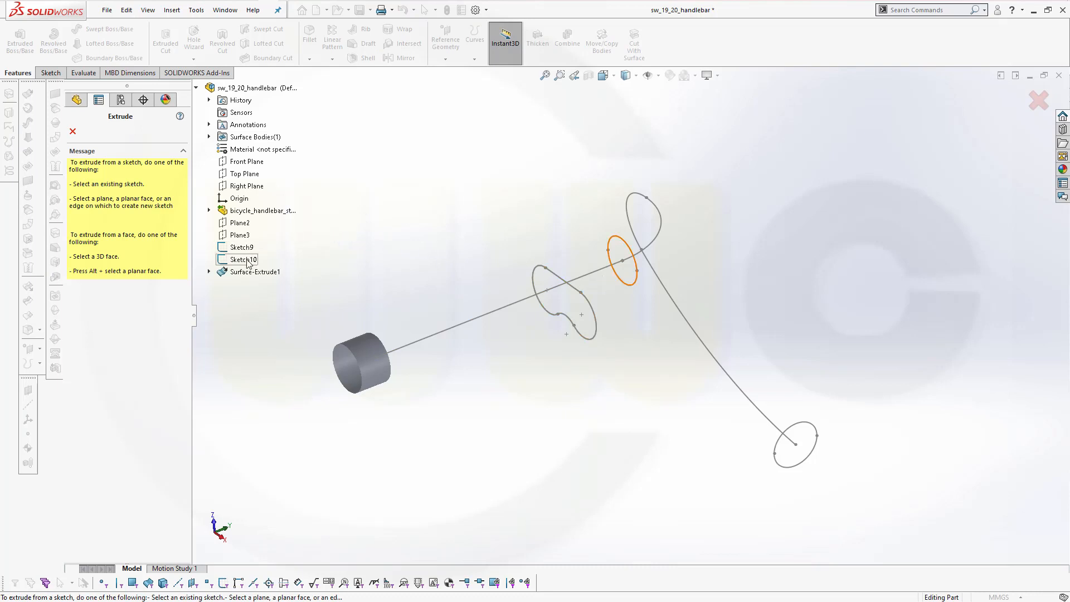
left_click(244, 259)
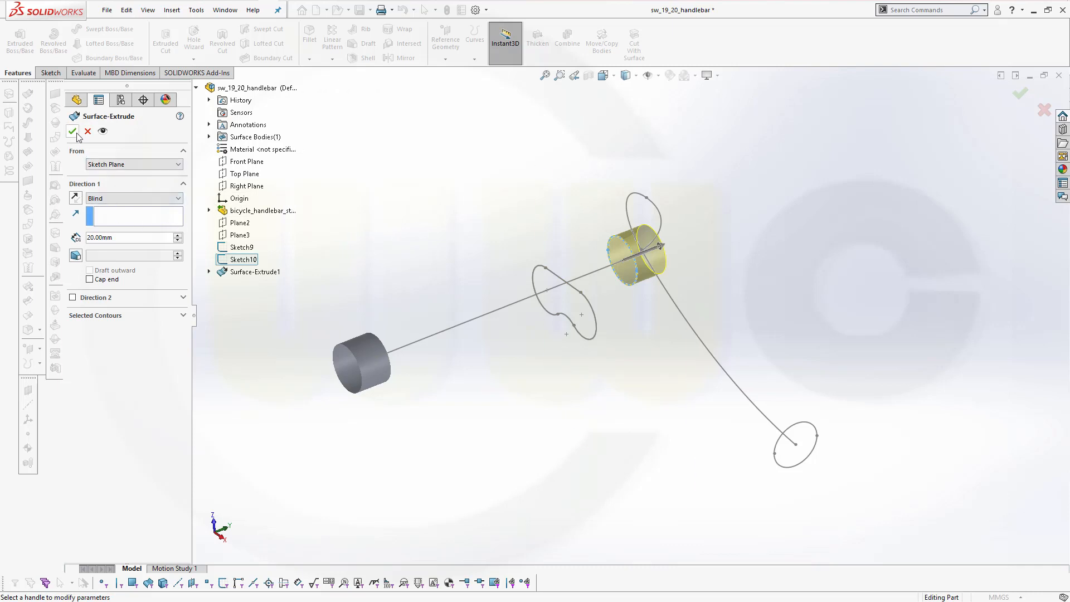
left_click(73, 131)
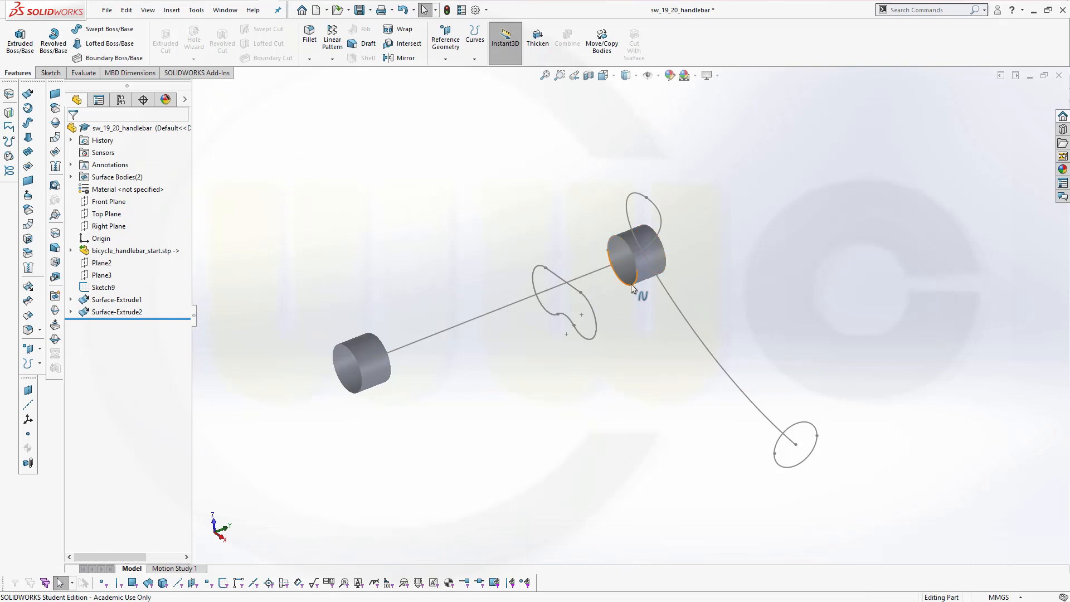
right_click(629, 285)
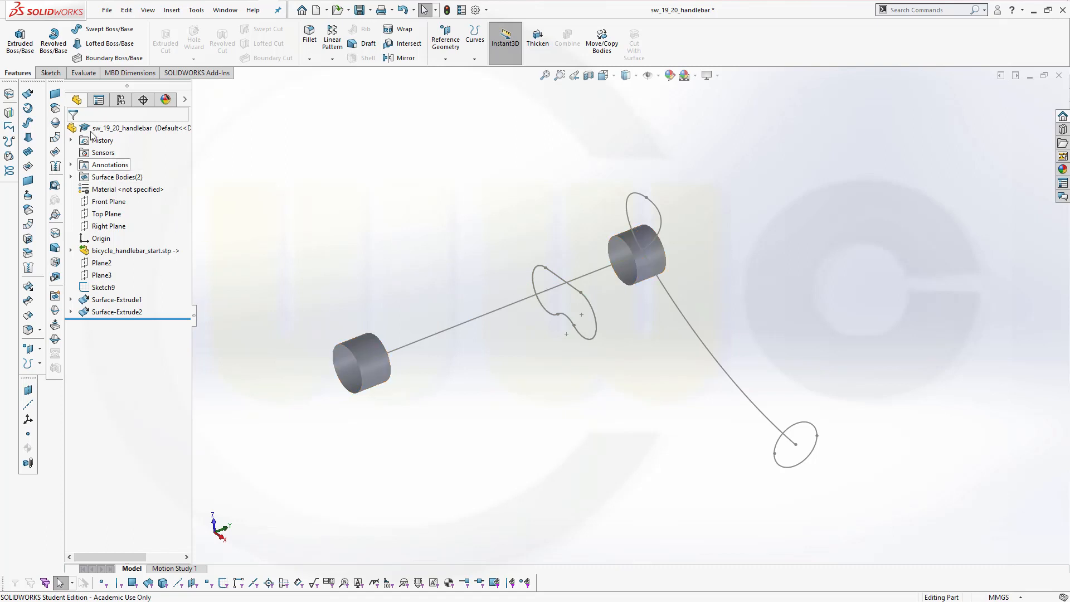
Fill the Sketch9 profile with a planar surface, Surface-Plane1
left_click(552, 280)
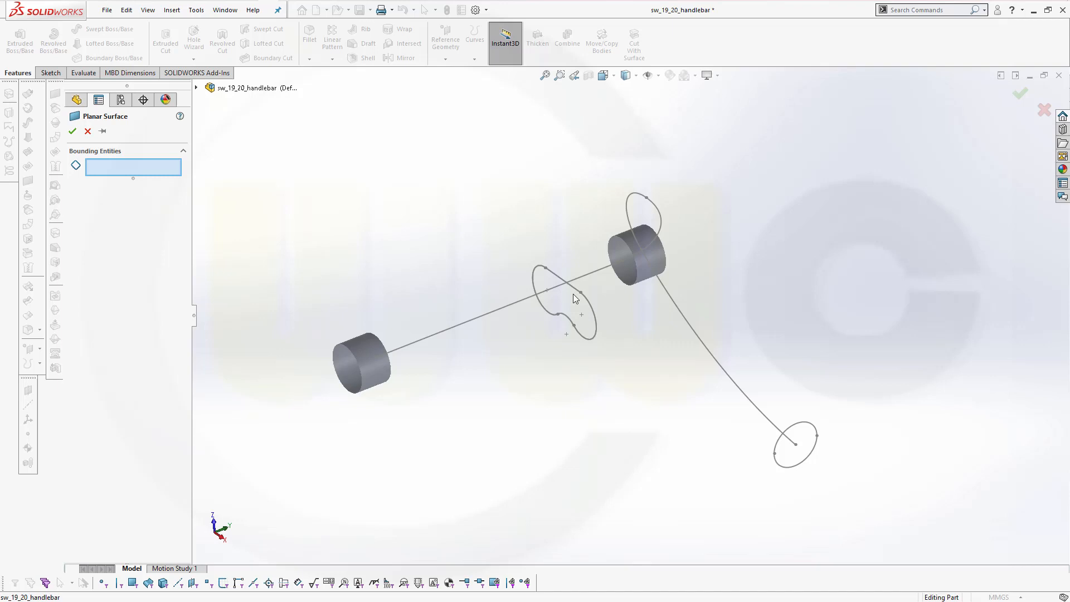
left_click(195, 88)
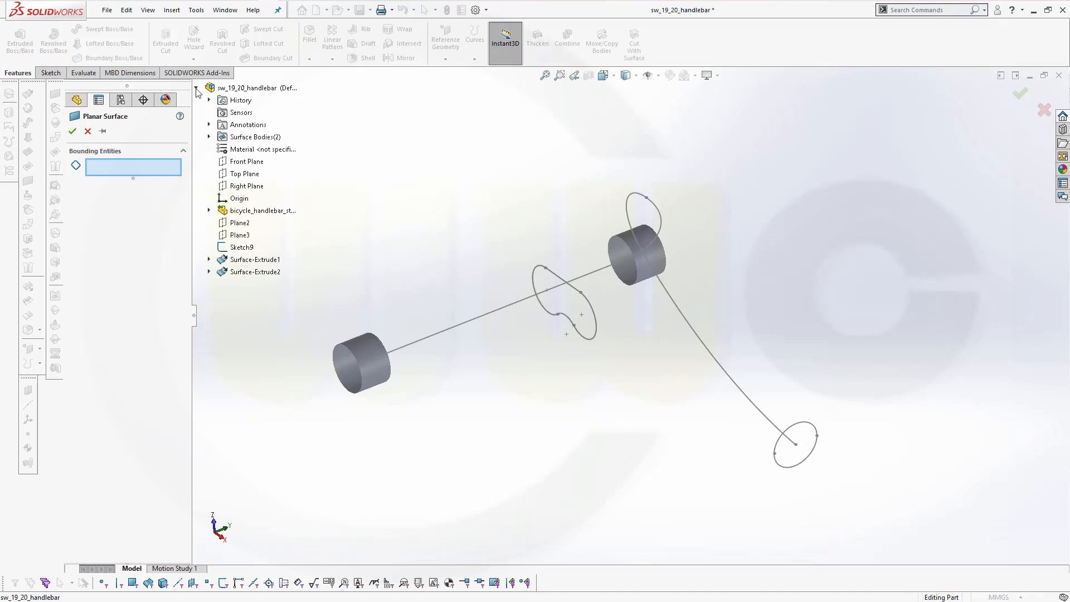
left_click(240, 247)
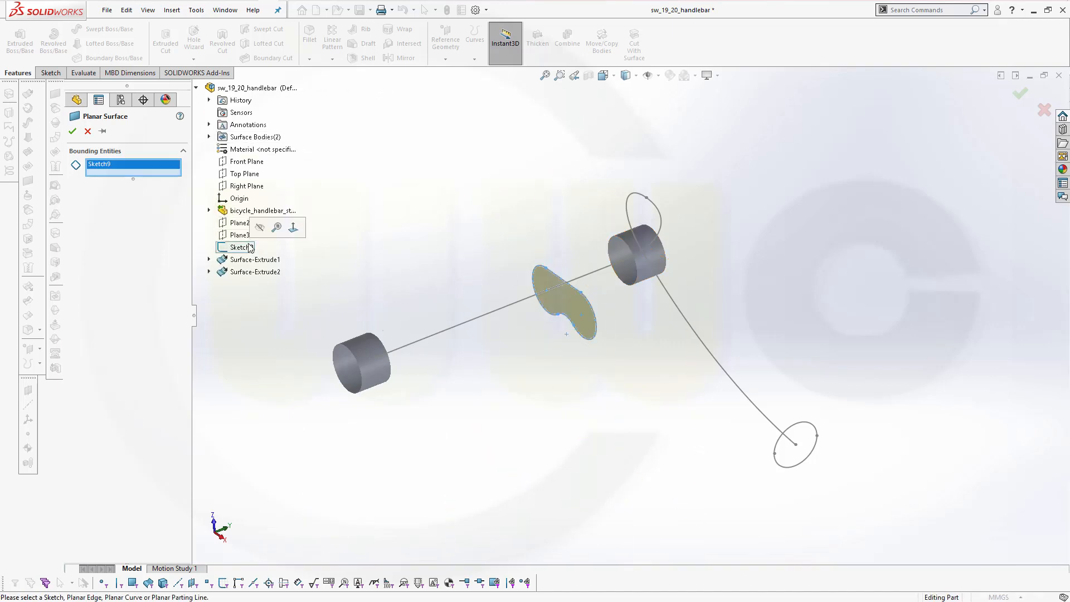
left_click(73, 130)
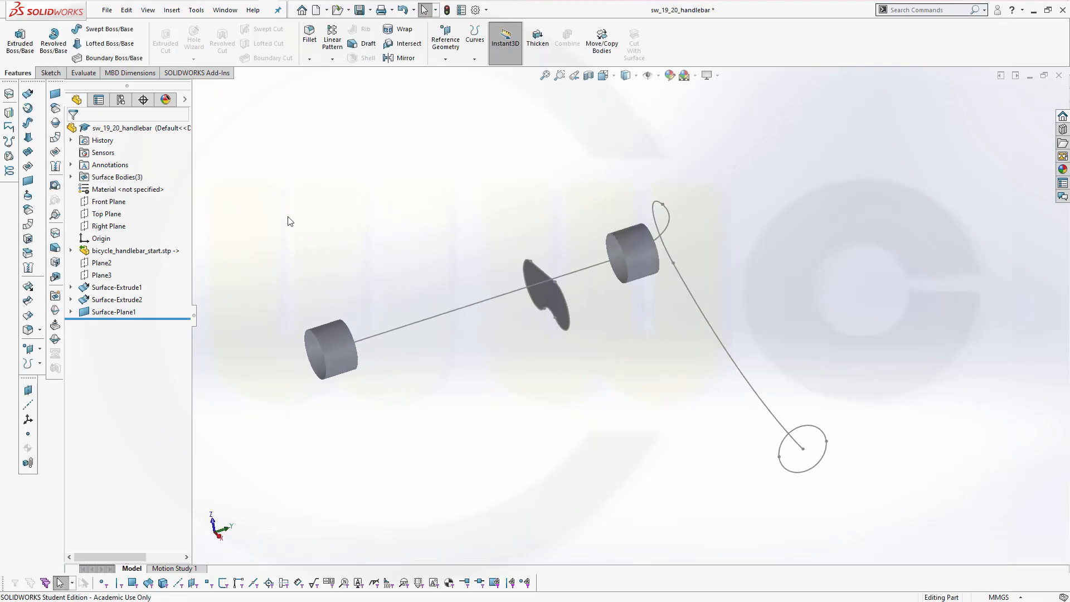
mouse_move(60, 278)
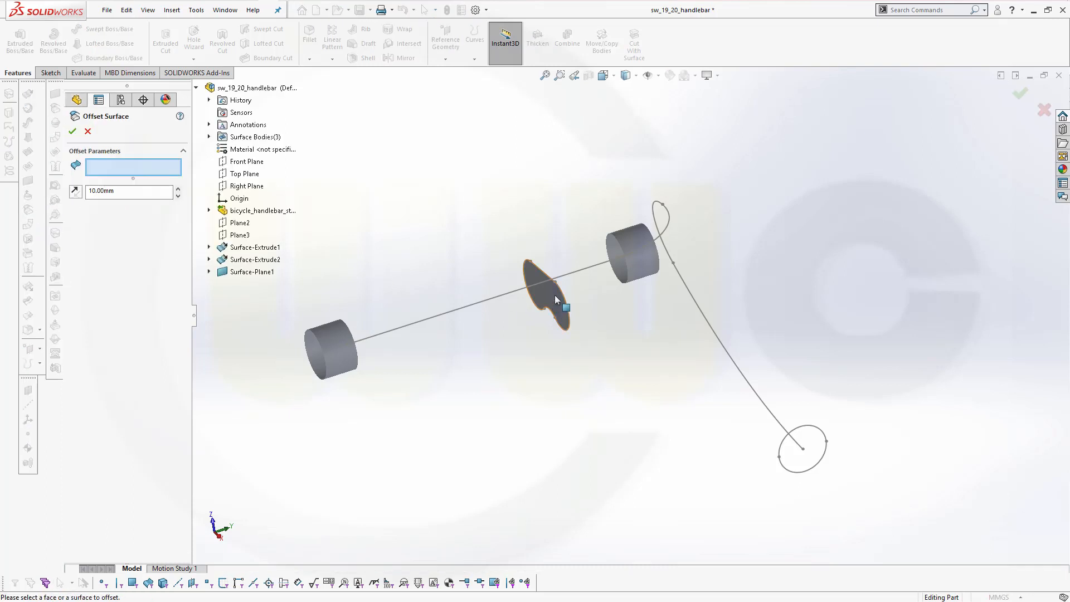
Offset the planar surface by 40 mm to create Surface-Offset1
left_click(553, 294)
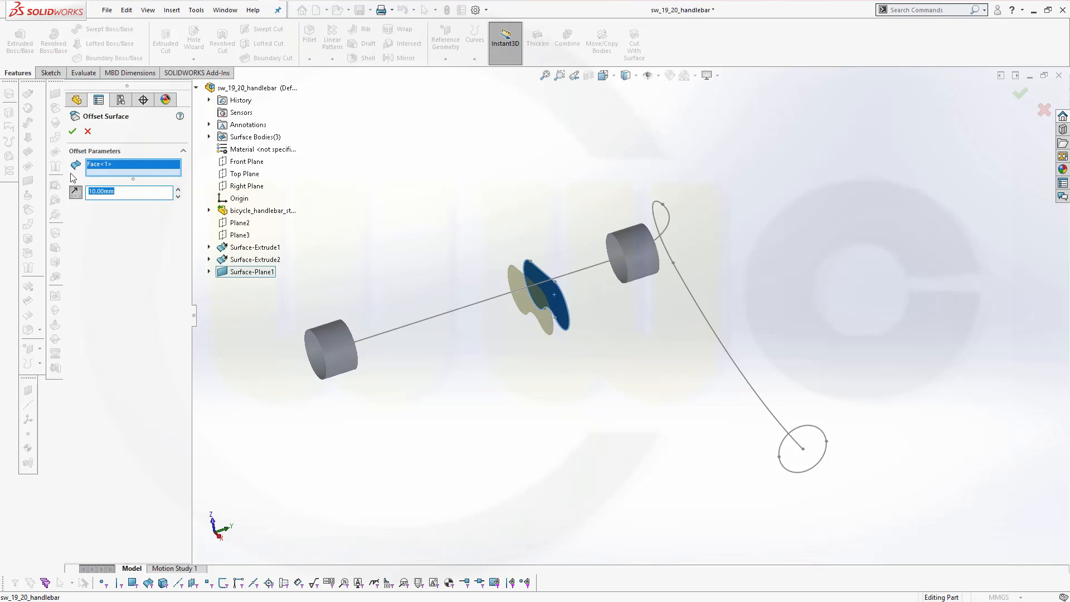
type("40.00mm")
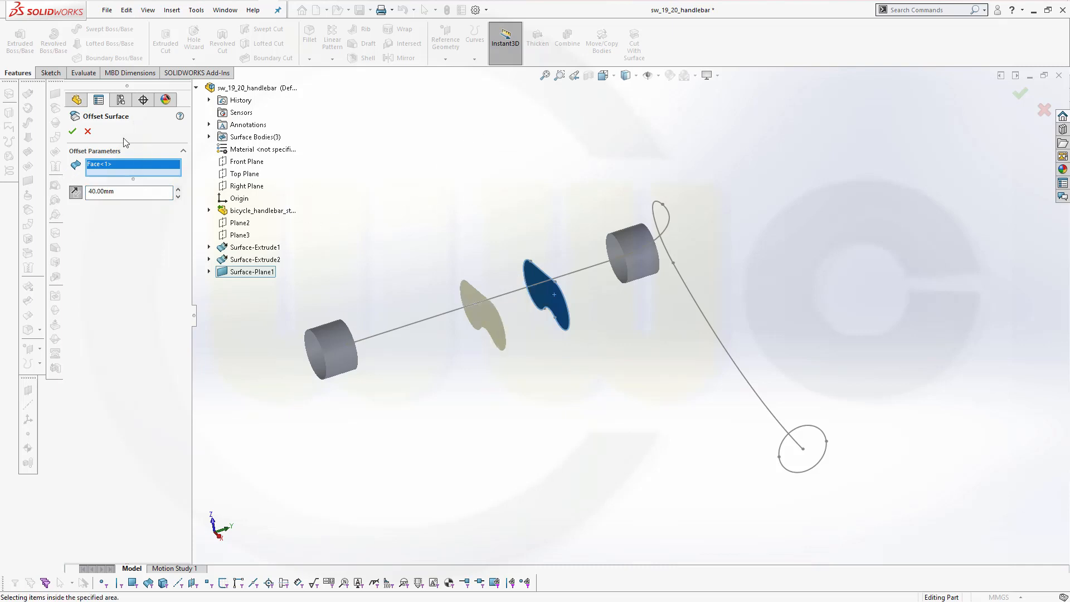
left_click(72, 131)
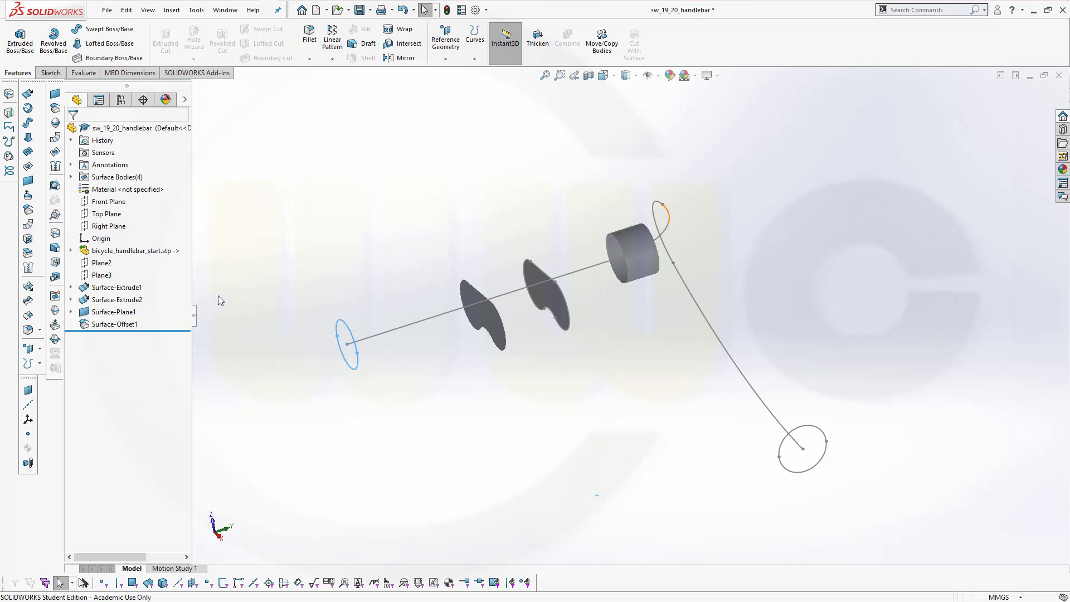
Show the hidden Surface-Extrude1 cylinder again and zoom in on the bar
left_click(117, 300)
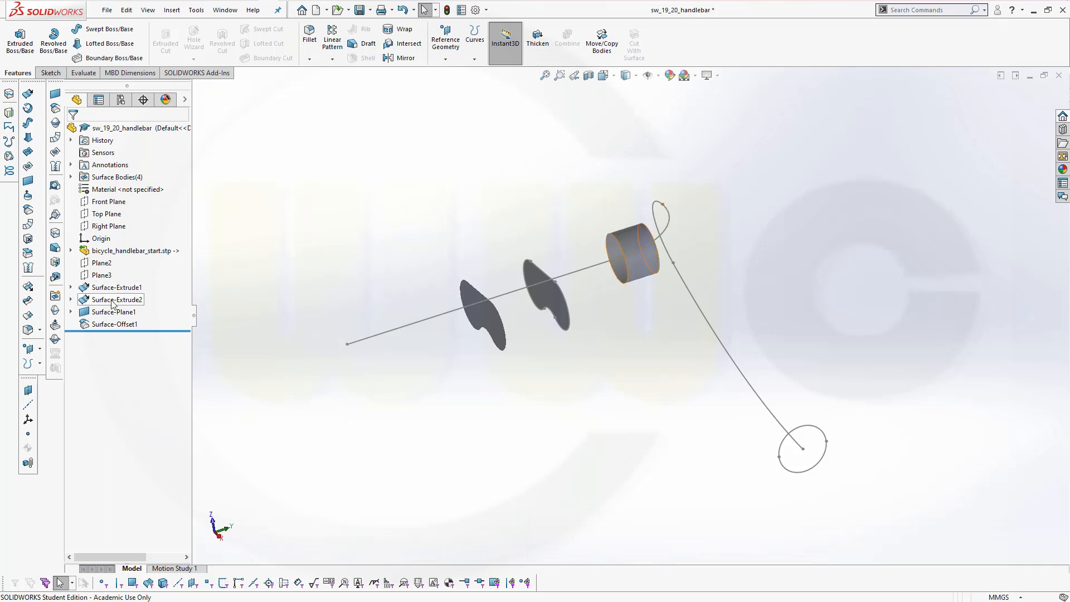
mouse_move(114, 300)
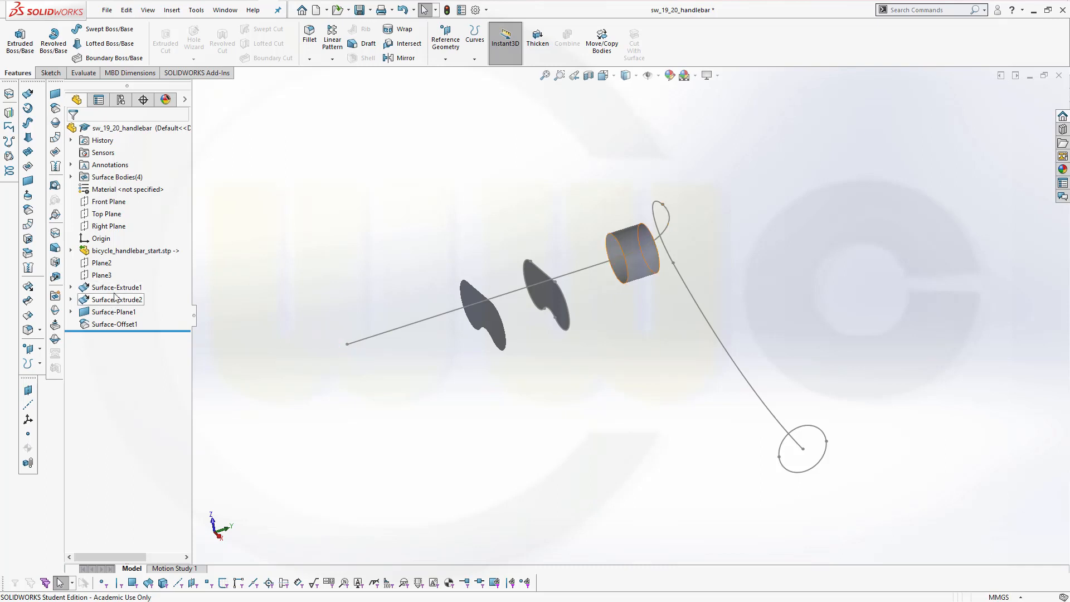
right_click(116, 286)
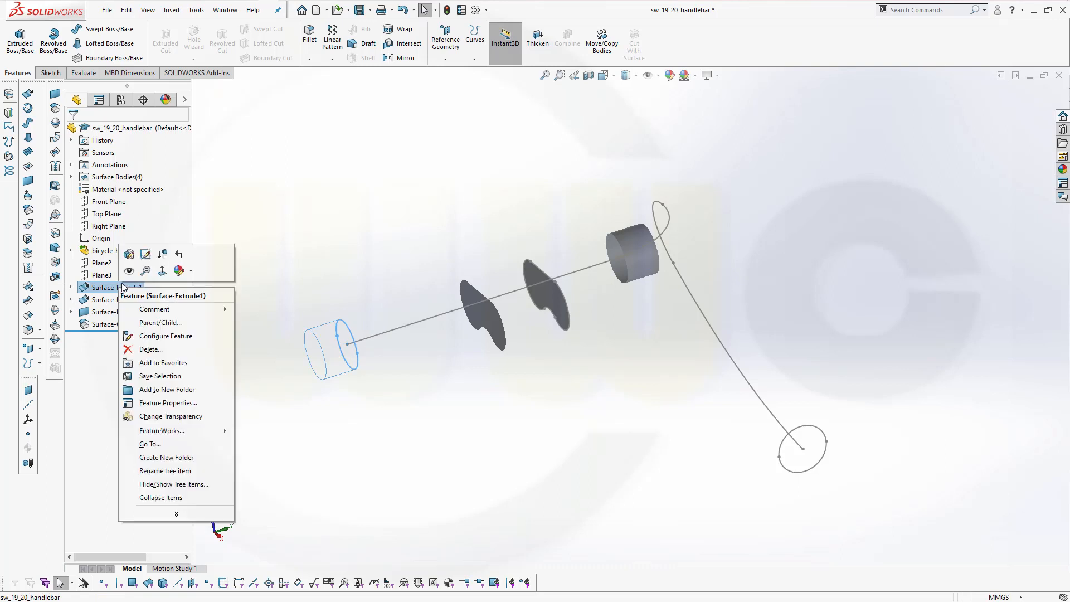
left_click(437, 365)
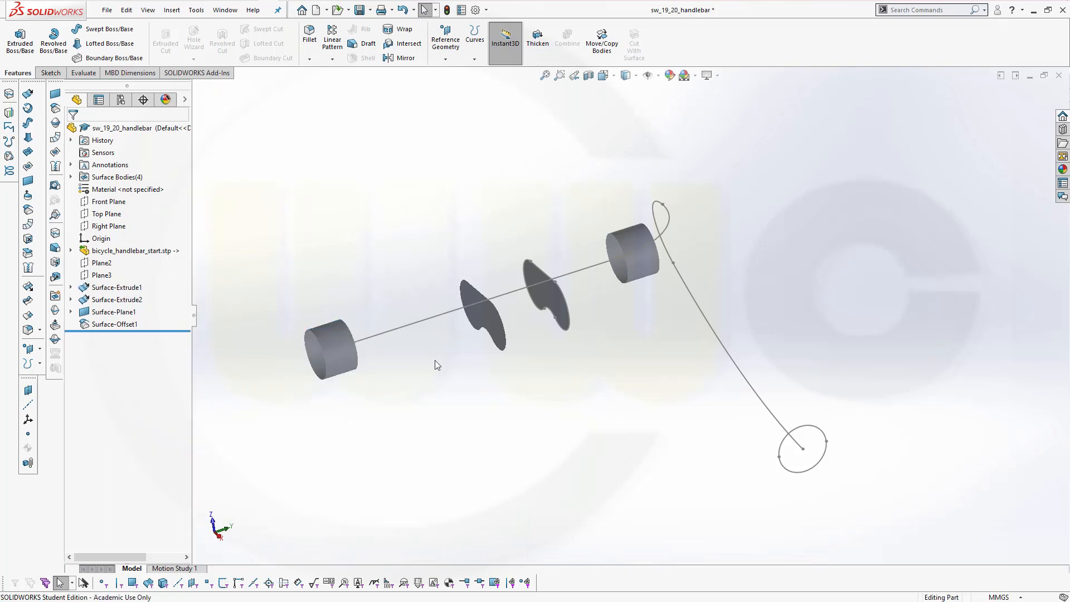
left_click_drag(437, 364, 617, 380)
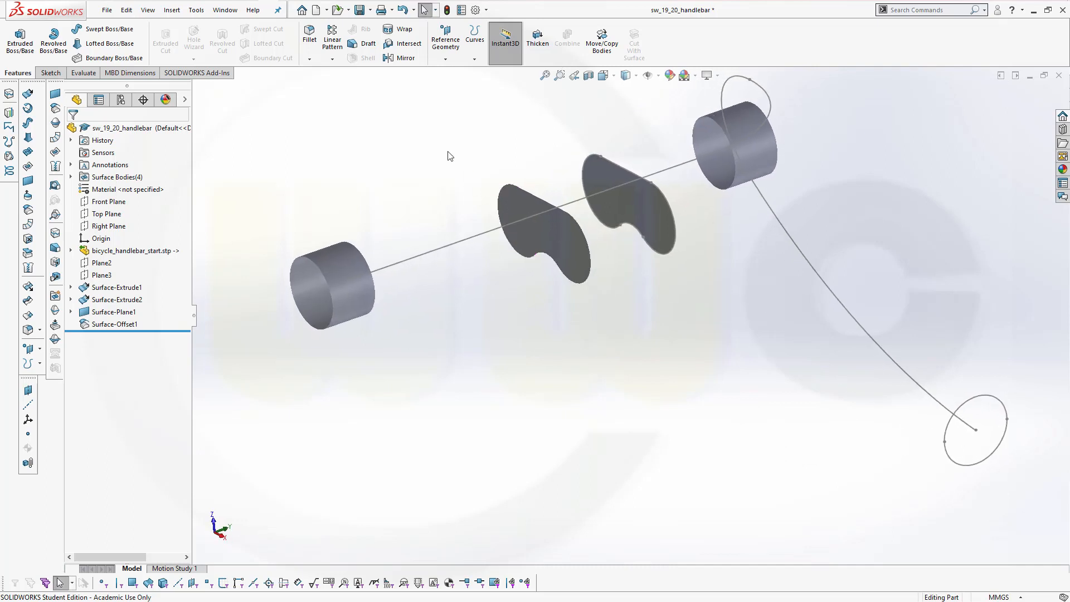
mouse_move(175, 303)
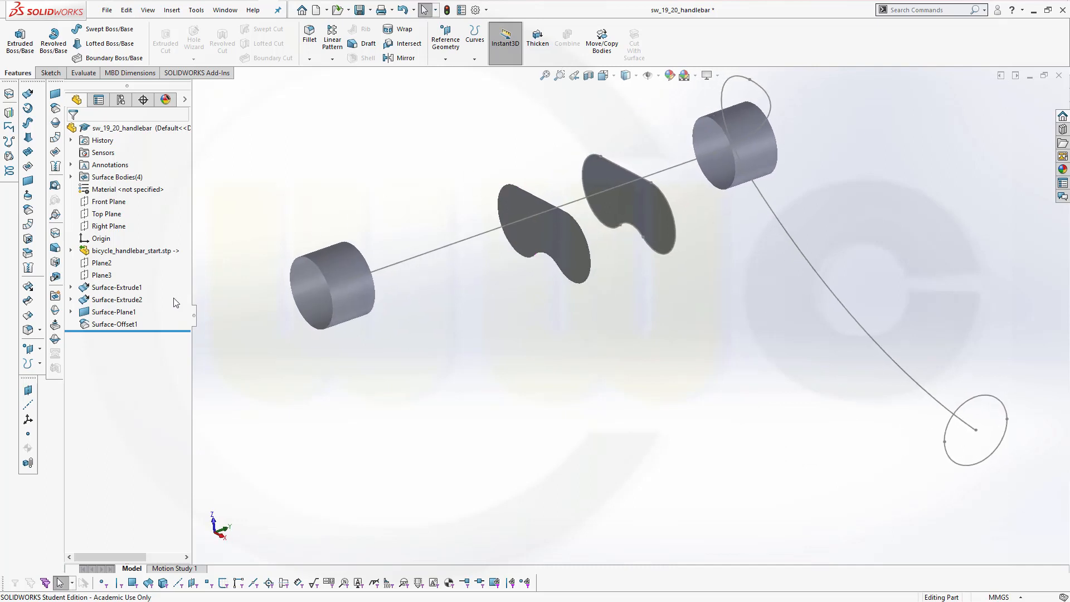
Build planar surfaces Surface-Plane2 and Surface-Plane3 from Sketch8 and Sketch10
left_click(71, 287)
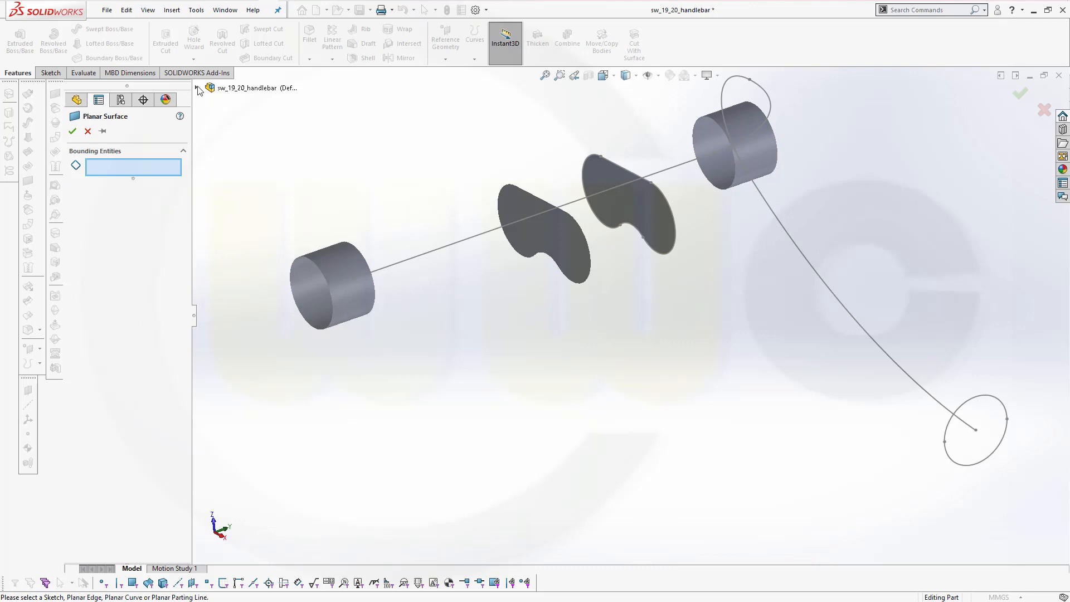
left_click(197, 87)
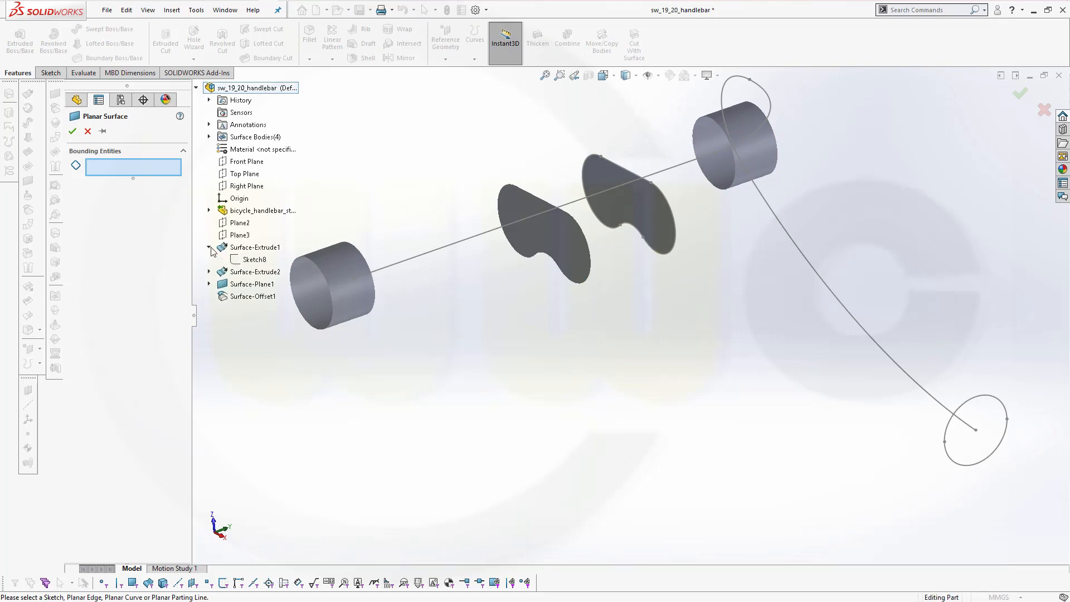
left_click(253, 259)
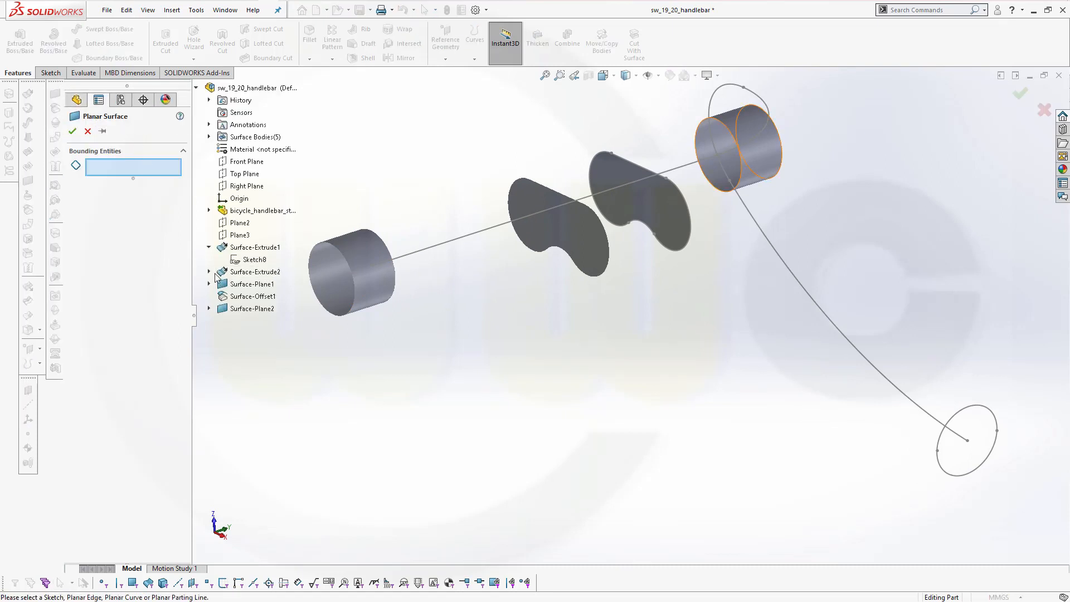
left_click(255, 283)
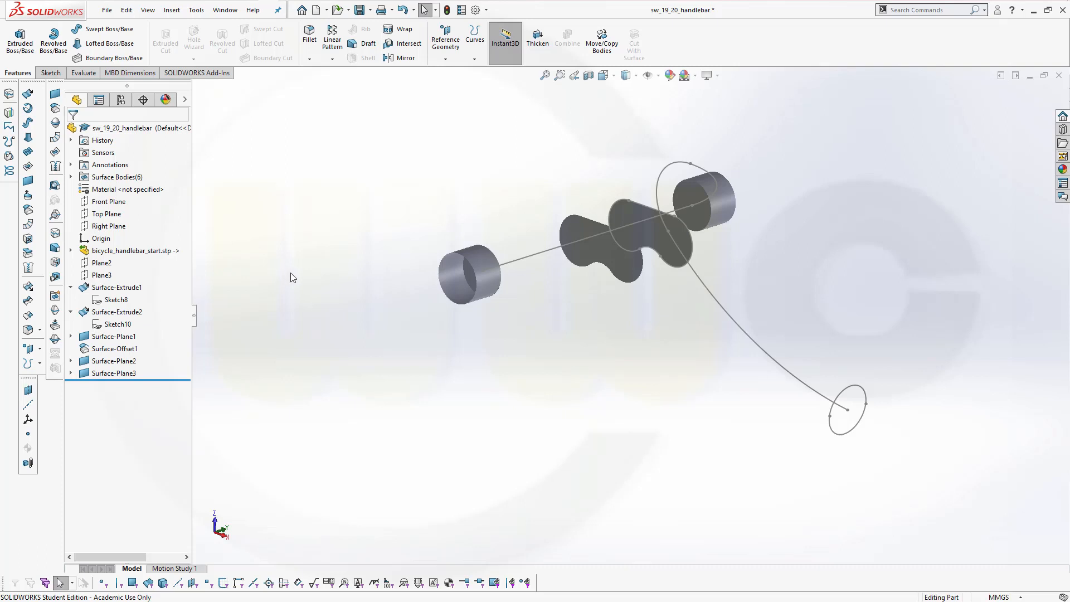
mouse_move(231, 146)
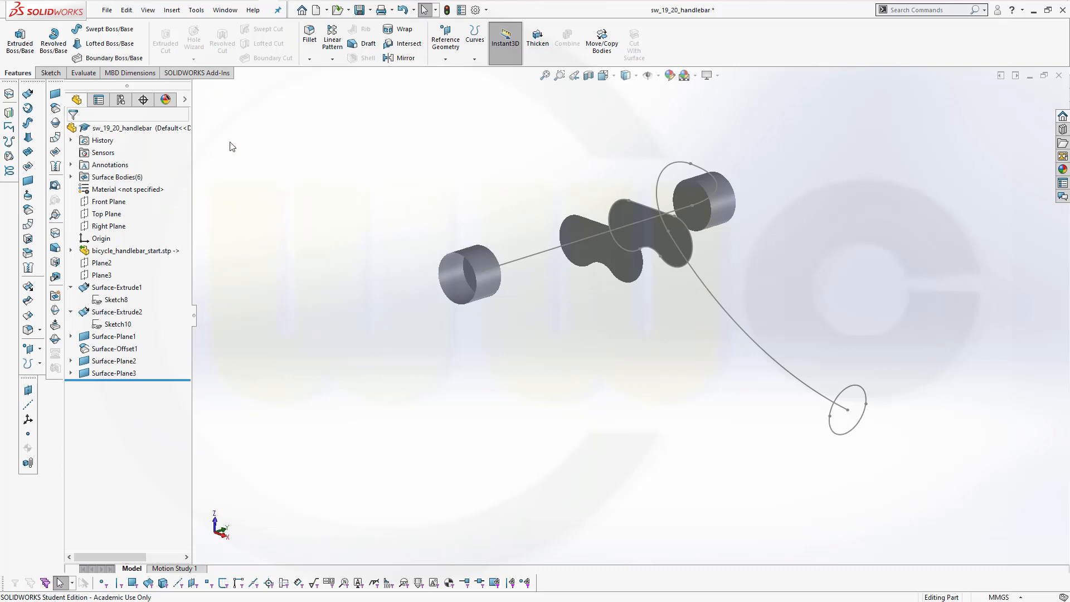
mouse_move(213, 128)
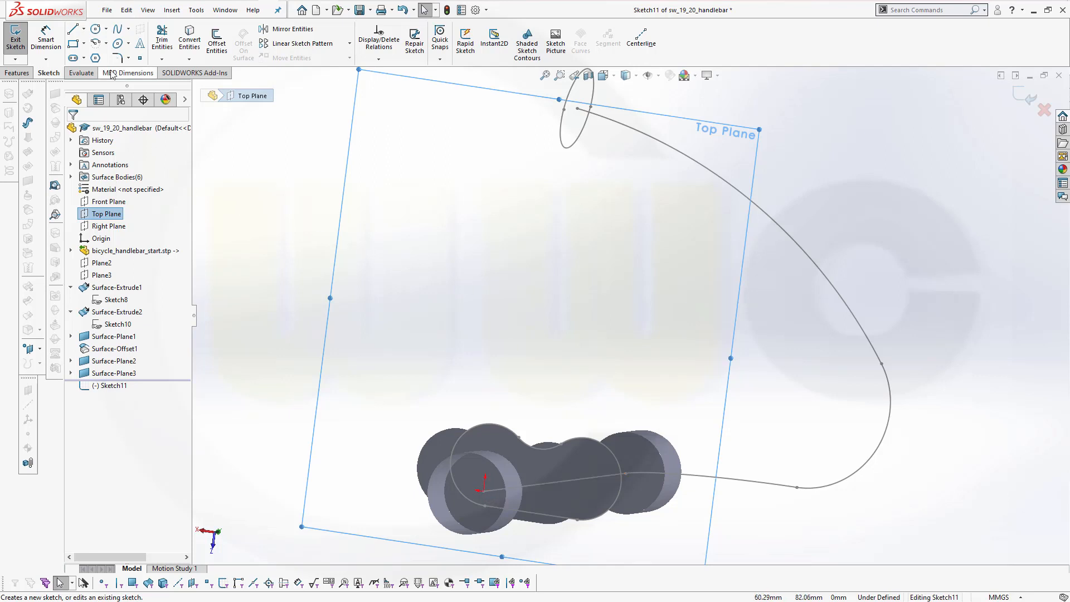
Draw a 40 mm line in Sketch11, centre its midpoint on the origin, and exit
left_click(71, 28)
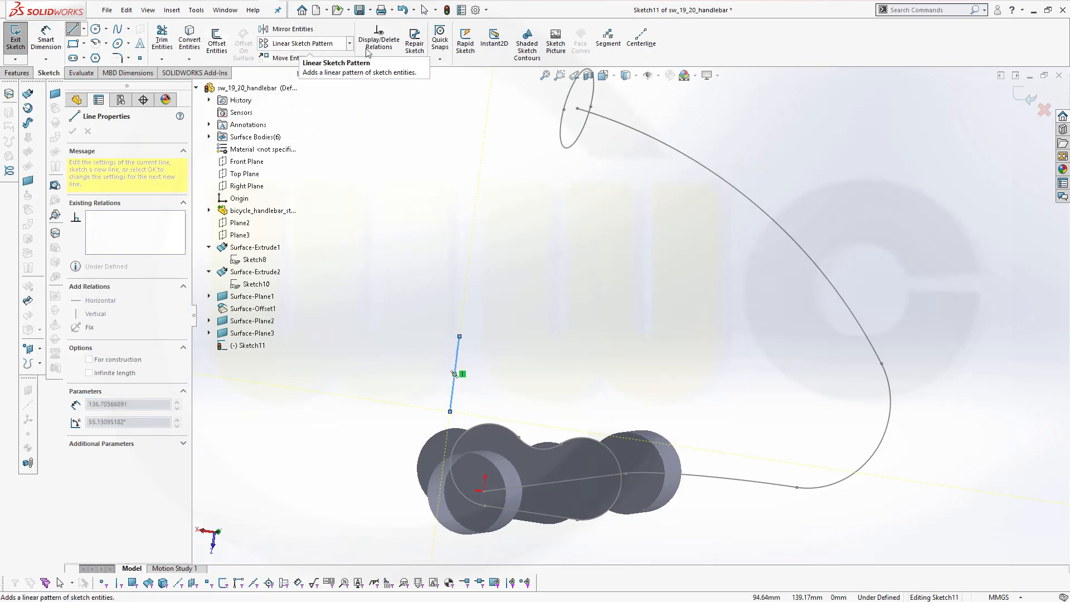
mouse_move(300, 57)
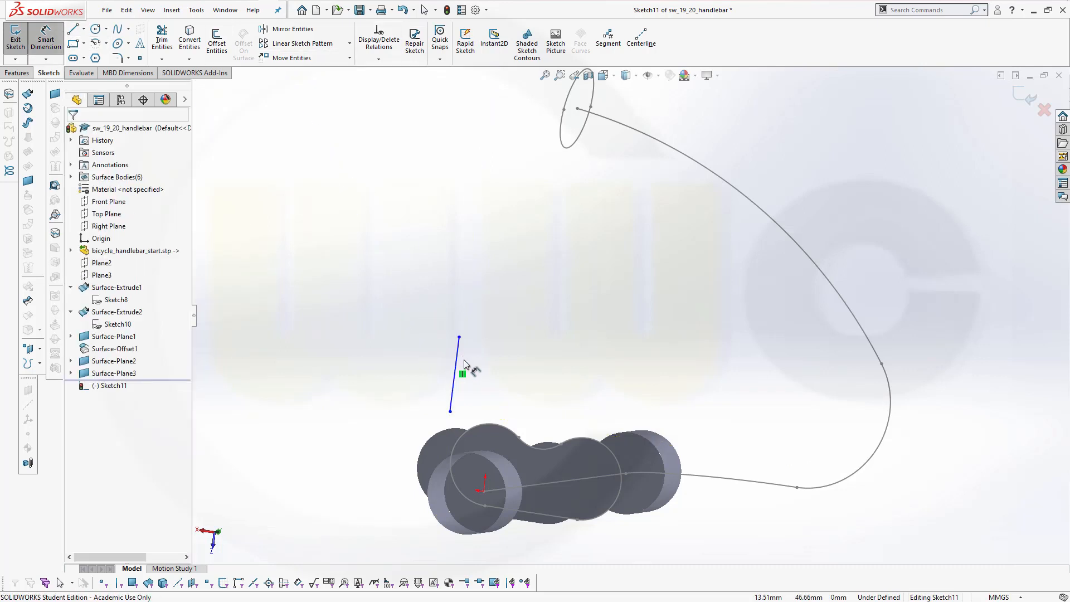
left_click(449, 375)
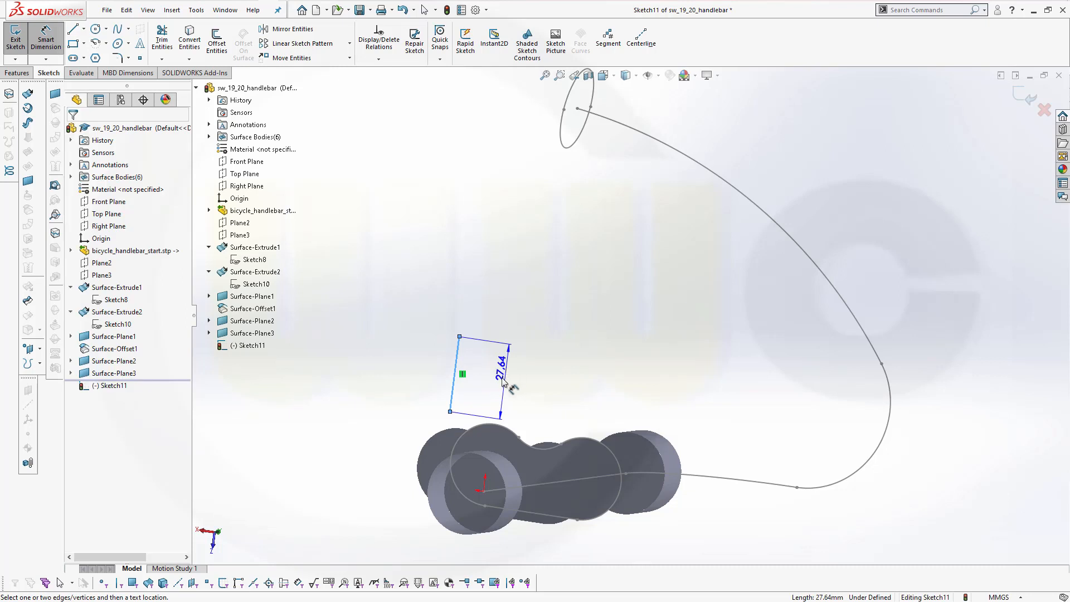
left_click(504, 382)
type("40")
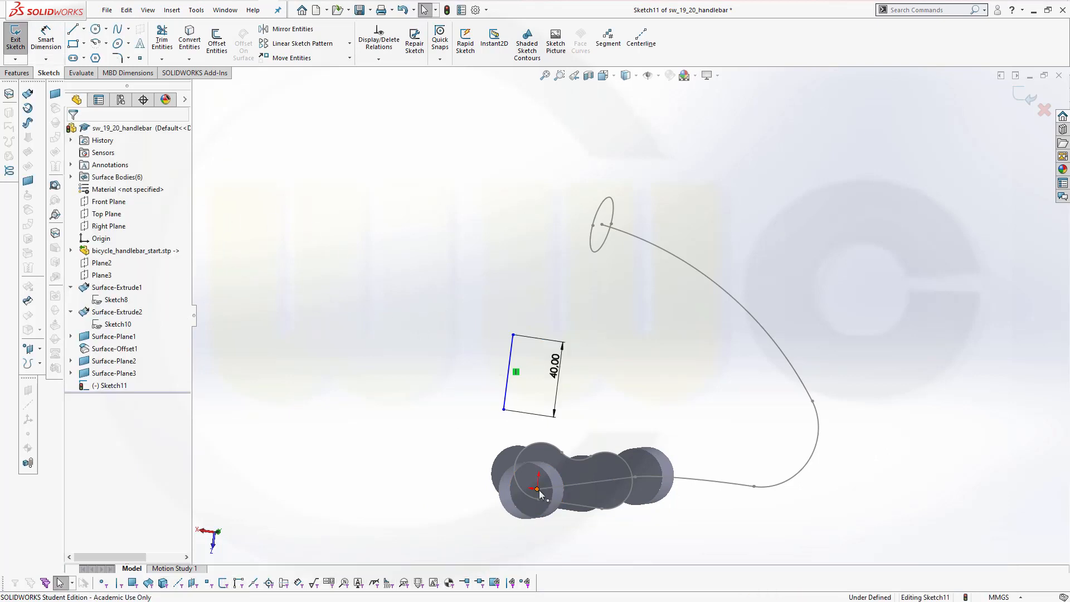
left_click(504, 371)
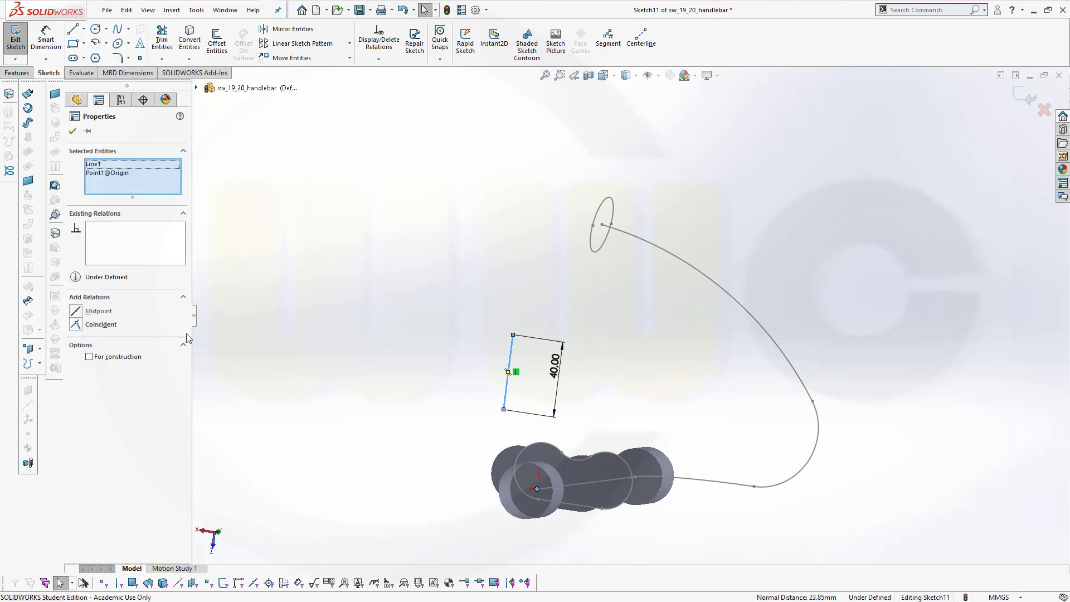
left_click(98, 310)
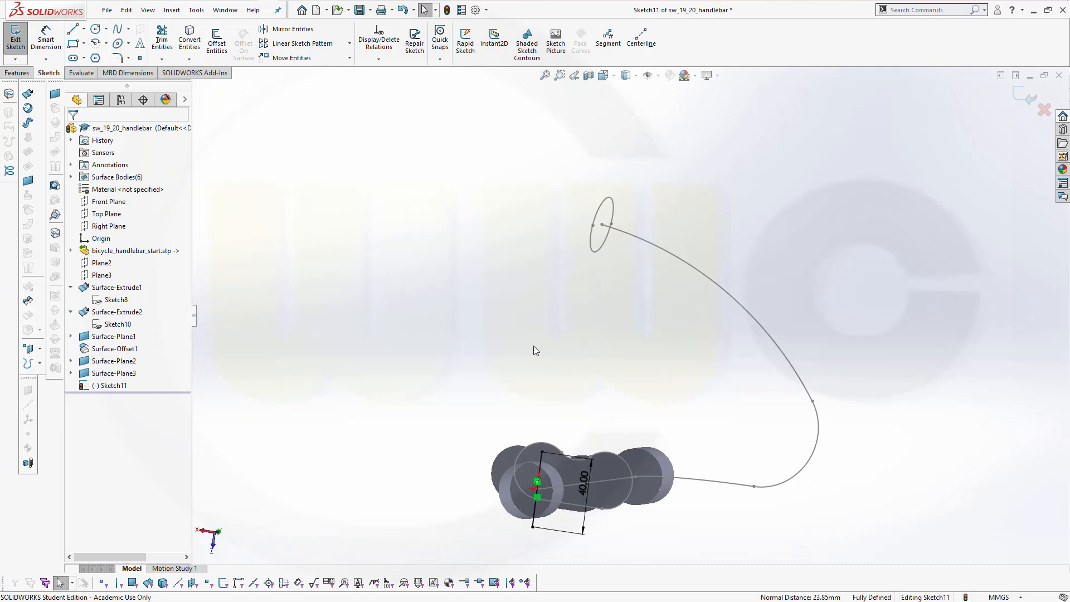
mouse_move(833, 174)
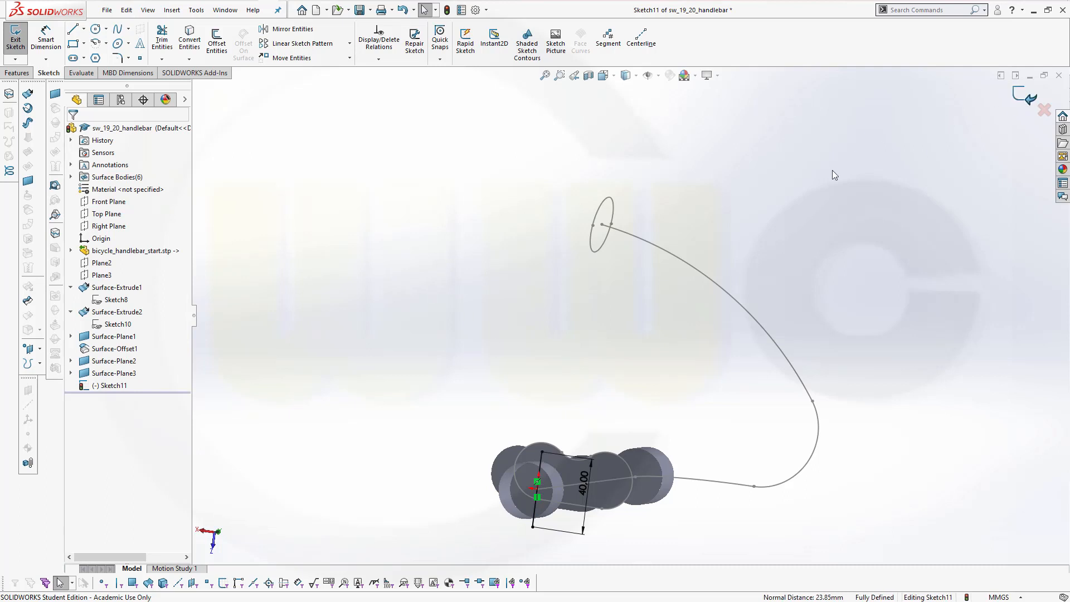
left_click(15, 37)
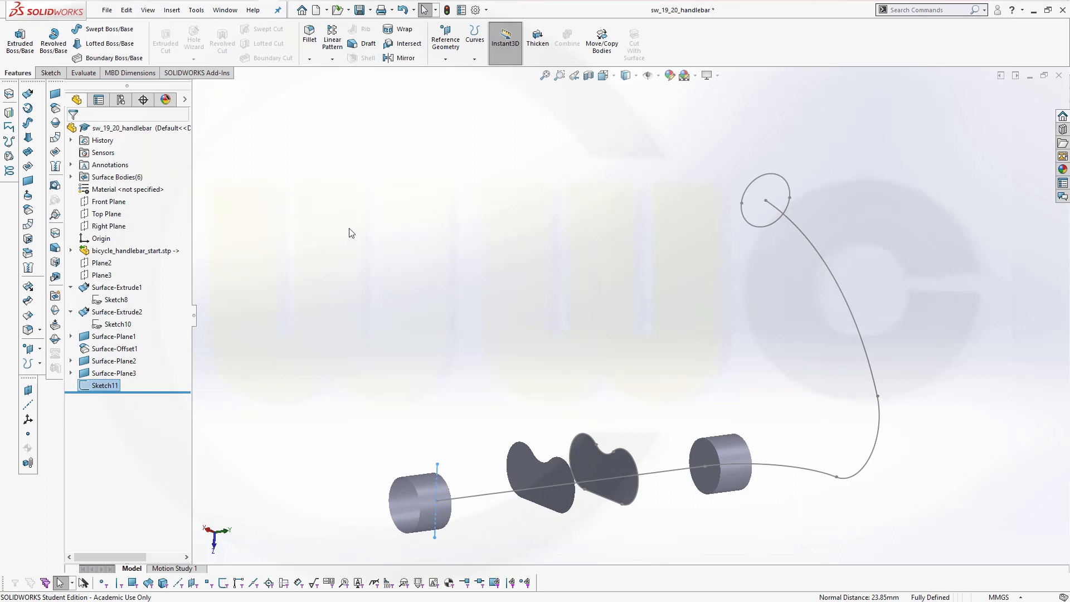
mouse_move(28, 121)
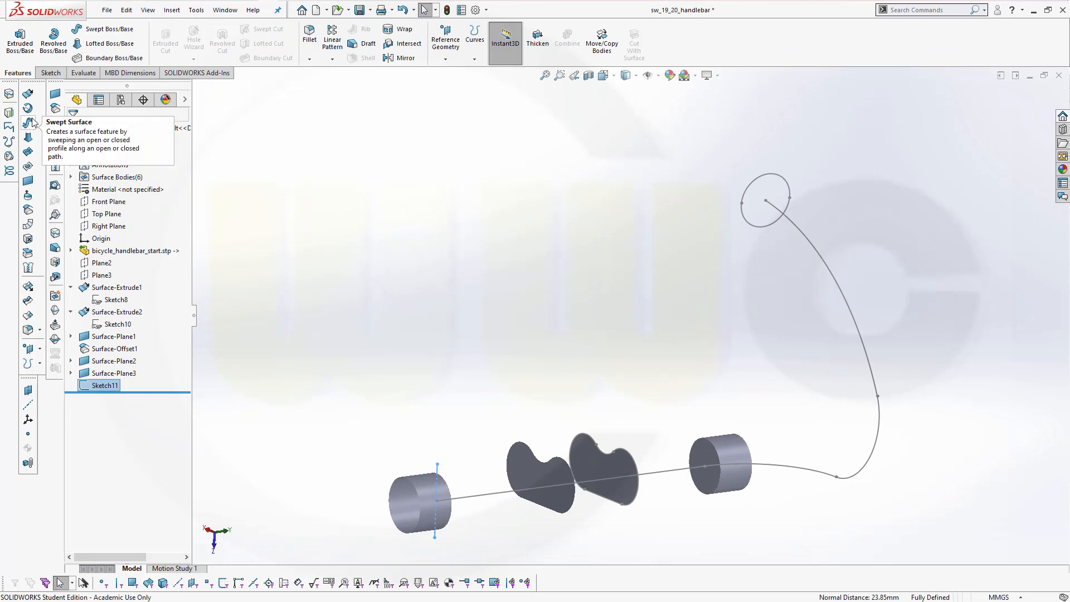
Sweep the Sketch11 profile along the handlebar centreline, then fill the drop's end circle with a Contact surface
left_click(29, 122)
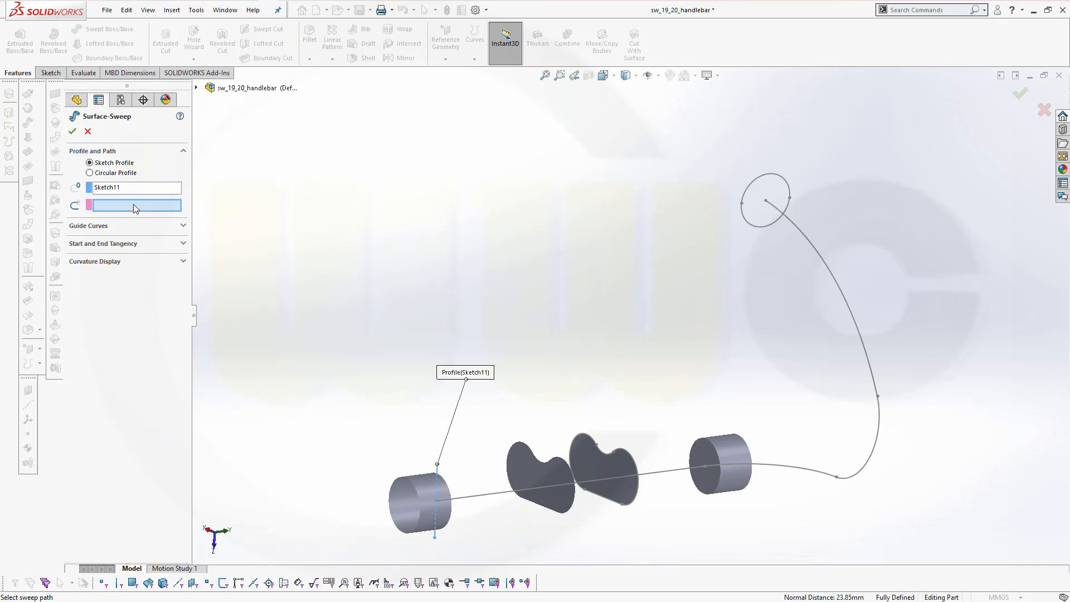
right_click(464, 382)
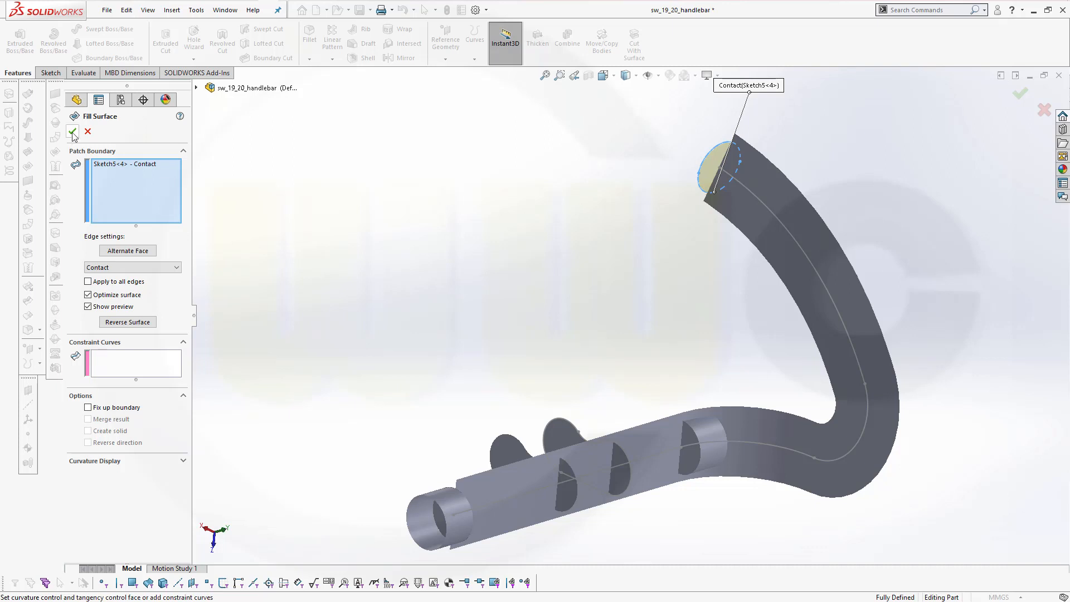
left_click(73, 131)
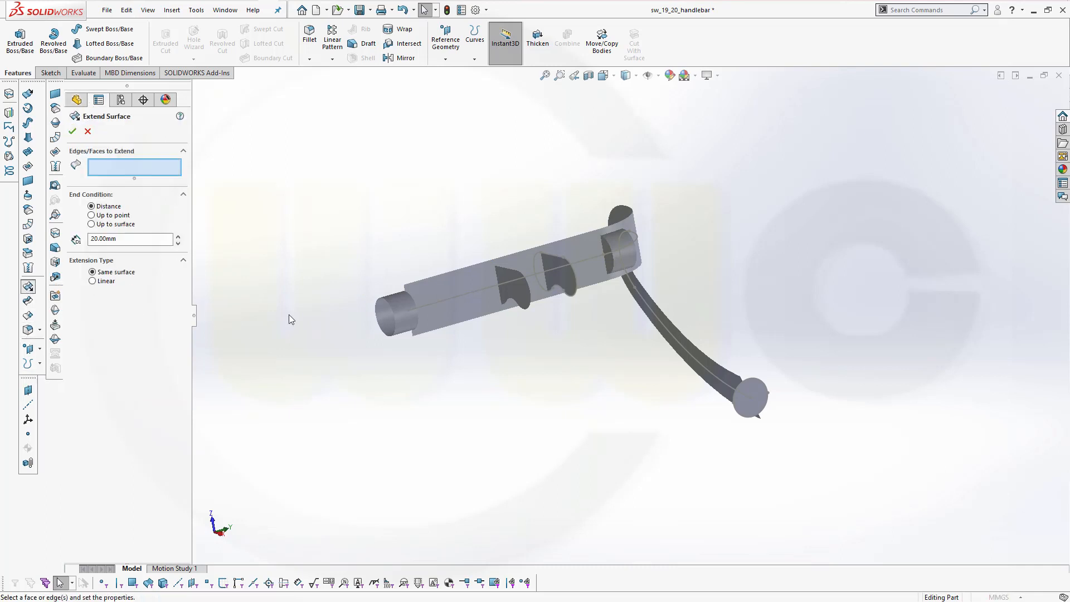
Extend the band's left end edge 20 mm as Same surface, creating Surface-Extend1
left_click(395, 316)
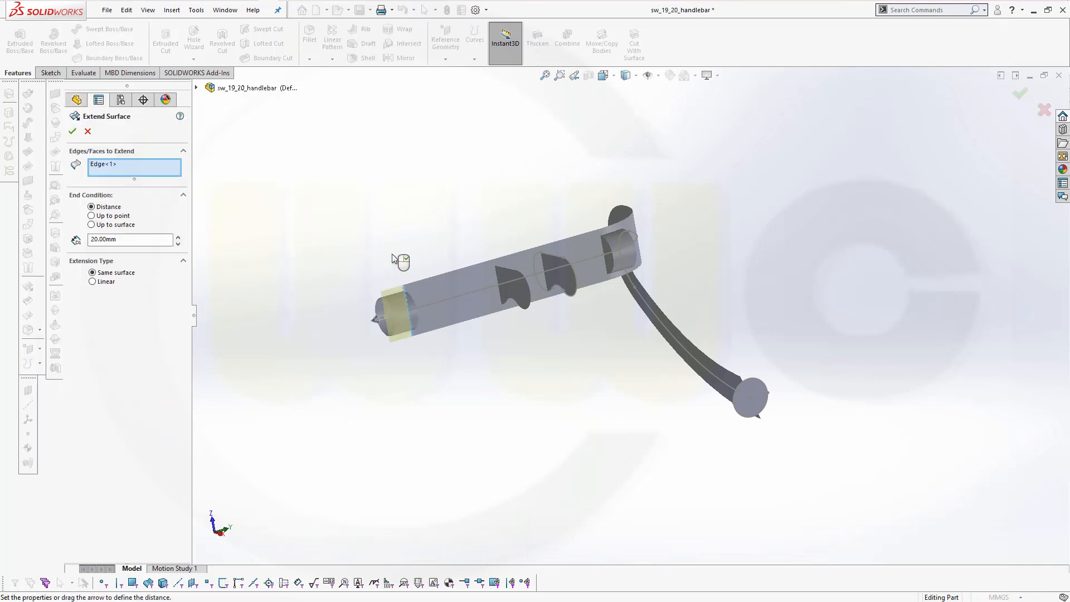
left_click(72, 131)
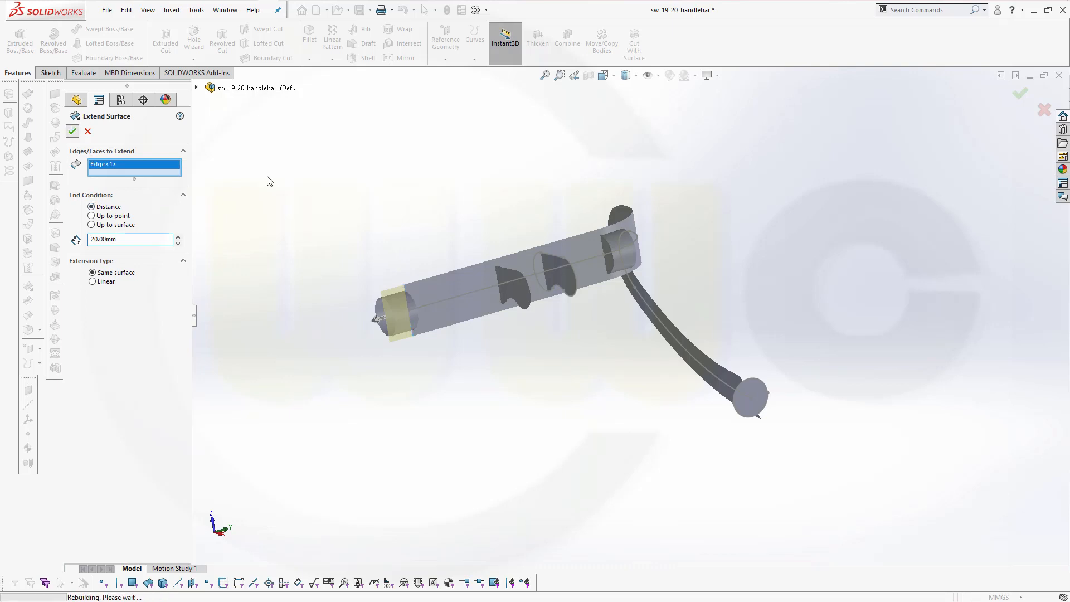
left_click(72, 131)
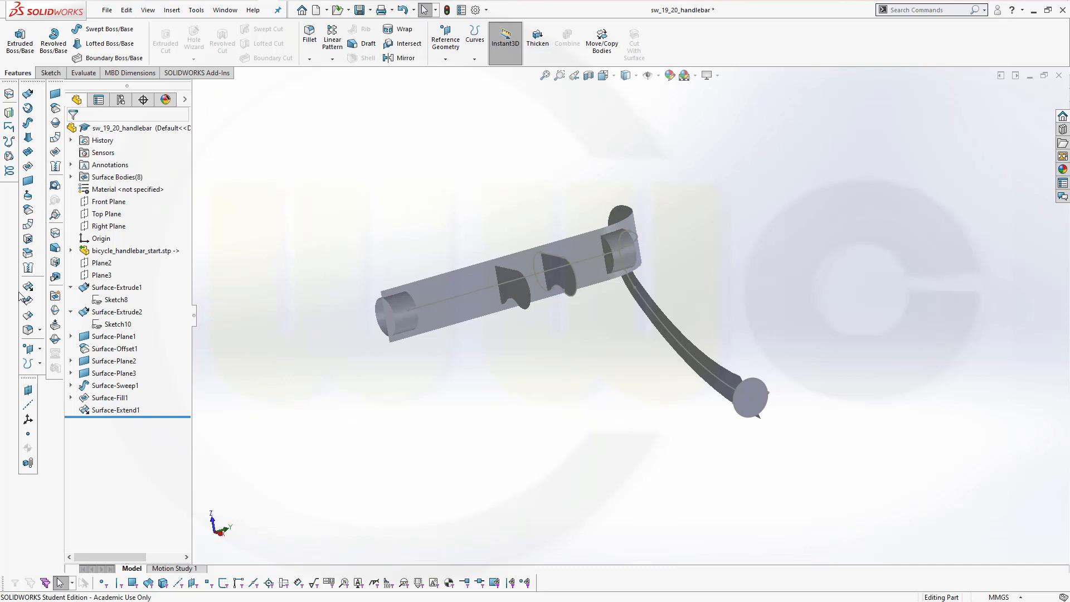
mouse_move(28, 301)
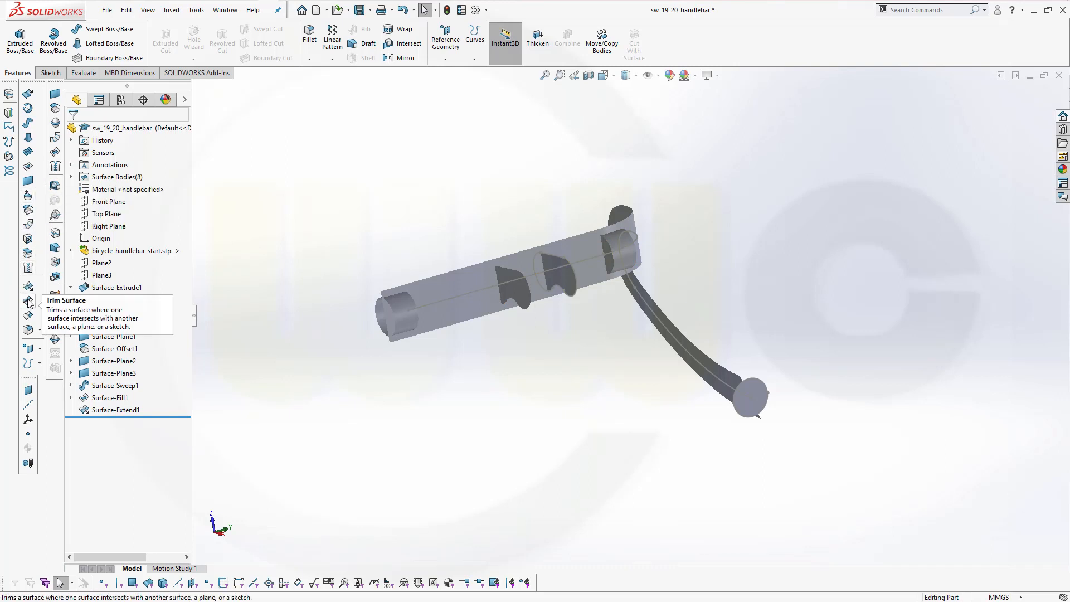
Trim the tubes and planar surfaces with Surface-Extend1 as tool, keeping the seven pieces on one side
left_click(28, 301)
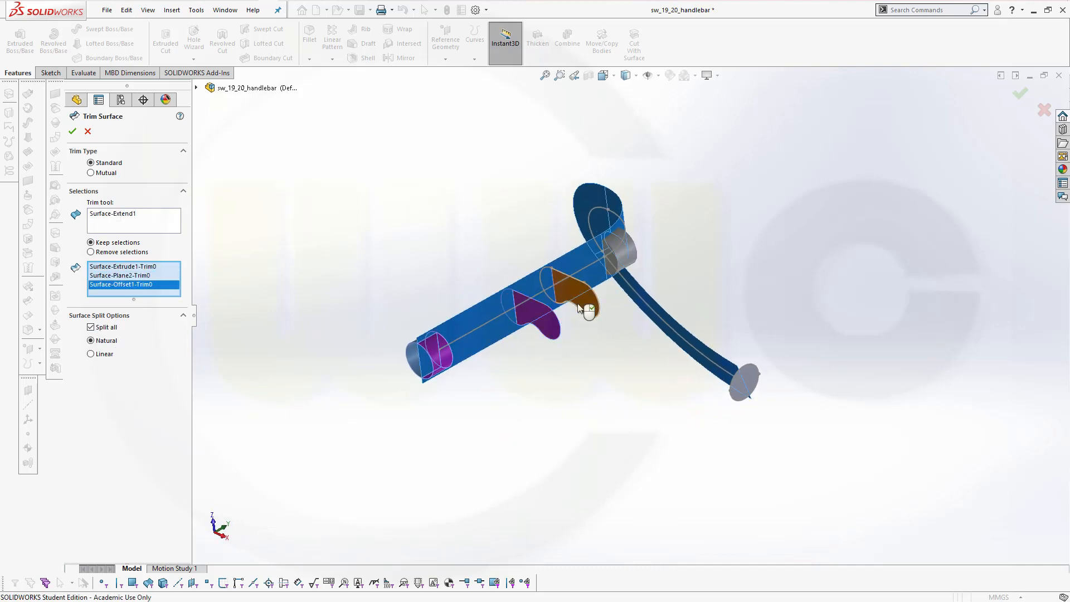
left_click(624, 249)
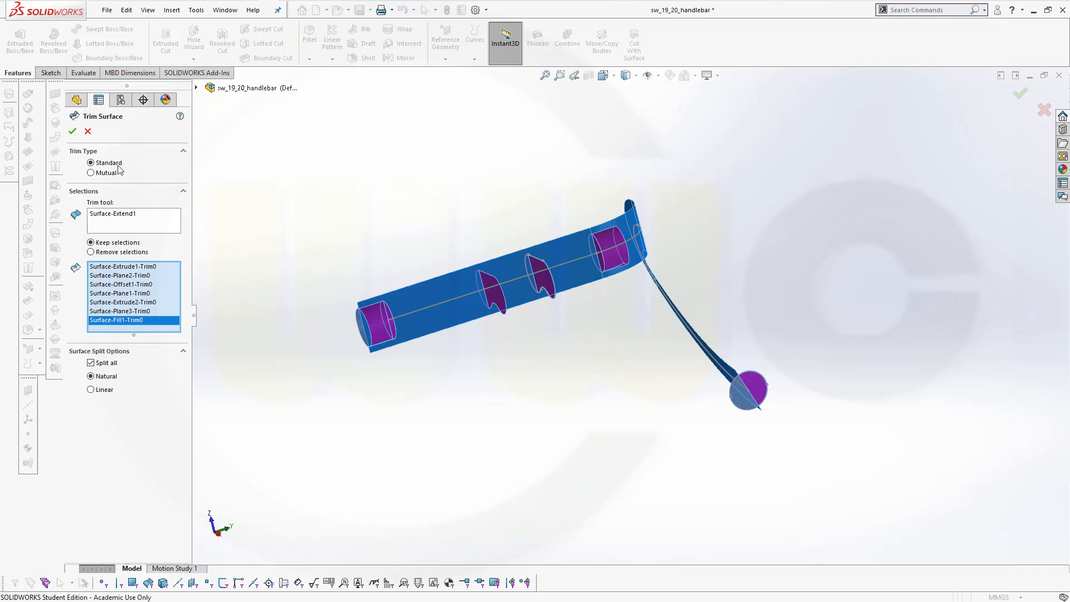
left_click(72, 130)
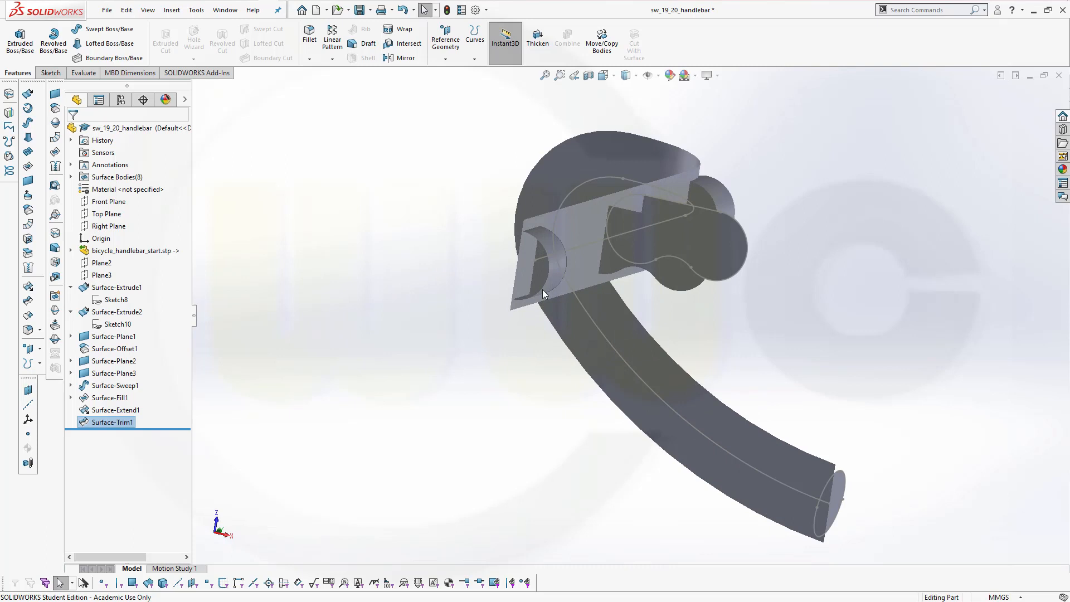
mouse_move(546, 276)
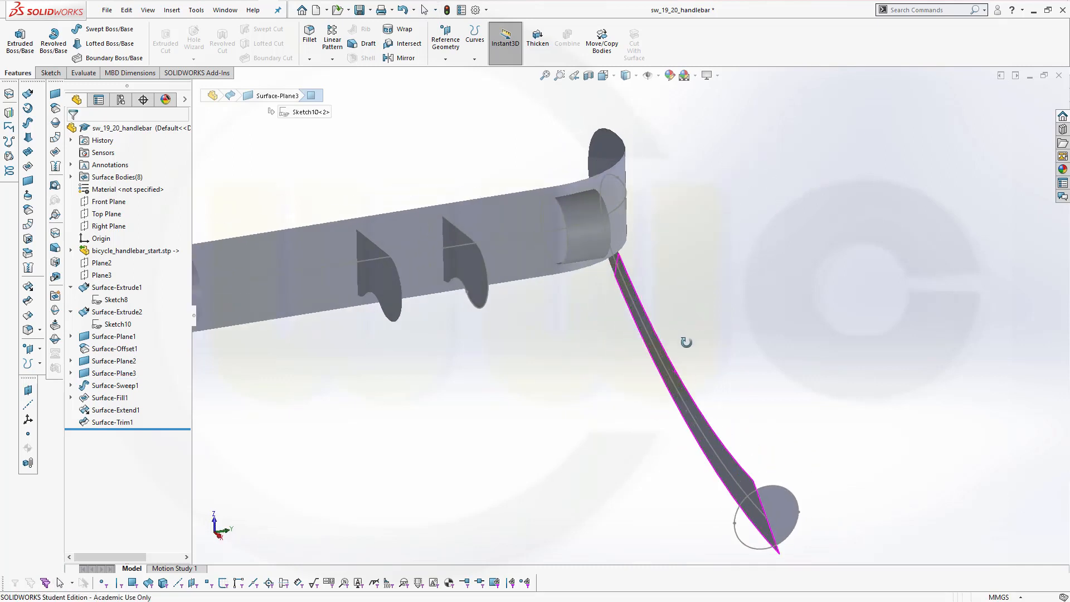
left_click_drag(686, 341, 539, 440)
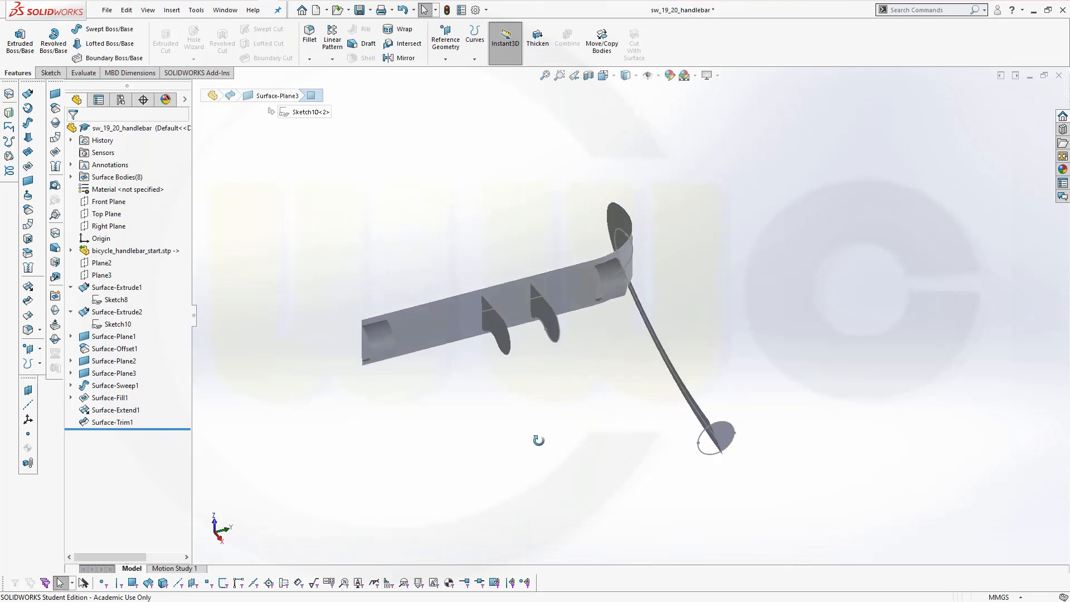
left_click_drag(538, 440, 552, 434)
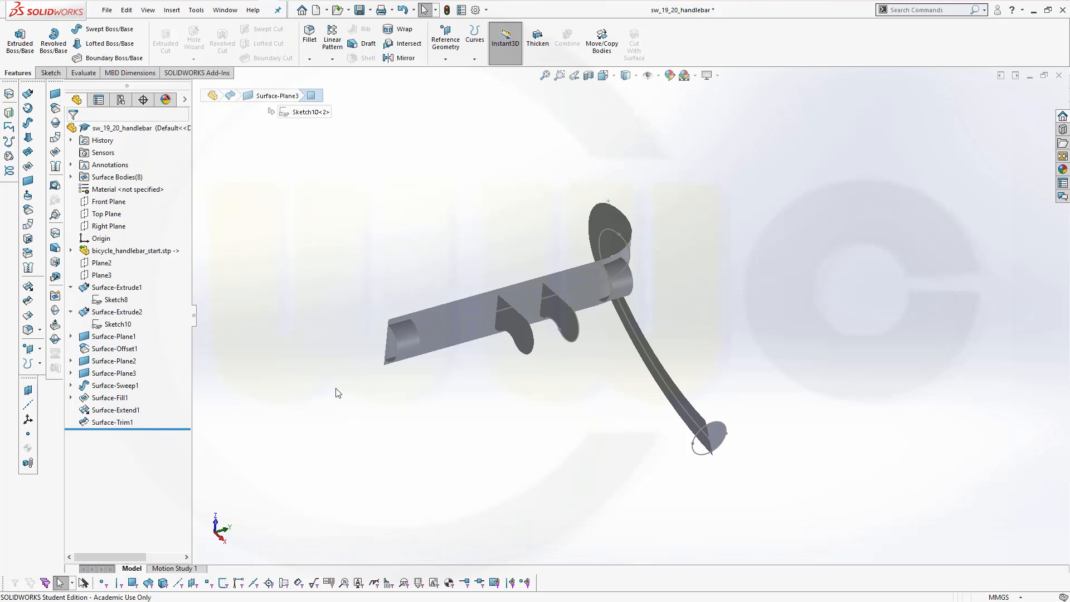
mouse_move(218, 361)
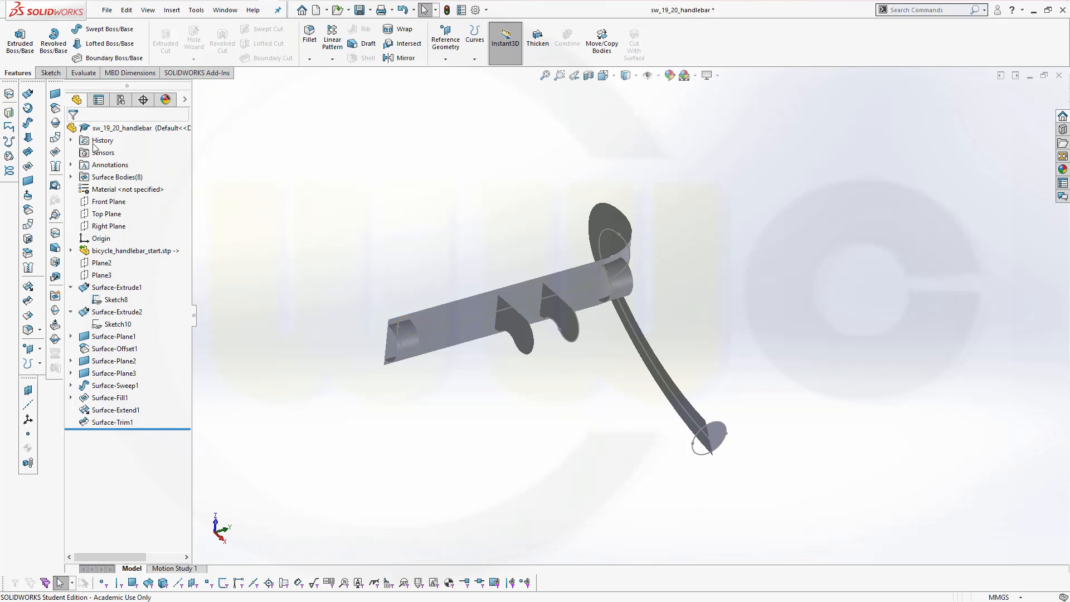
mouse_move(29, 121)
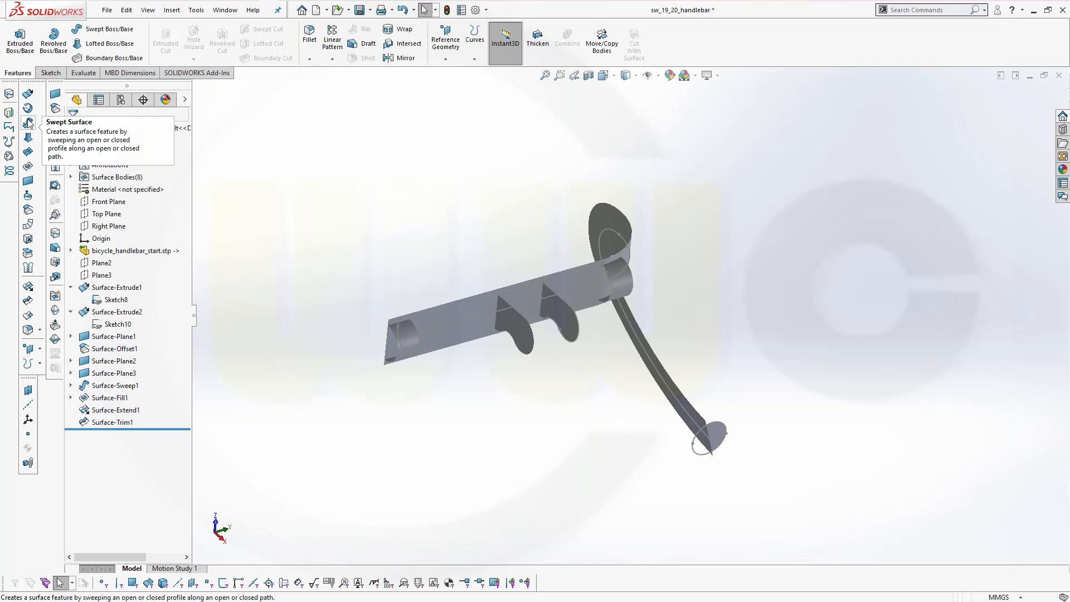
Start Surface-Sweep2 with Sketch8 as profile and pick the path chain via SelectionManager
left_click(27, 122)
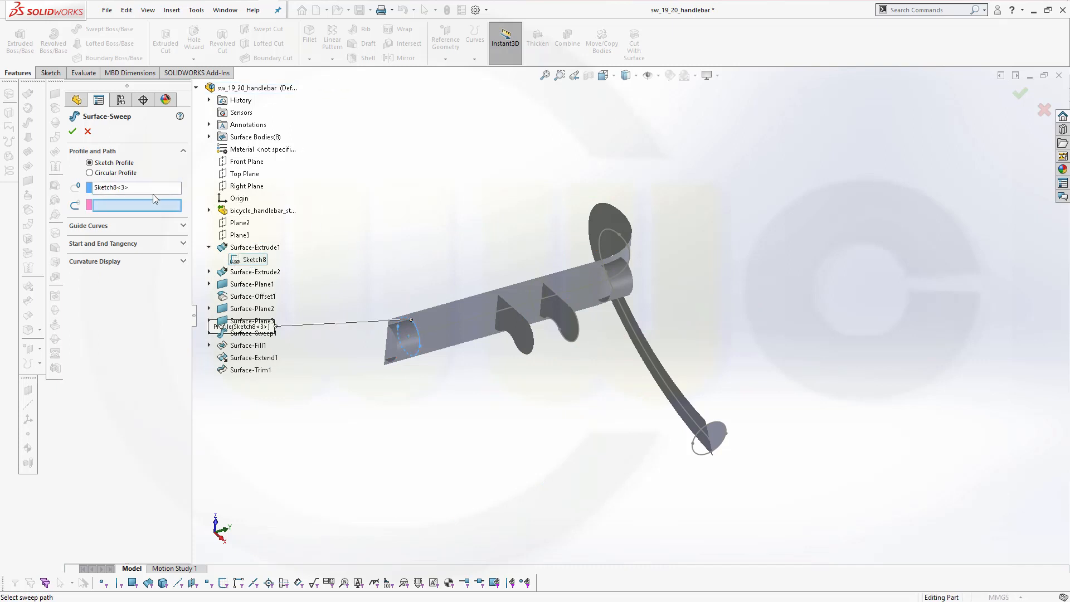
right_click(407, 200)
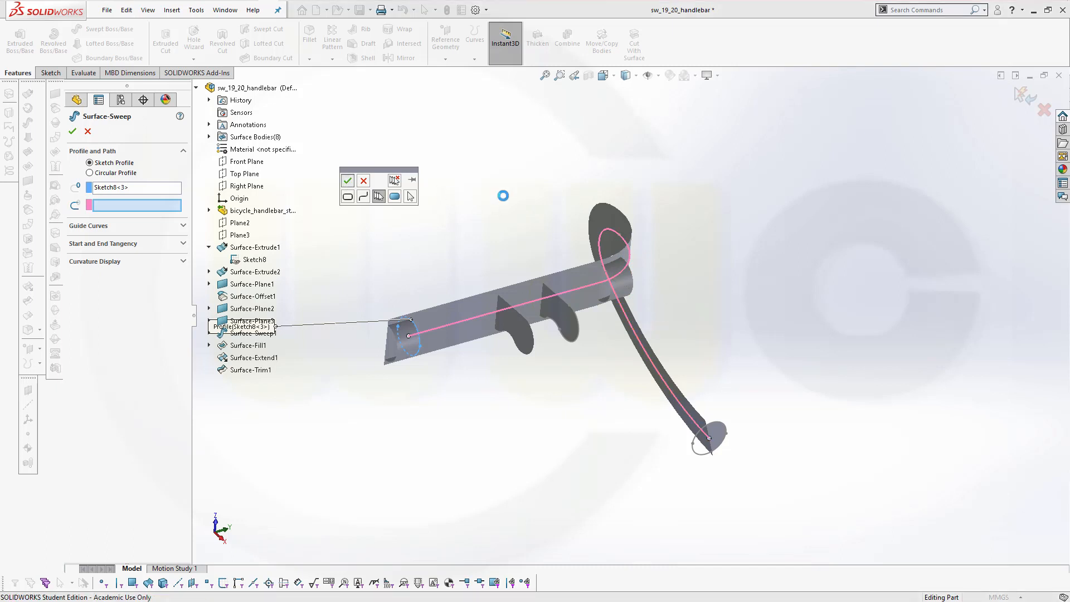
mouse_move(496, 198)
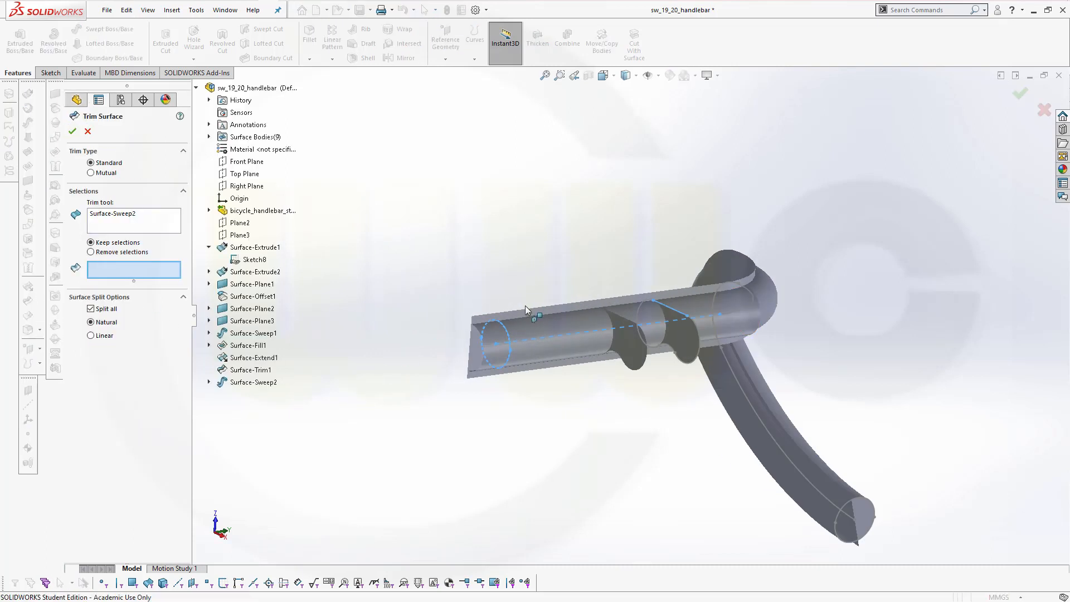
Trim the swept tube against Surface-Extend1, keeping Surface-Sweep2-Trim1, as Surface-Trim2
left_click(505, 321)
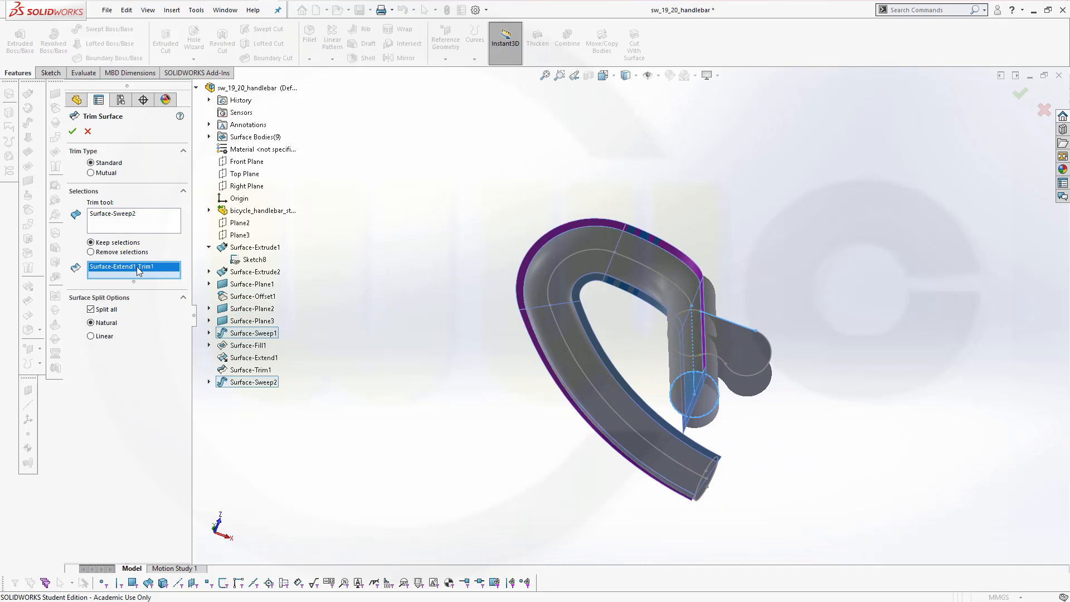
right_click(123, 266)
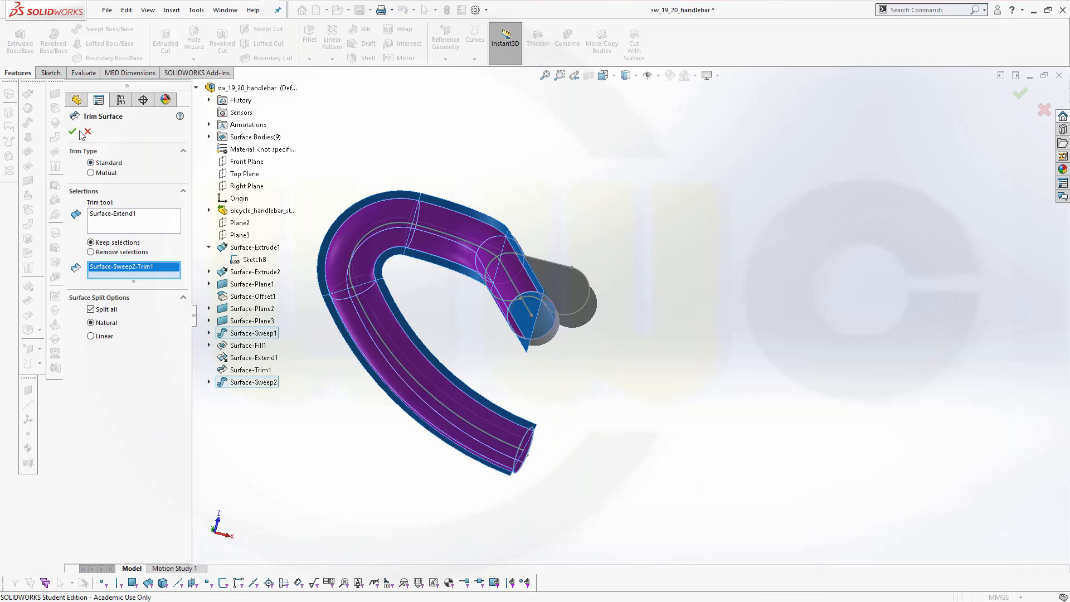
left_click(73, 132)
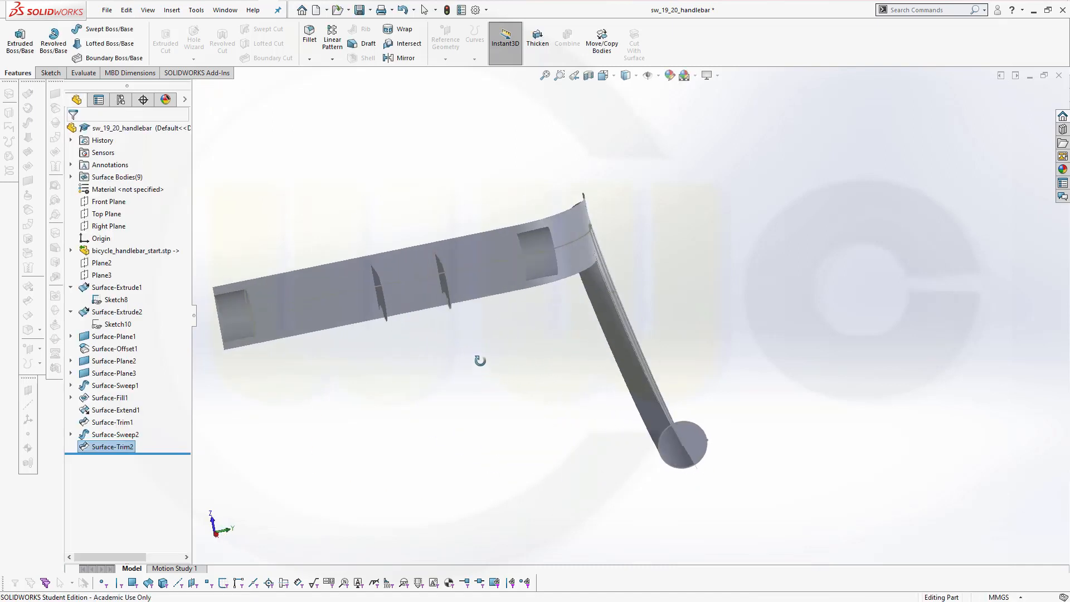
Show the hidden Surface-Trim1[2] body from the Surface Bodies folder
left_click(116, 385)
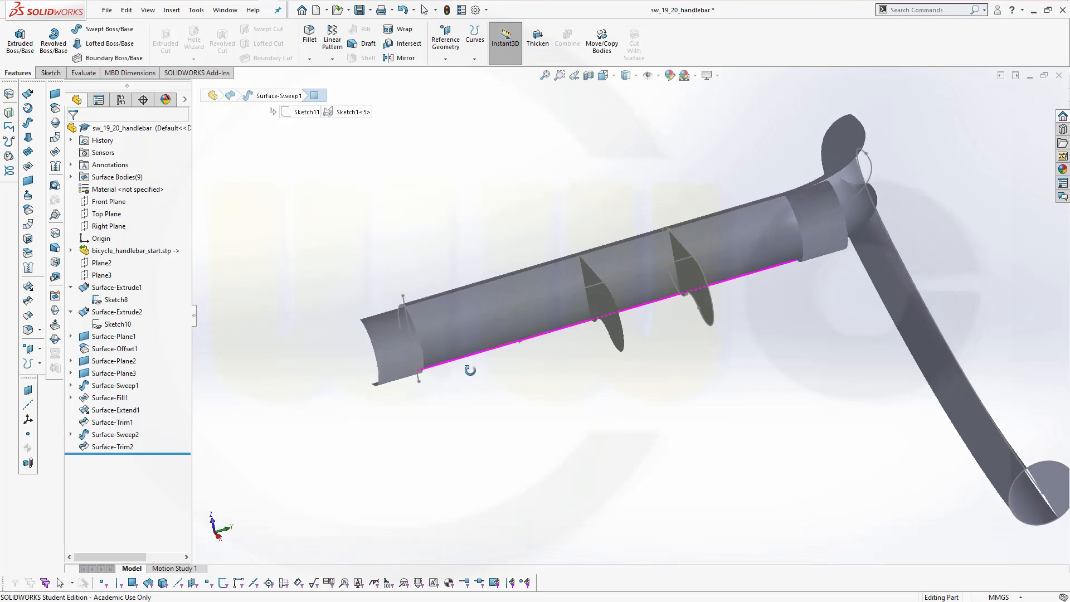
left_click_drag(469, 369, 748, 283)
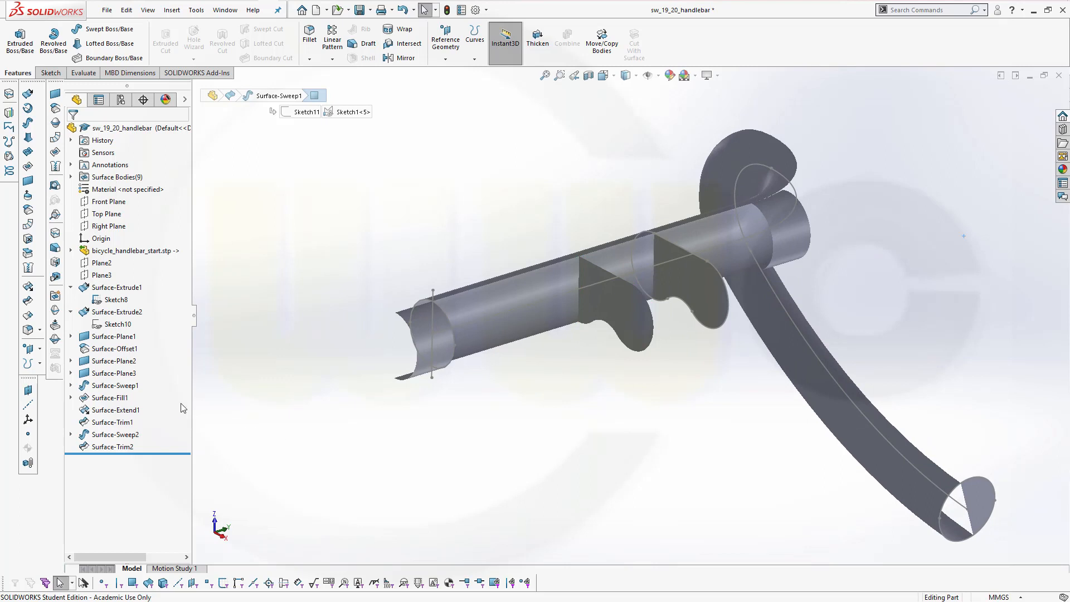
mouse_move(72, 181)
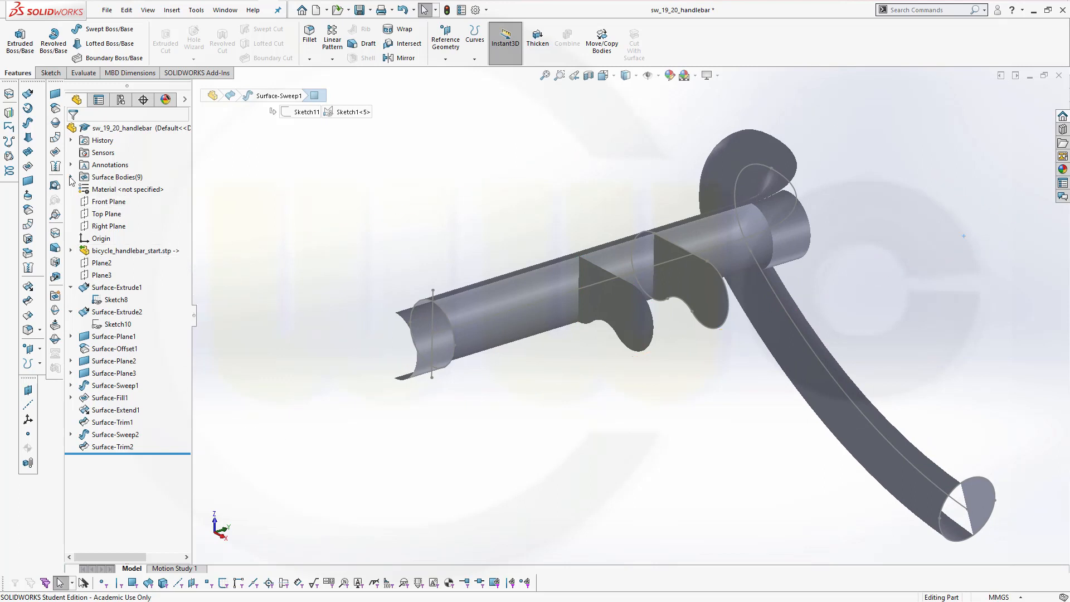
left_click(70, 176)
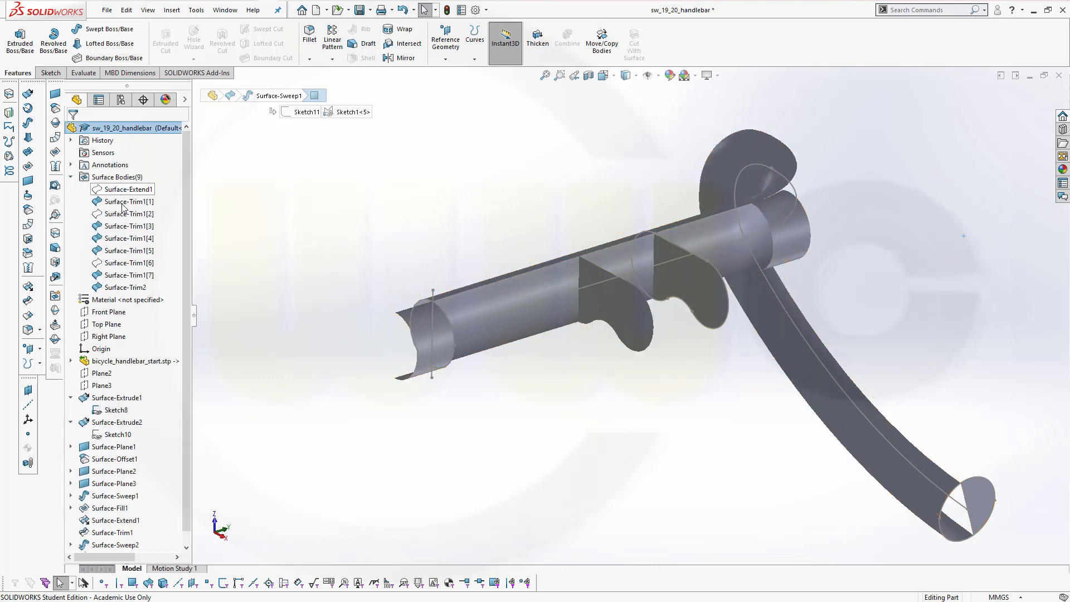
left_click(128, 214)
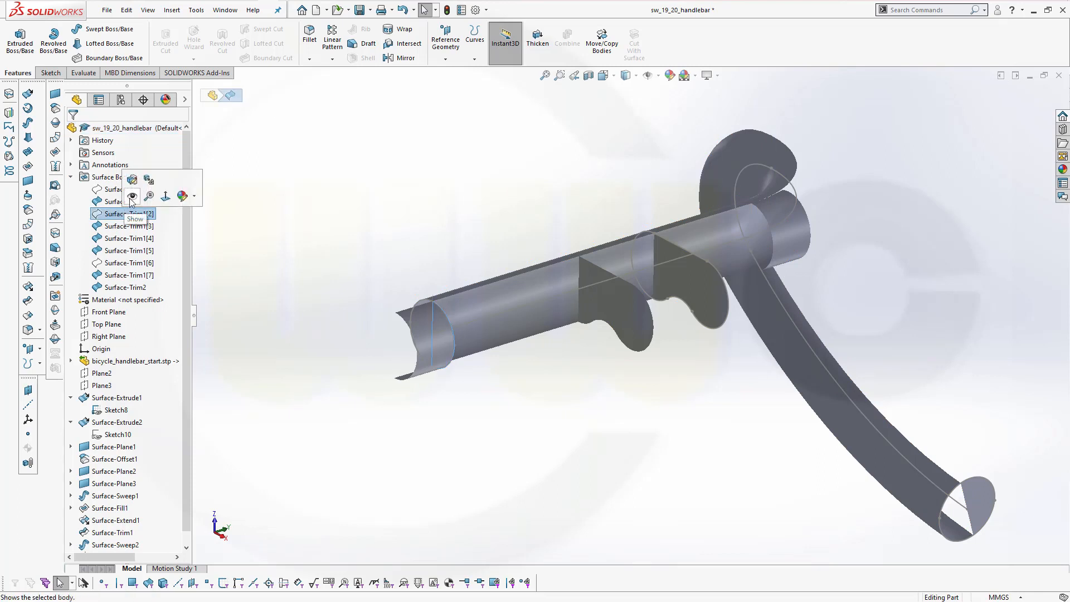
left_click(133, 197)
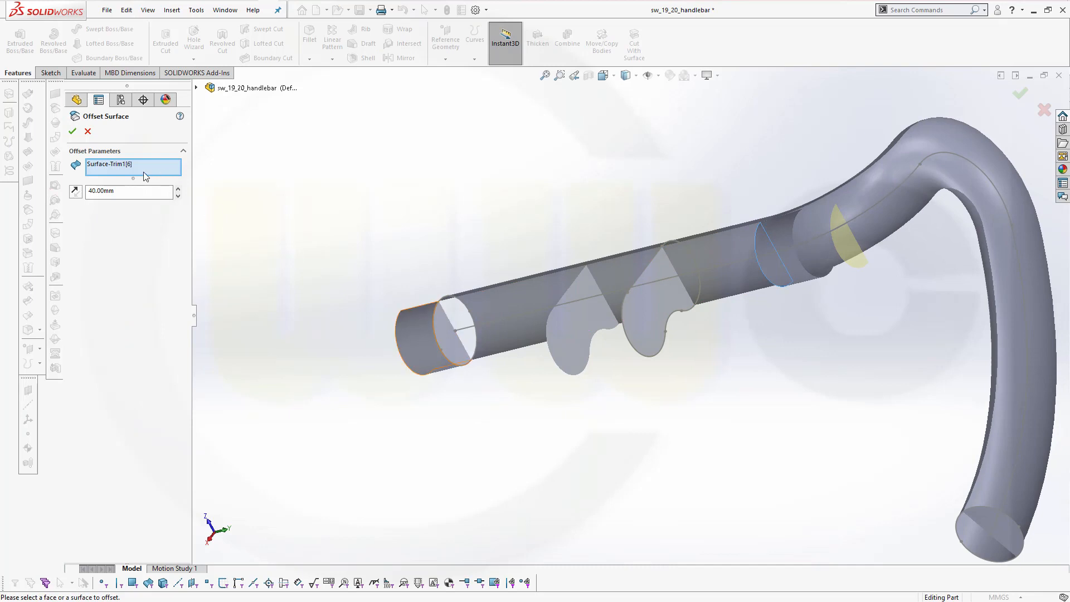
Offset the bar's open end face by 20 mm, creating Surface-Offset2 and Surface-Offset3
right_click(130, 164)
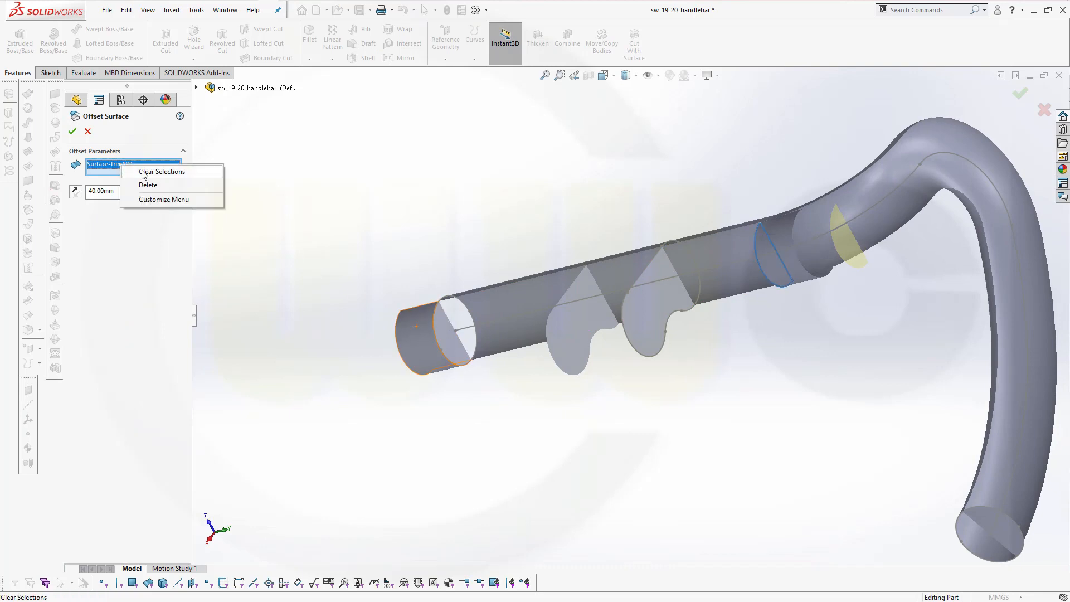
left_click(162, 171)
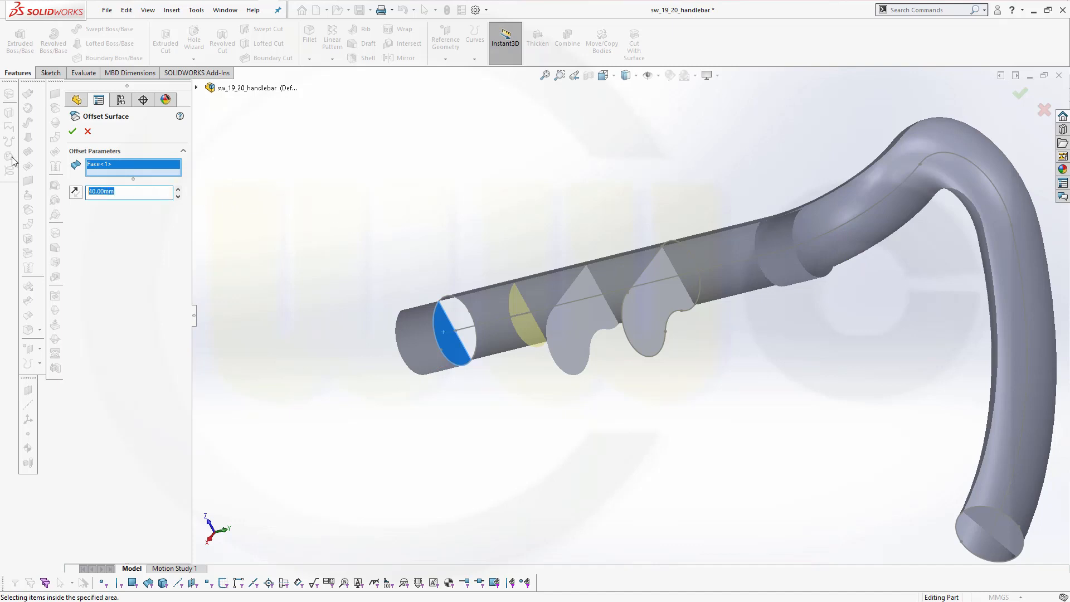
type("20")
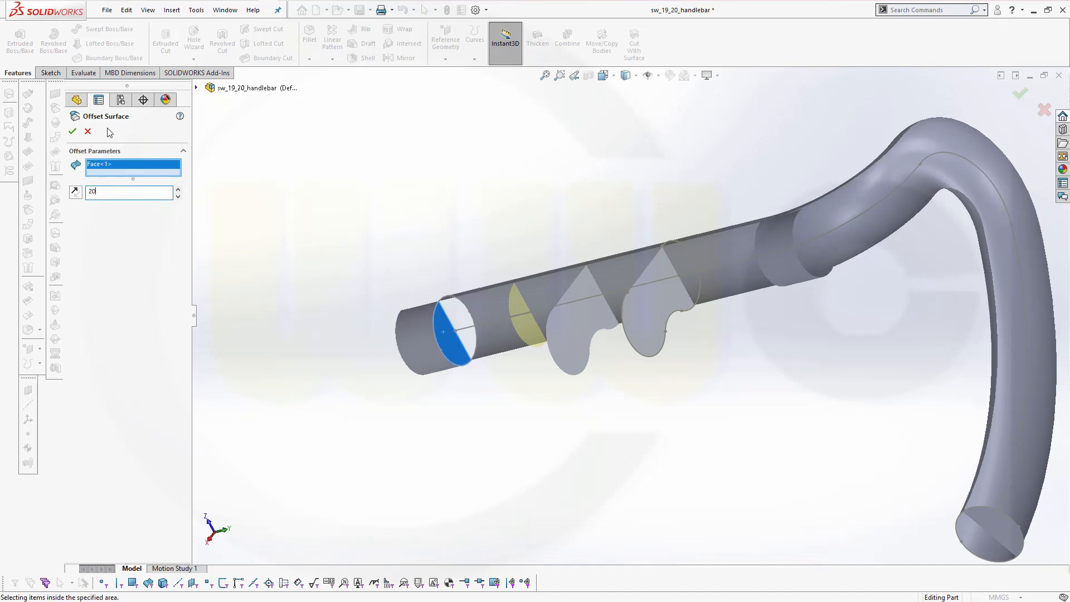
left_click(72, 131)
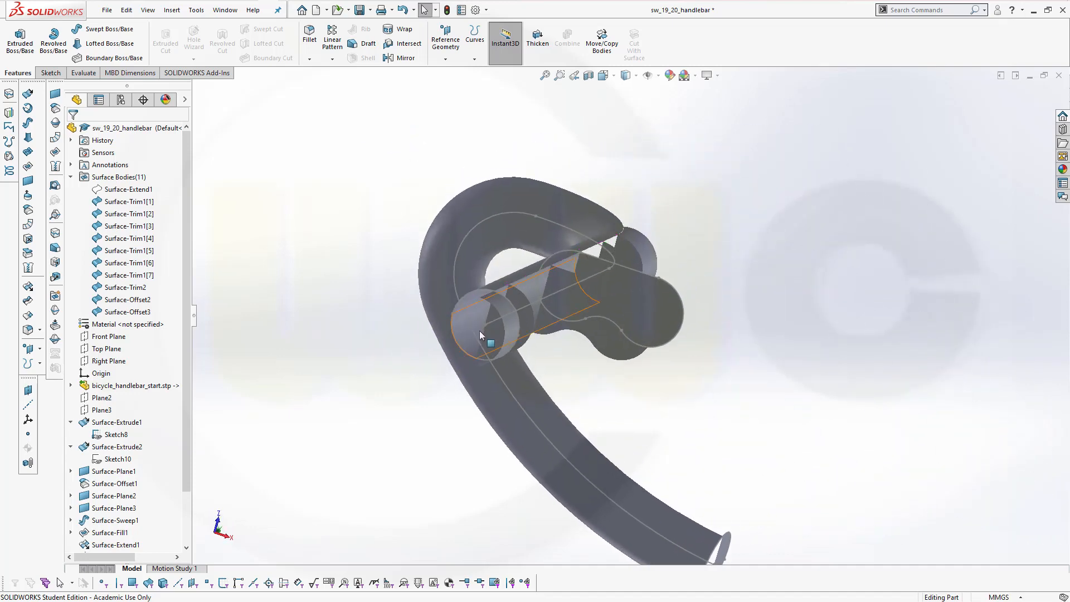
Hide Sketch8 and display the half-handlebar as Shaded With Edges
right_click(532, 325)
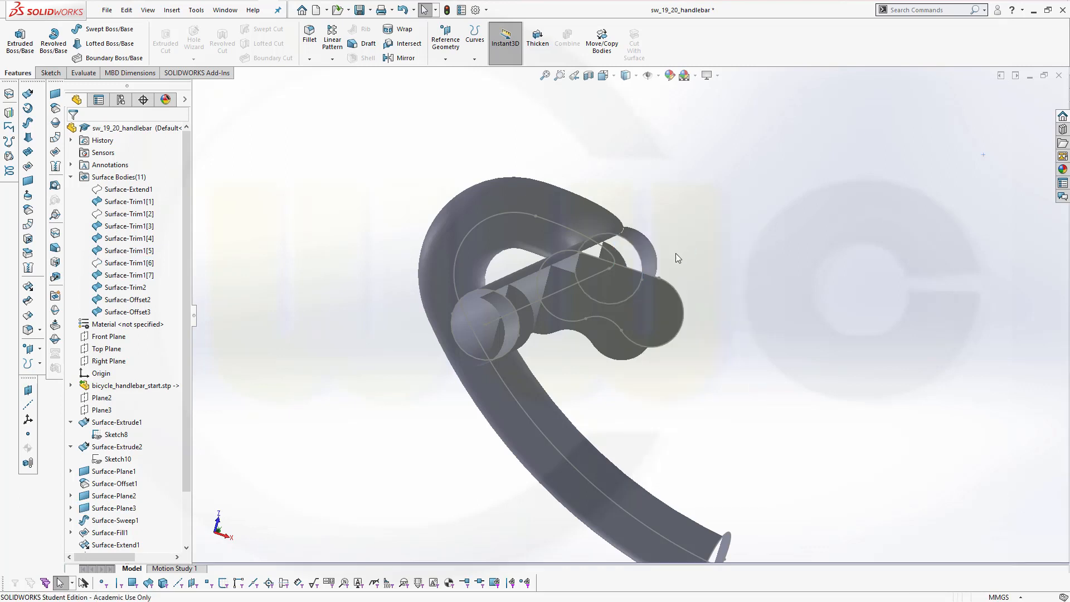
left_click_drag(676, 259, 635, 355)
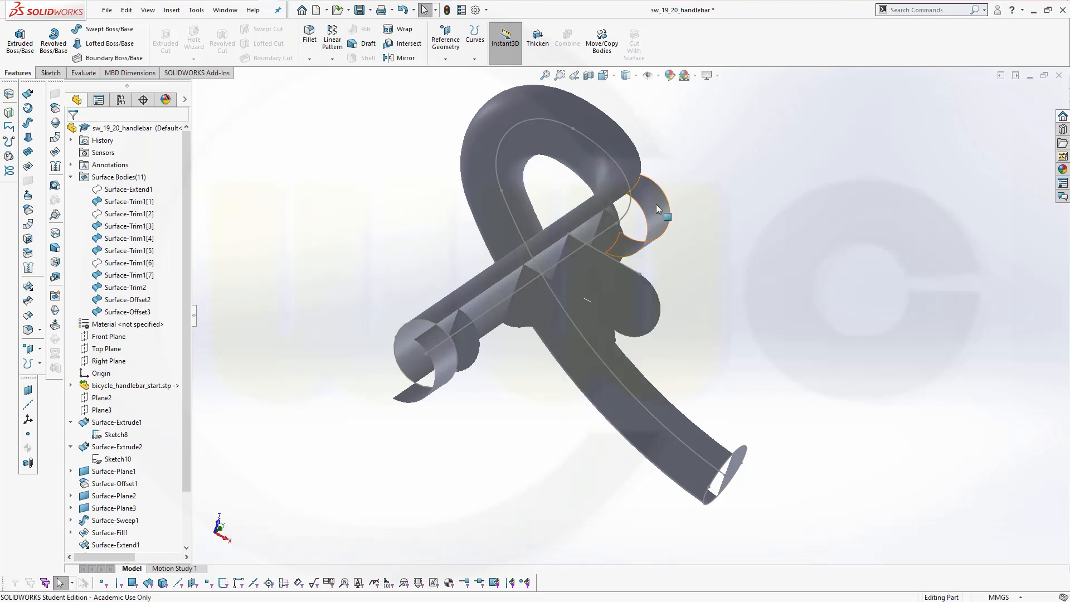
right_click(655, 218)
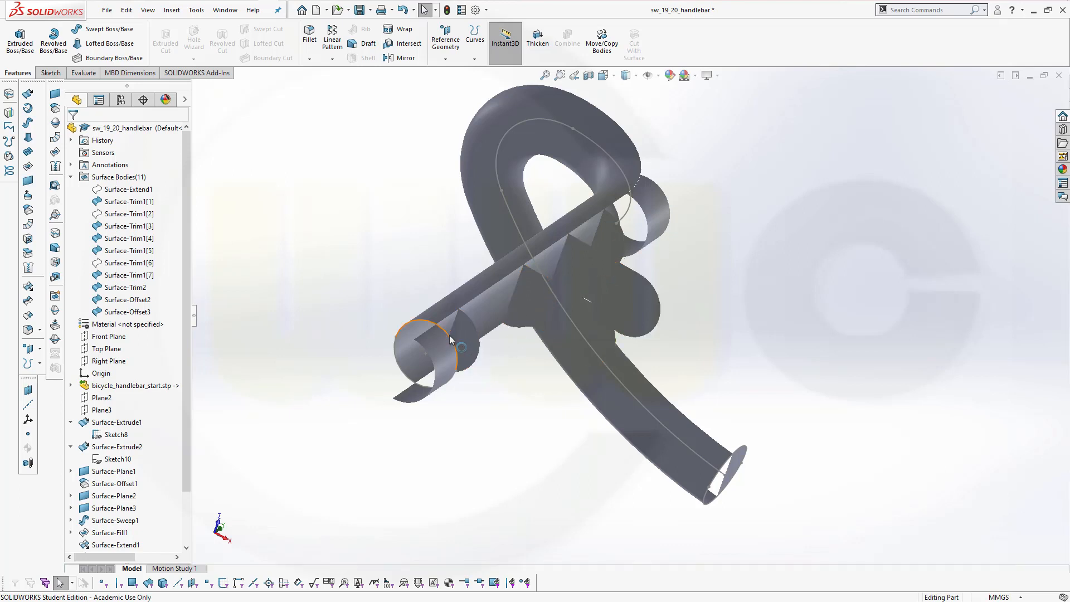
right_click(423, 344)
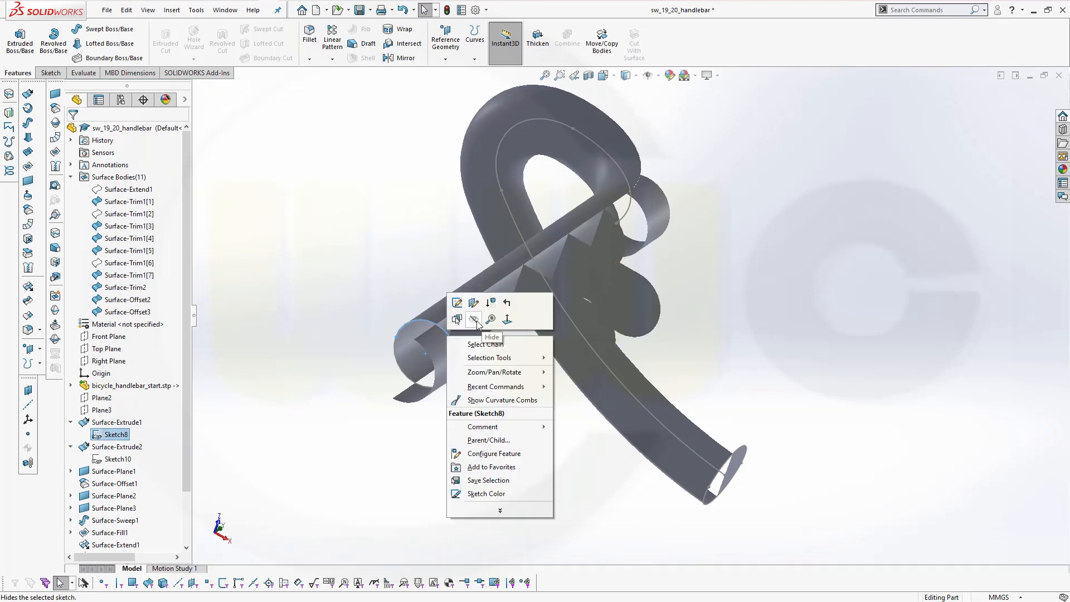
left_click(473, 320)
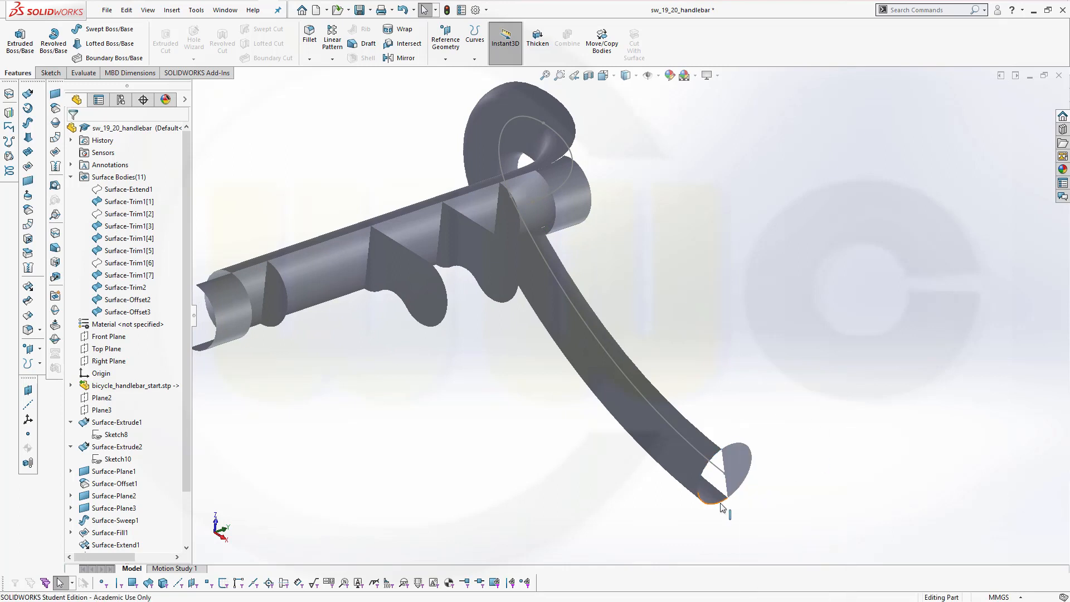
right_click(722, 508)
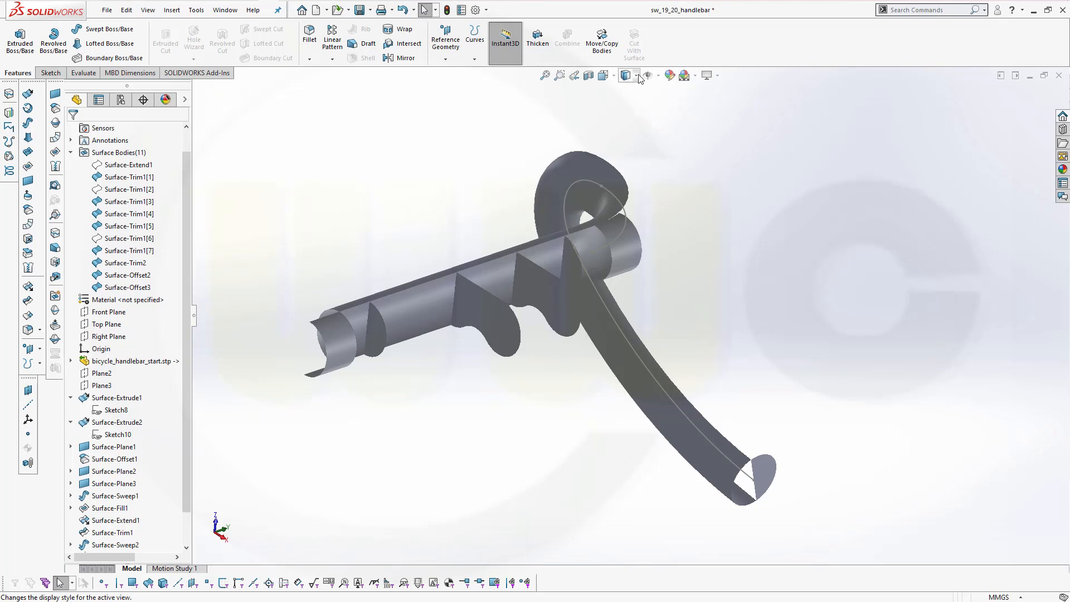
left_click(626, 75)
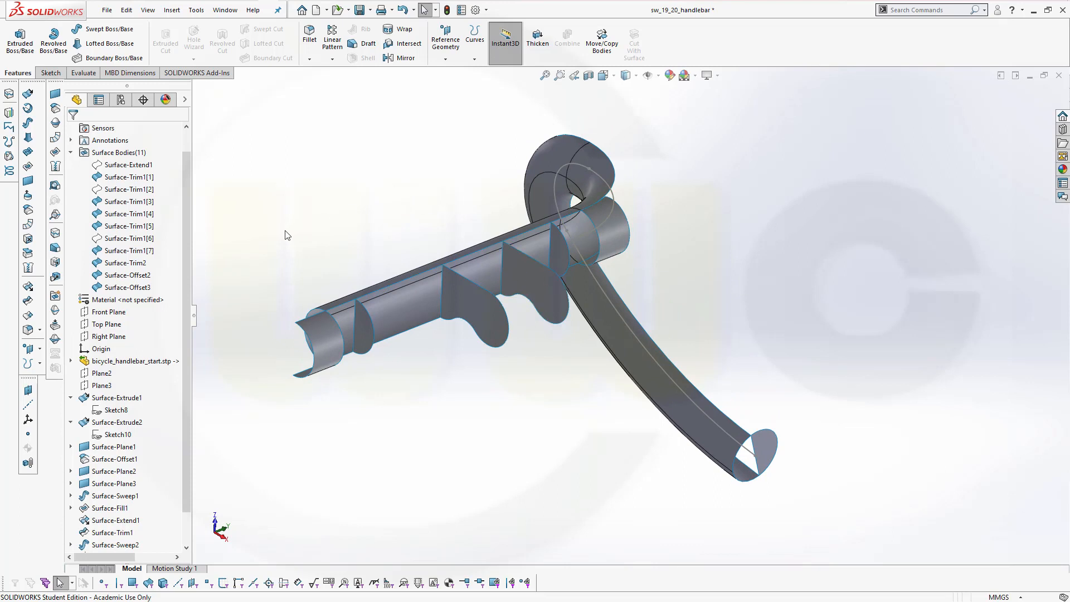
mouse_move(282, 235)
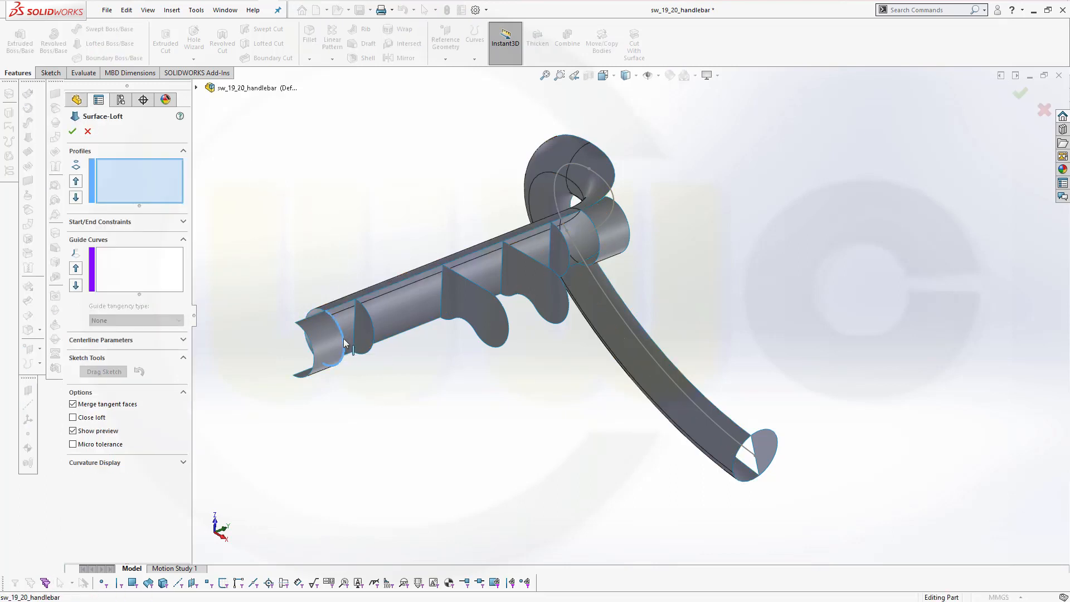
Select the bar end edges, bulge cross-section sketches and Surface-Extrude2 circular edges as loft profiles
left_click(335, 345)
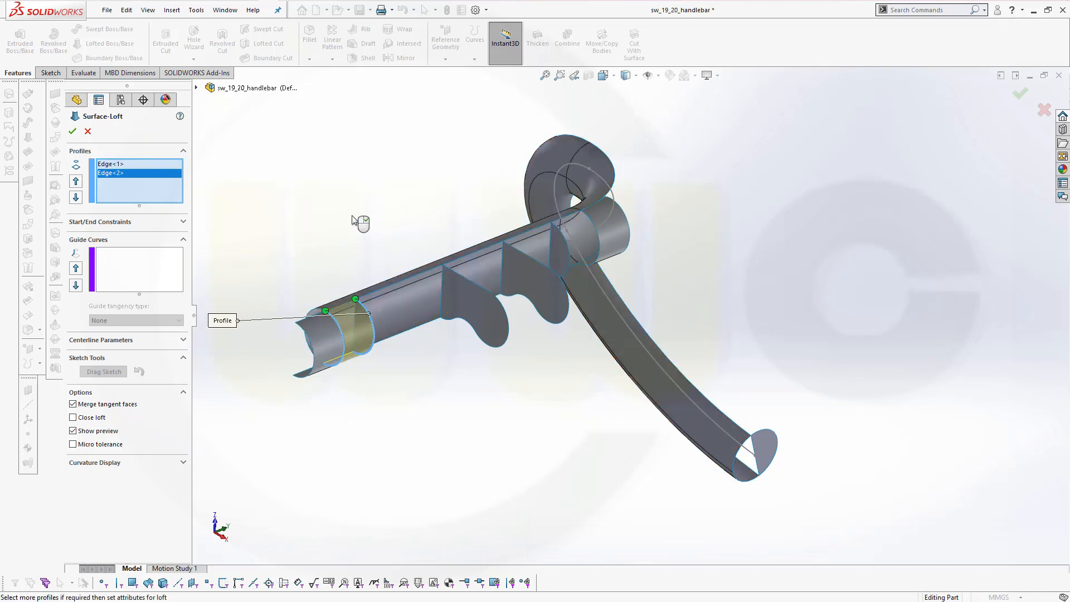
mouse_move(414, 217)
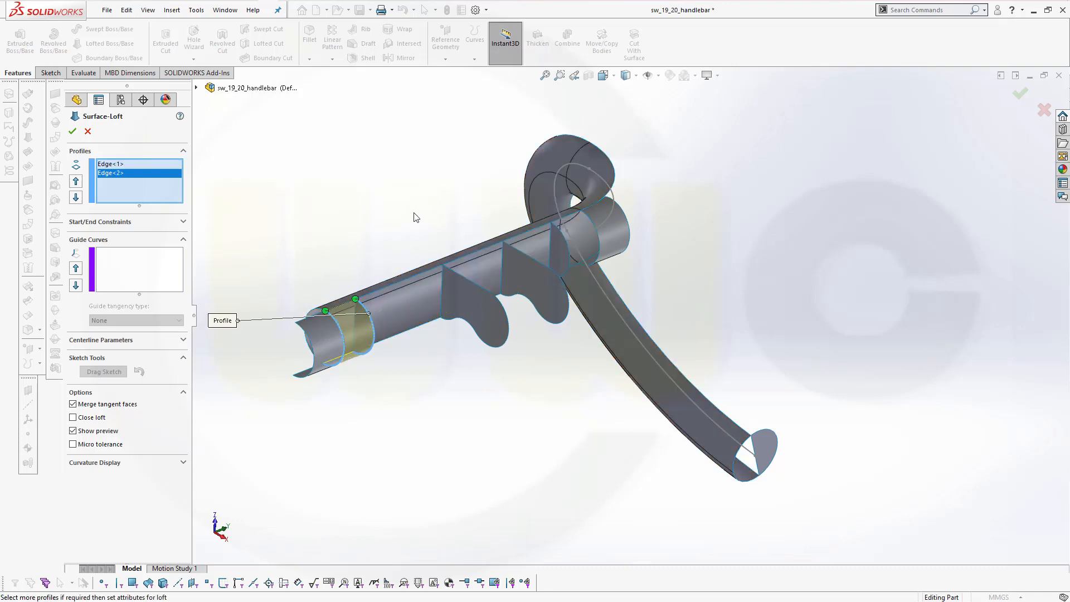
left_click(468, 273)
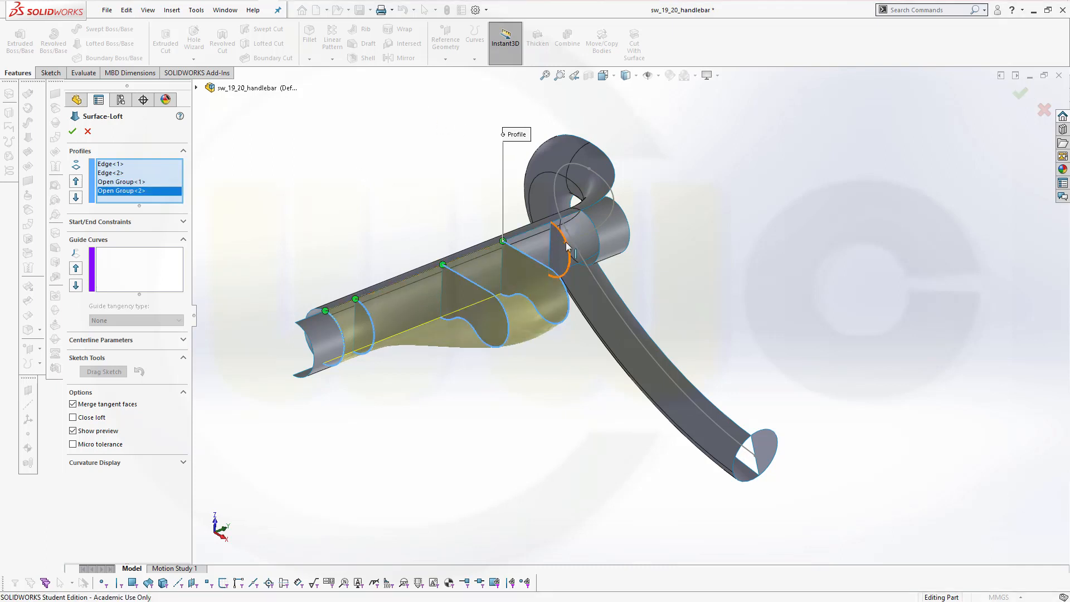
mouse_move(563, 239)
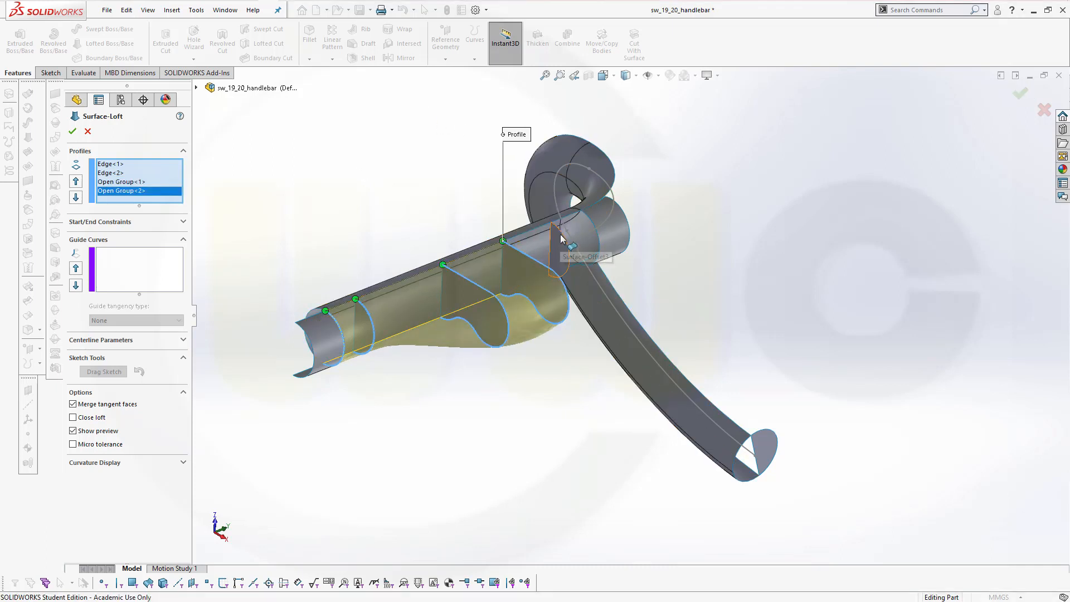
left_click(569, 223)
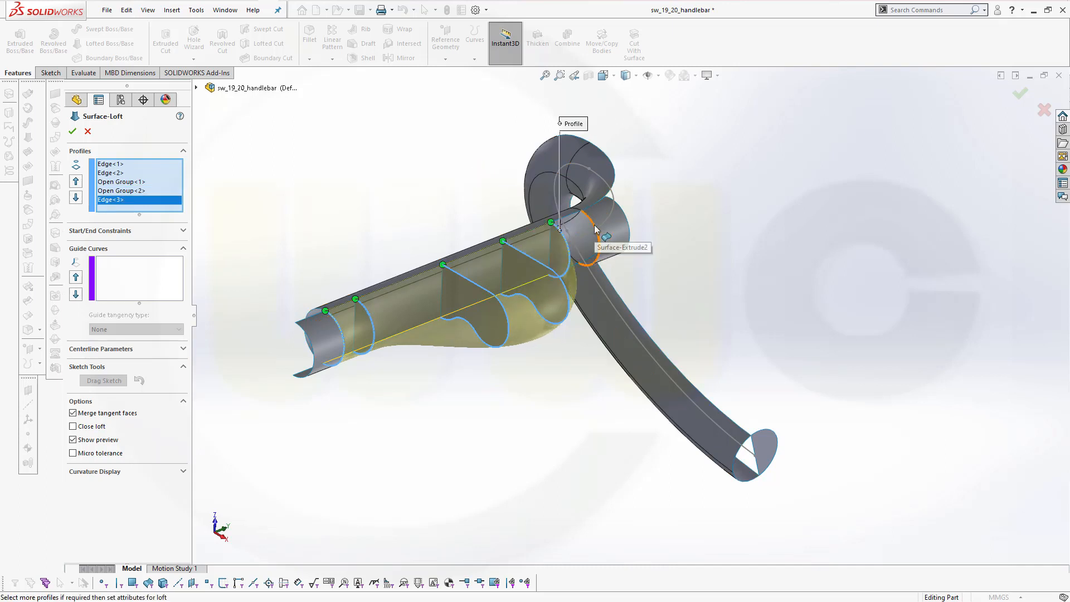
left_click(580, 211)
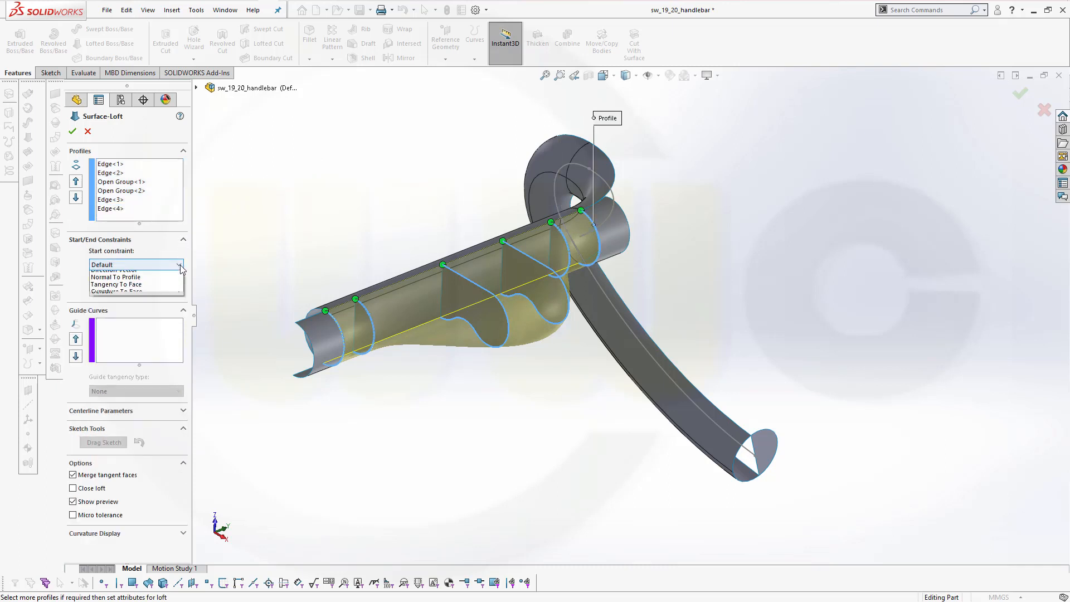
Set loft start and end Tangency To Face, add two tangent guide edges, and create Surface-Loft1
left_click(126, 270)
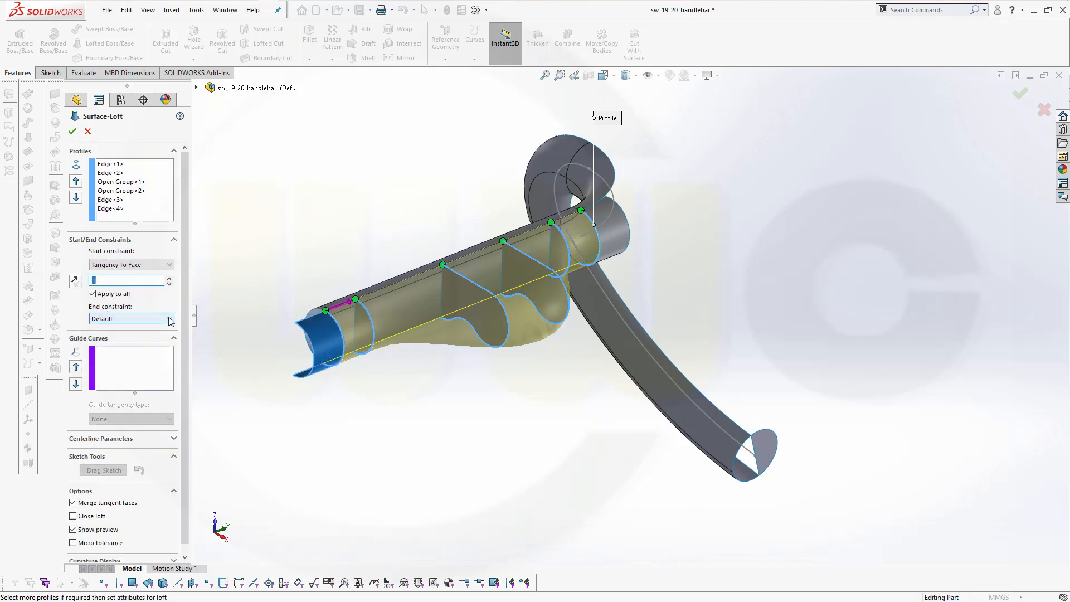
left_click(131, 318)
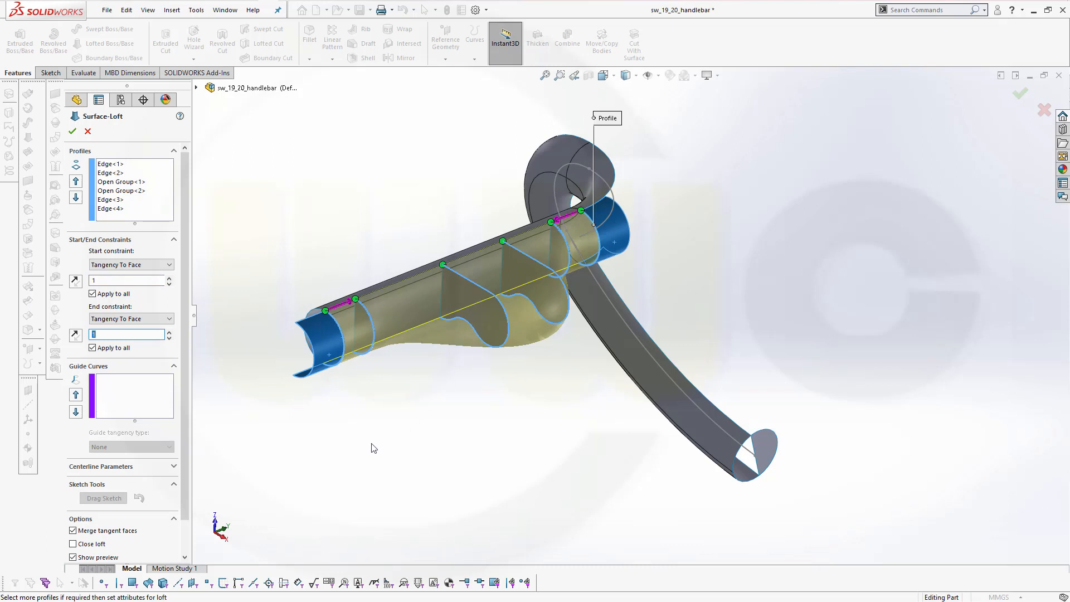
left_click(133, 396)
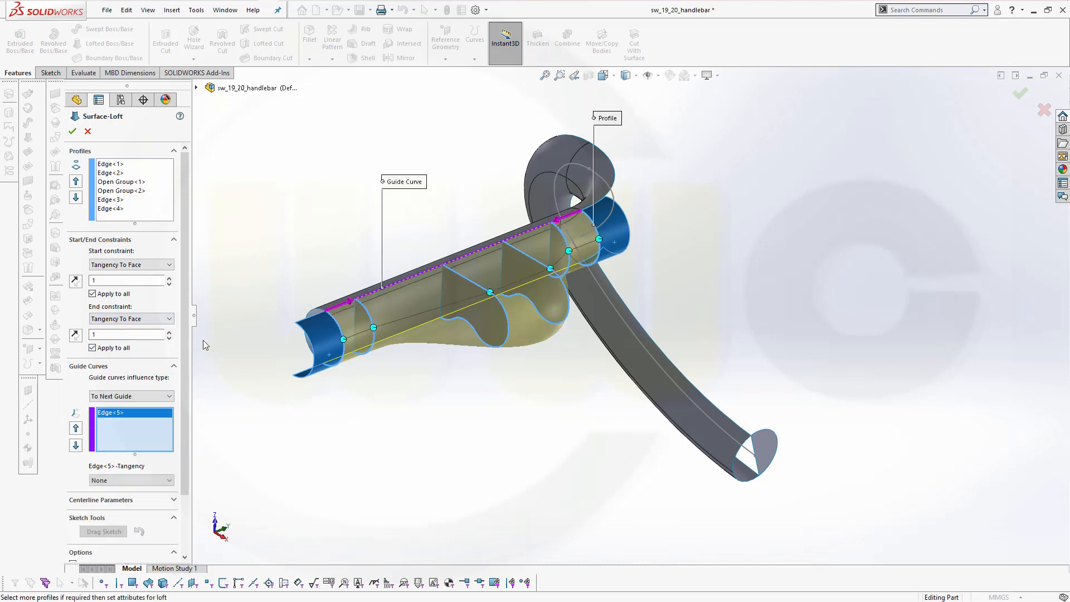
mouse_move(156, 468)
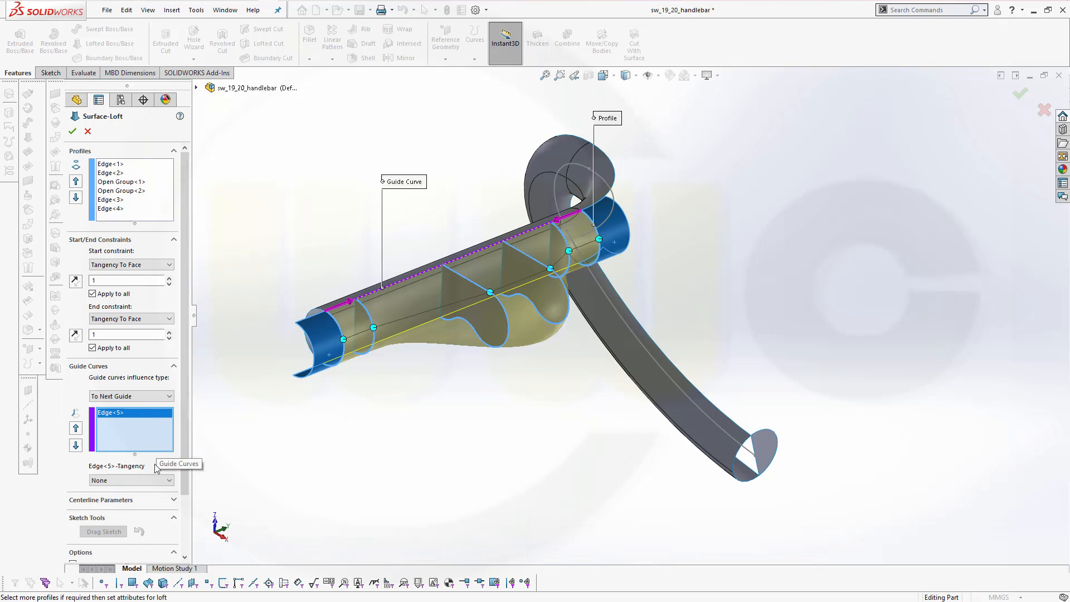
left_click(130, 480)
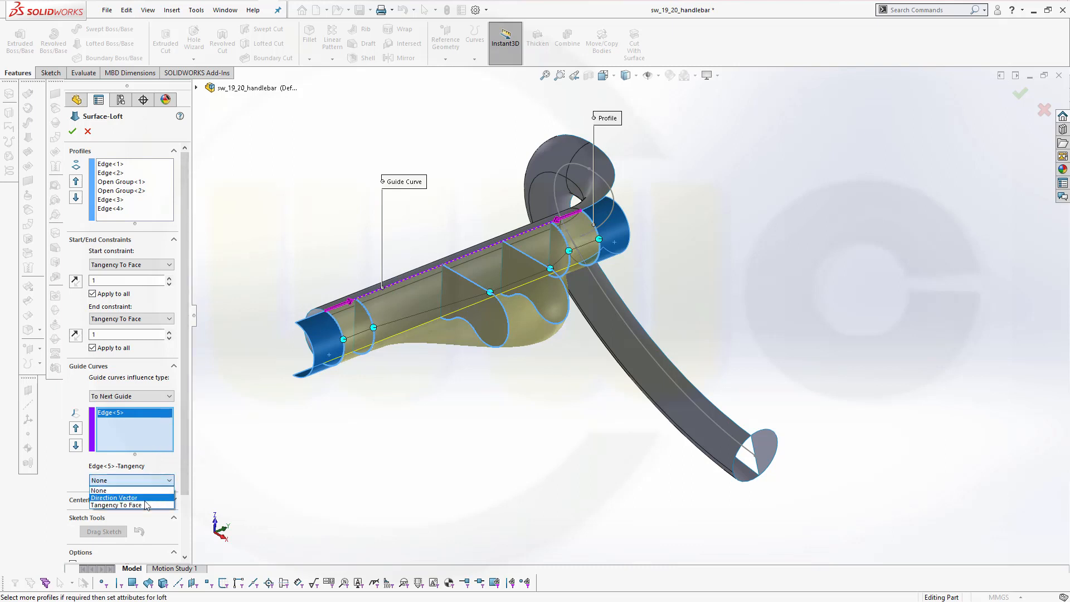
left_click(116, 505)
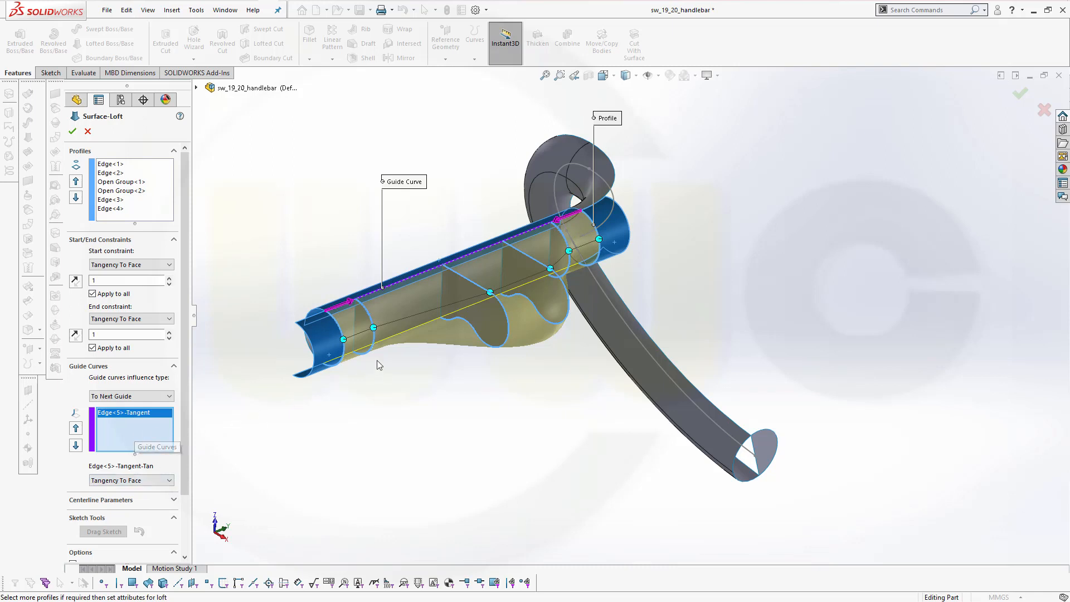
mouse_move(386, 342)
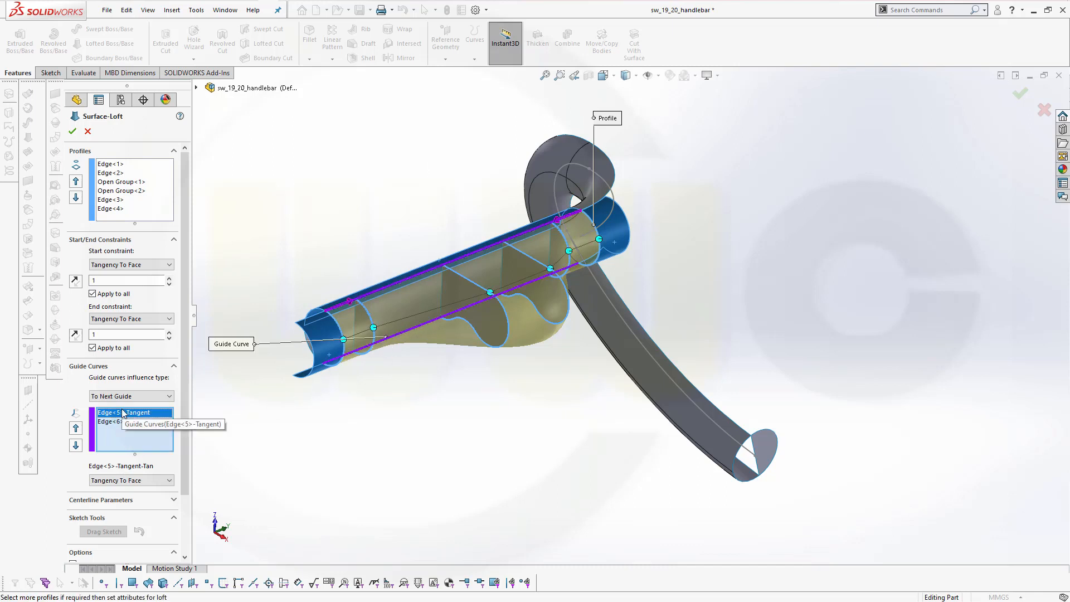
left_click(119, 421)
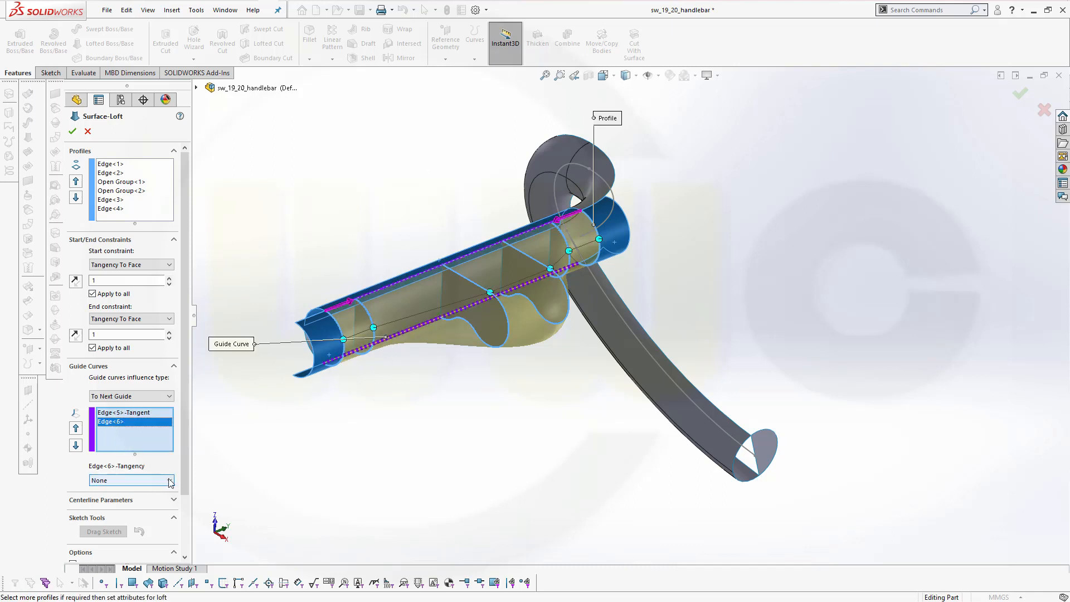
left_click(130, 480)
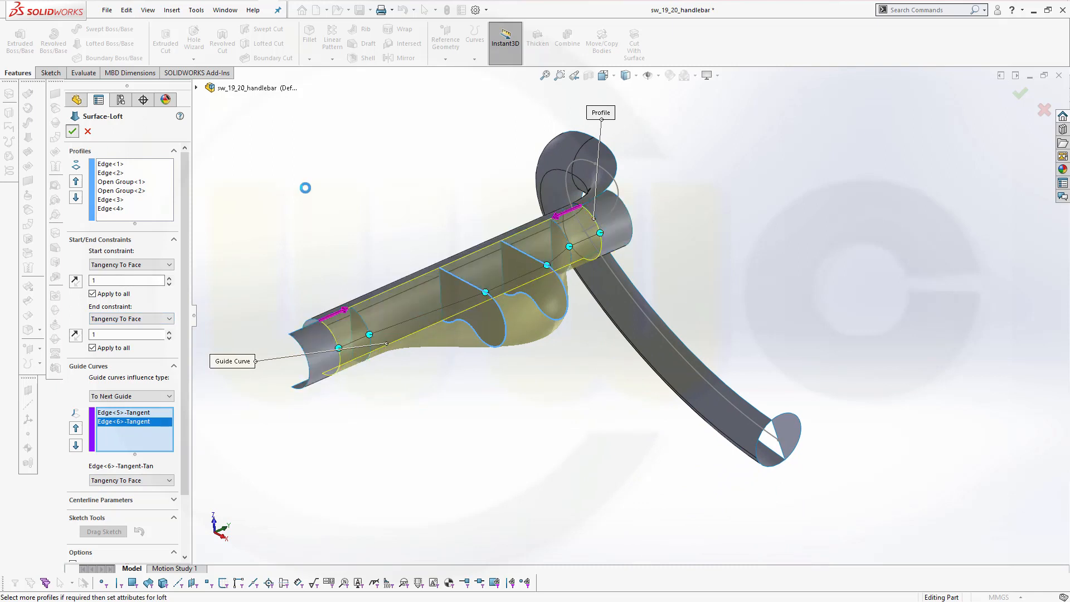
left_click(73, 130)
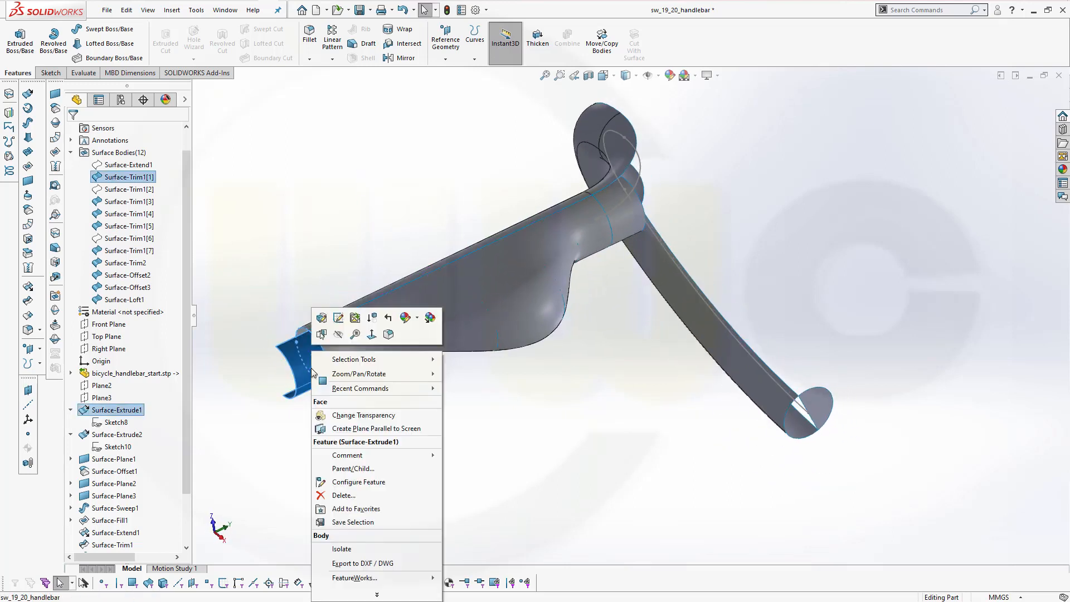
Hide the helper extruded surface at the bend junction and orbit to check the blended bar
left_click(638, 232)
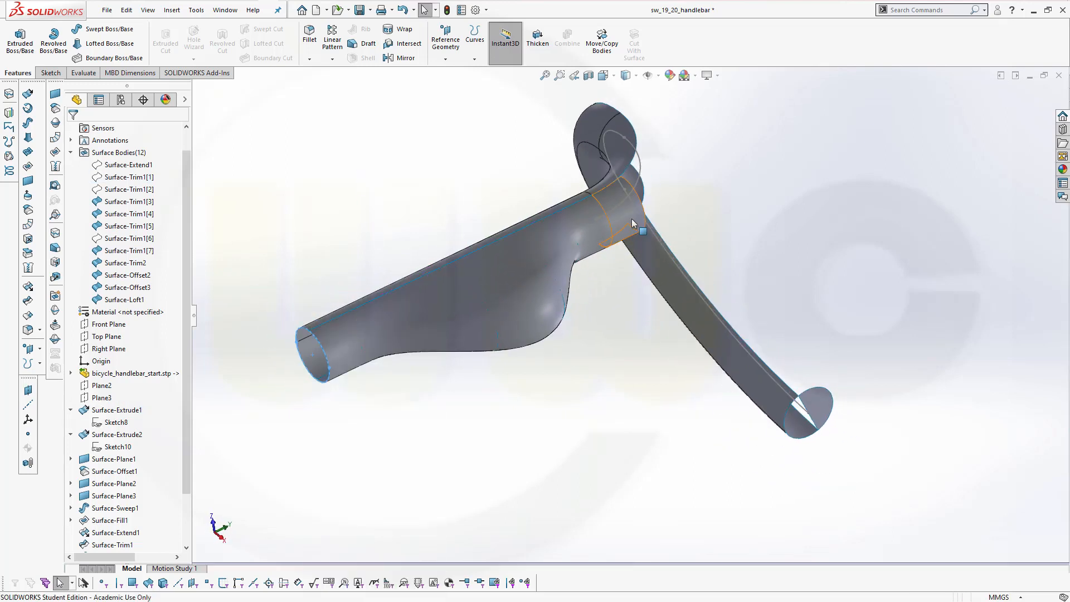
right_click(638, 230)
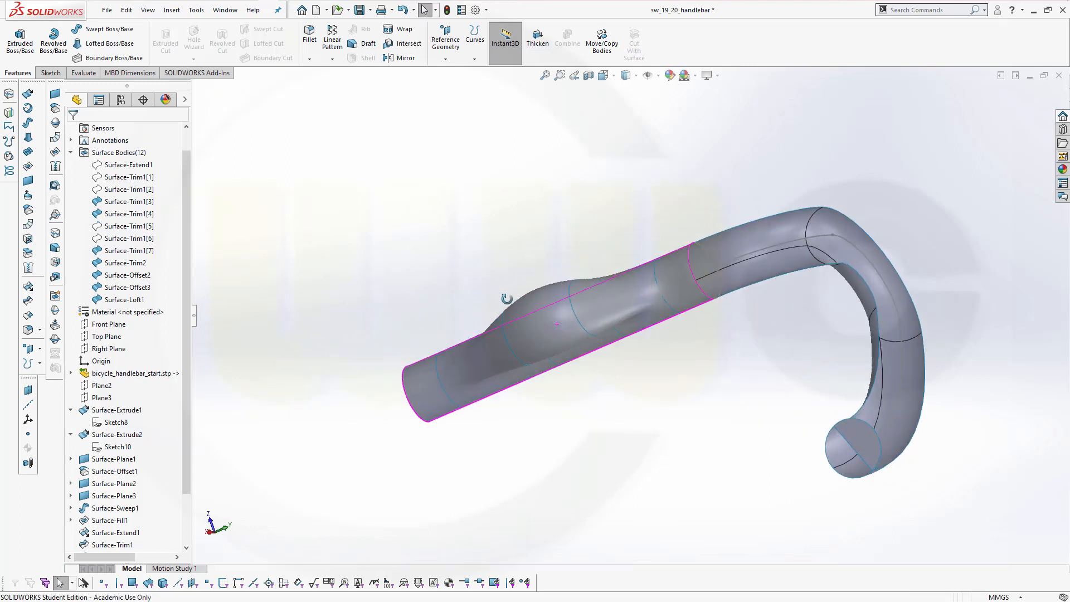
left_click_drag(556, 324, 559, 397)
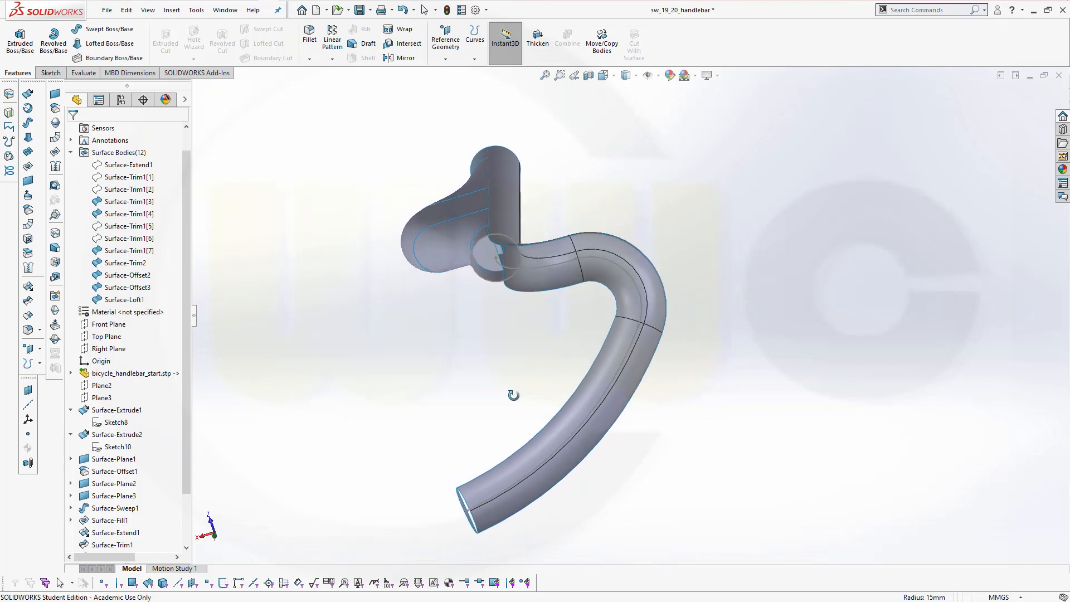
left_click_drag(514, 394, 553, 309)
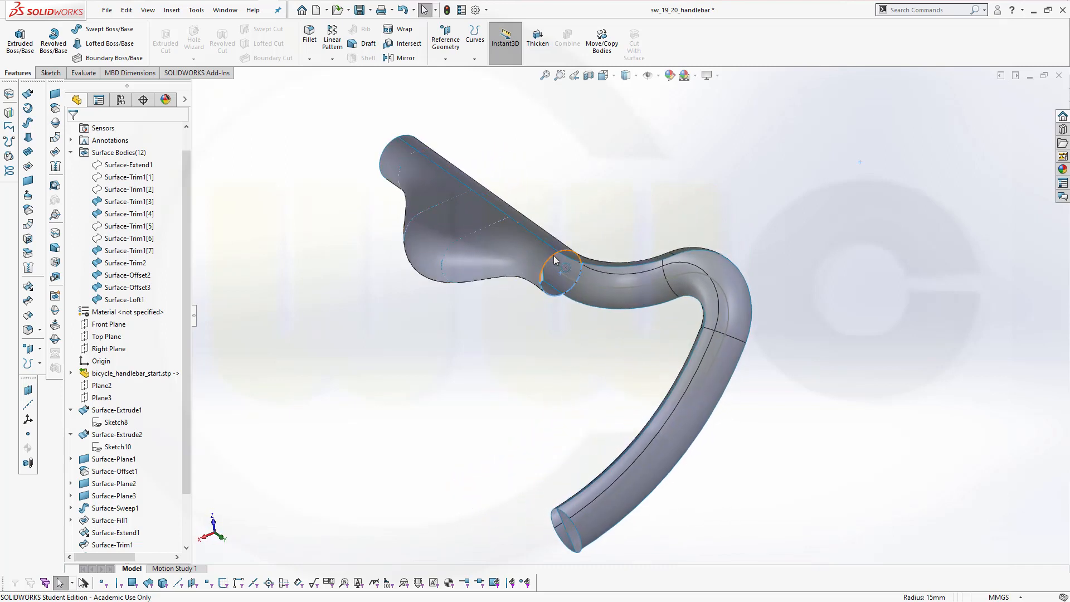
mouse_move(524, 385)
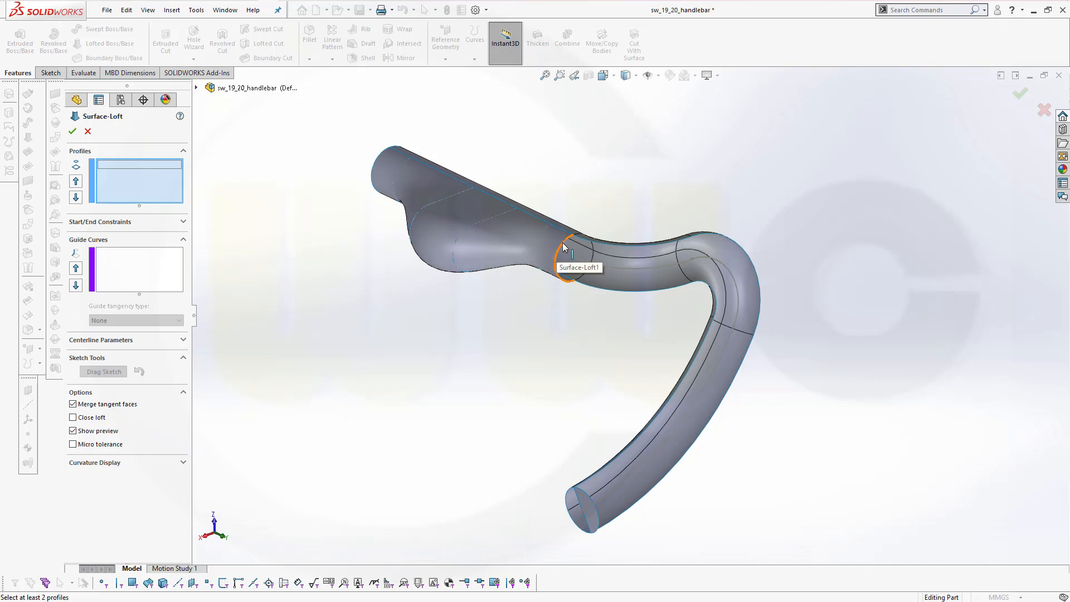
left_click(565, 249)
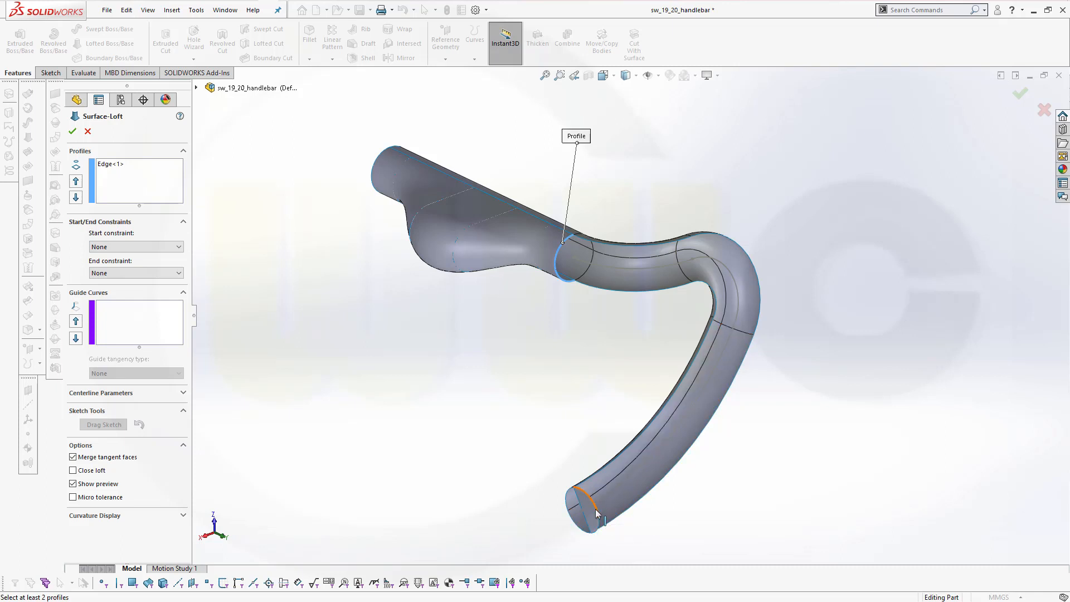
mouse_move(598, 517)
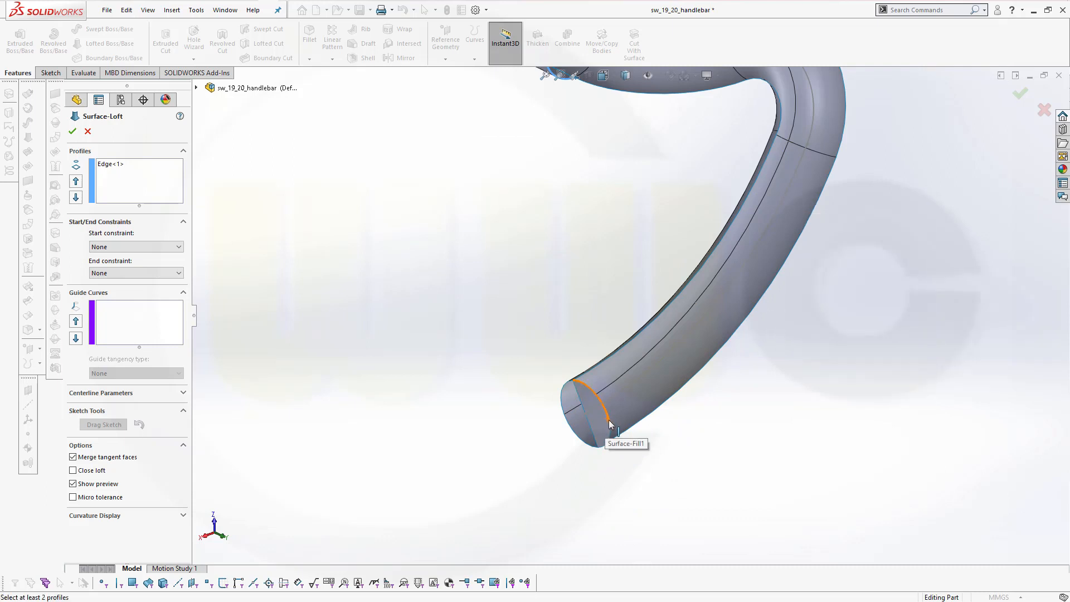
mouse_move(126, 139)
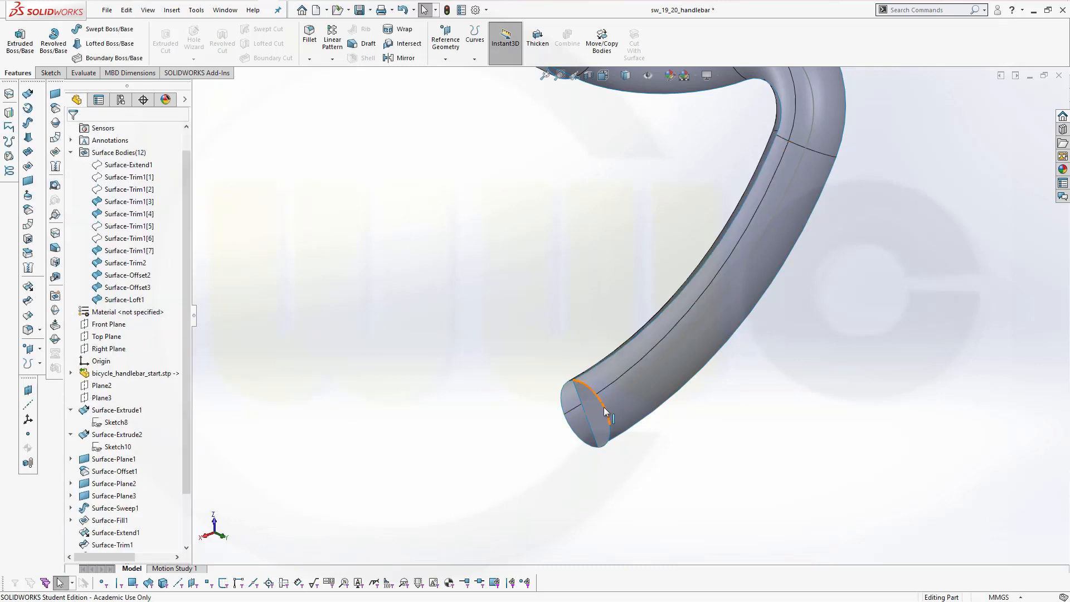
right_click(606, 410)
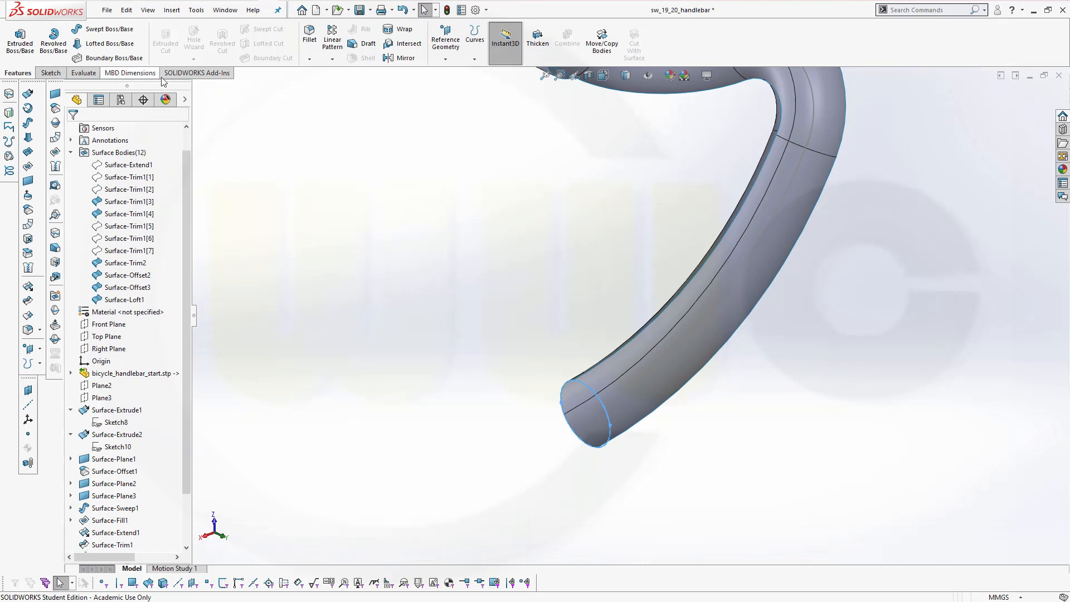
mouse_move(404, 10)
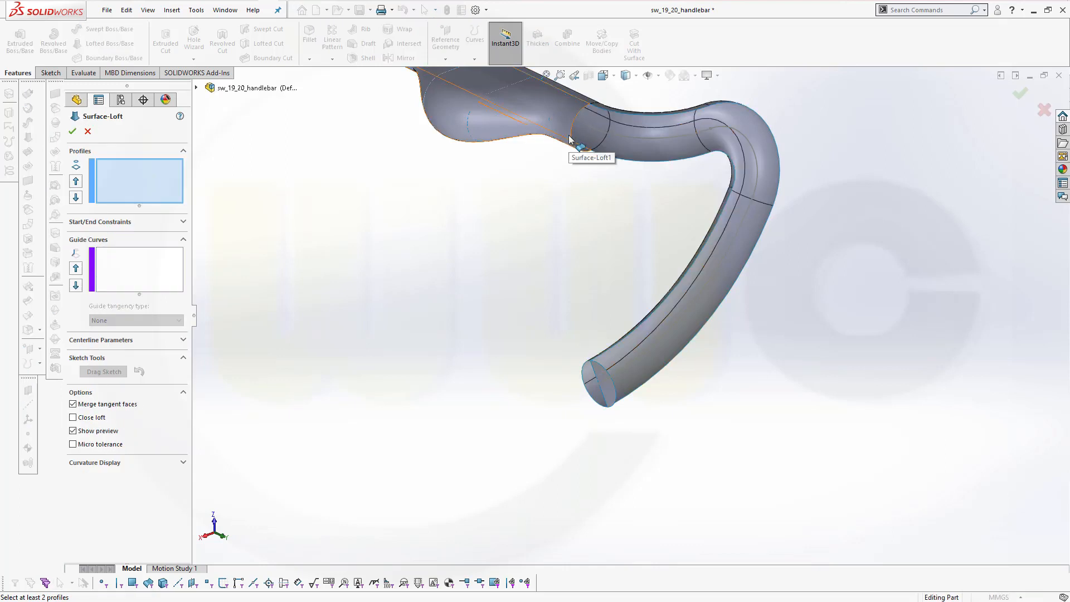
Pick the bulge-to-bend circular edge and the drop-end open edge loop as loft profiles
left_click(580, 140)
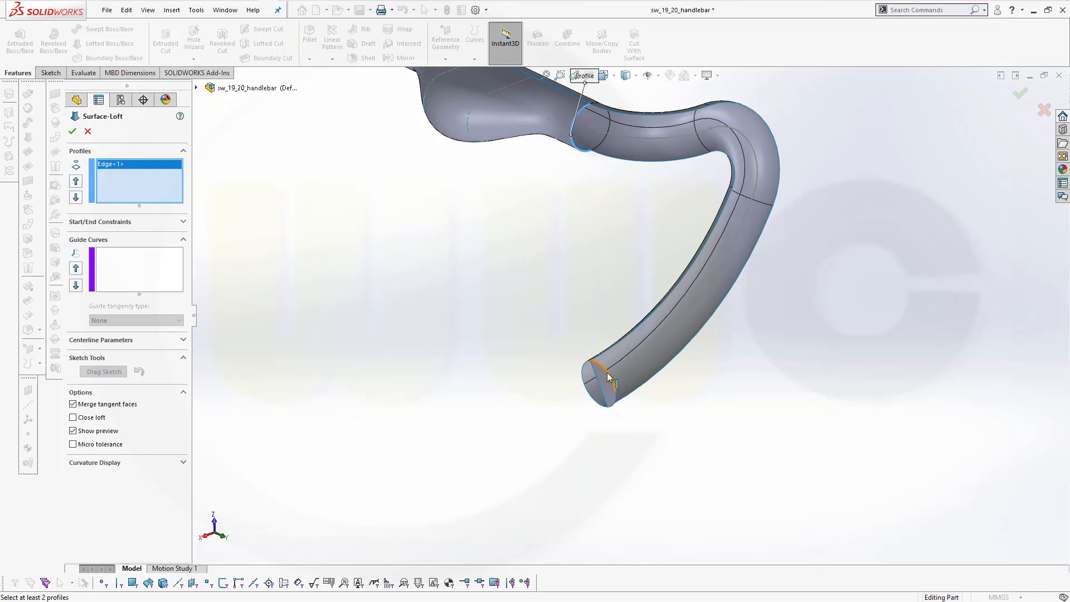
left_click(605, 385)
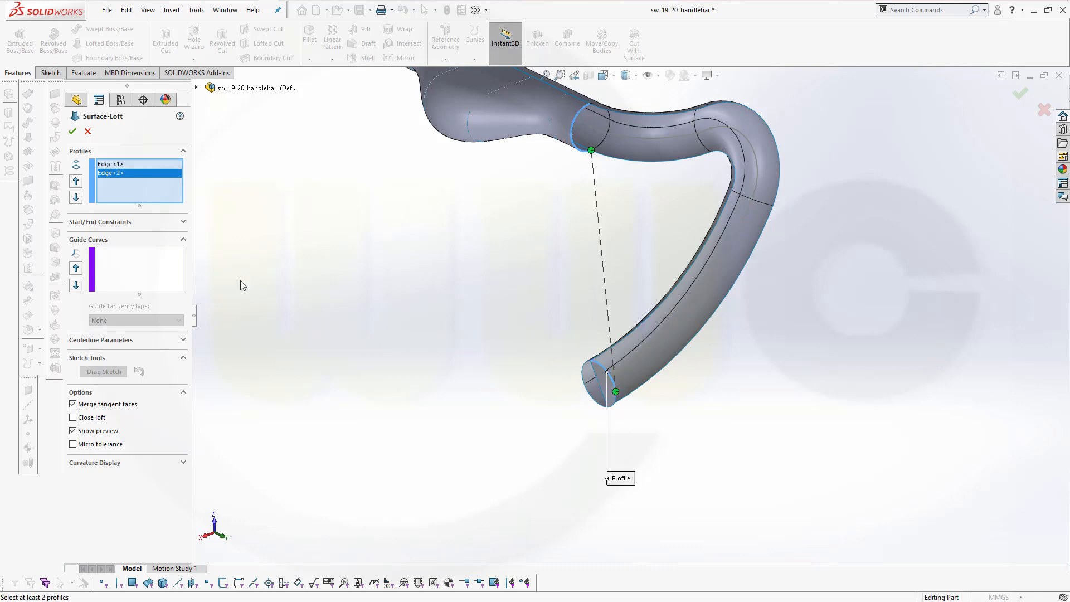
left_click(111, 173)
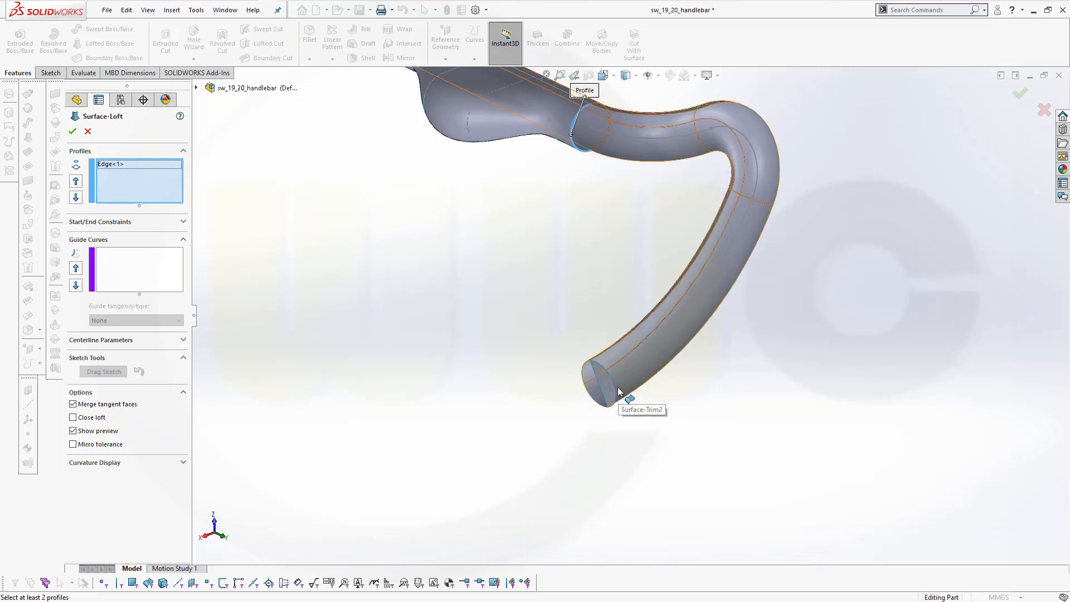
right_click(618, 395)
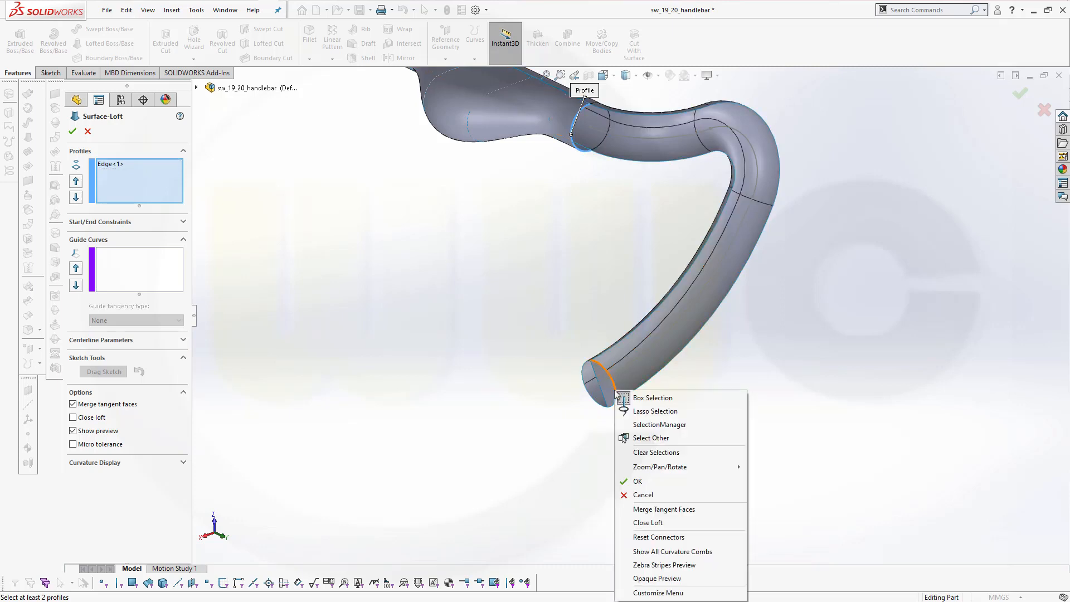
left_click(650, 437)
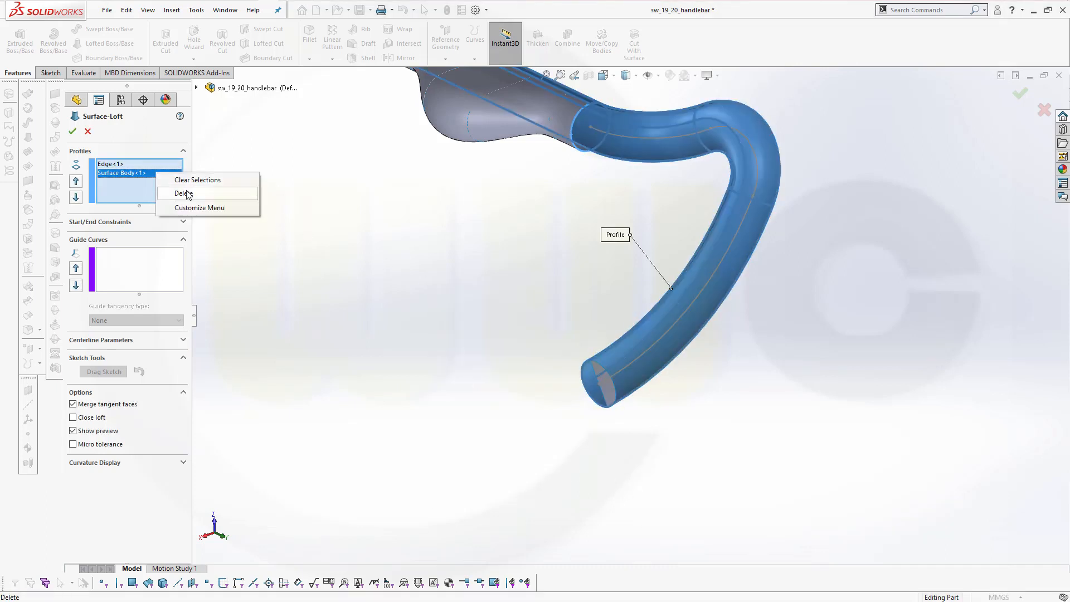
Delete the stray Surface Body<1> entries from the loft's Profiles list
left_click(186, 193)
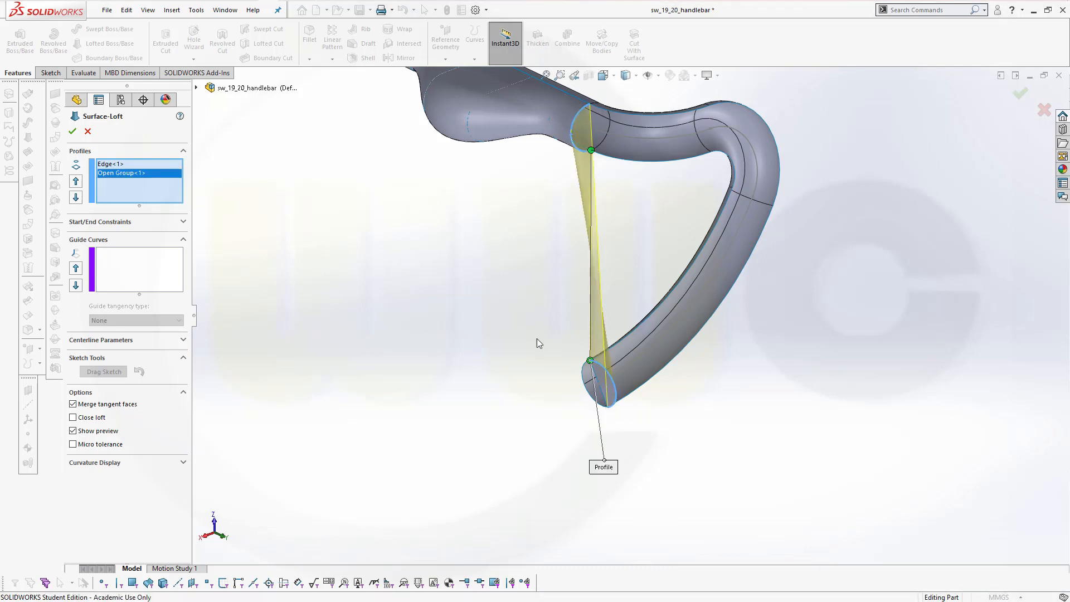
left_click(628, 396)
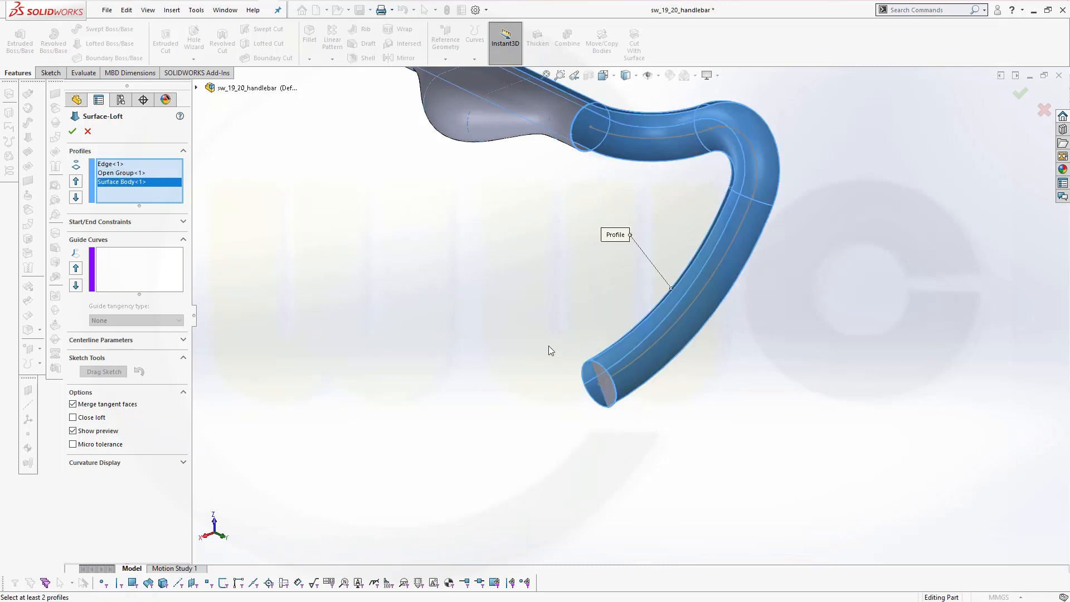
mouse_move(162, 189)
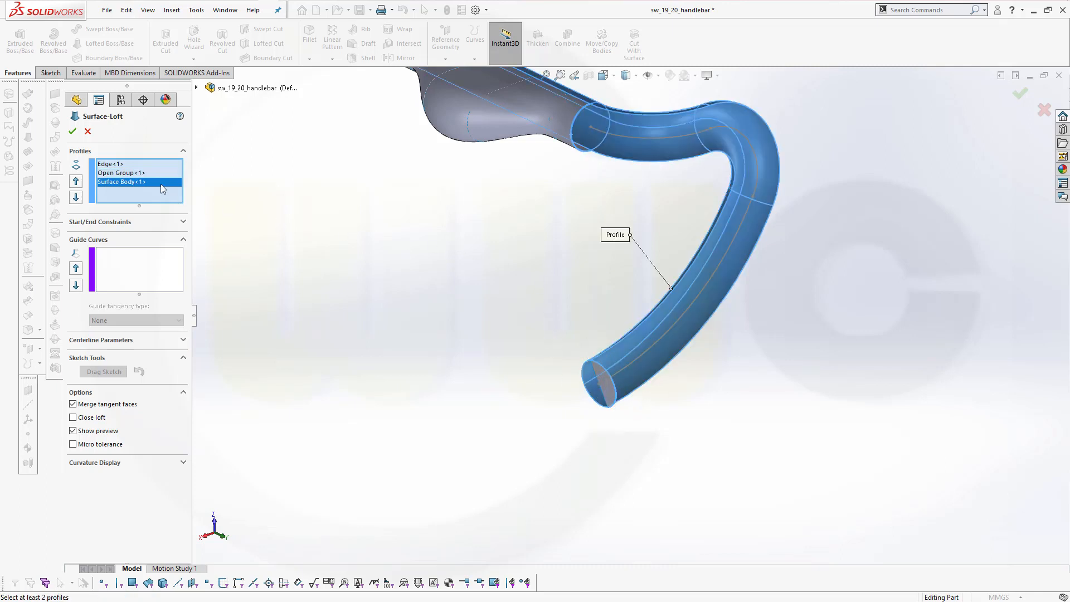
right_click(122, 182)
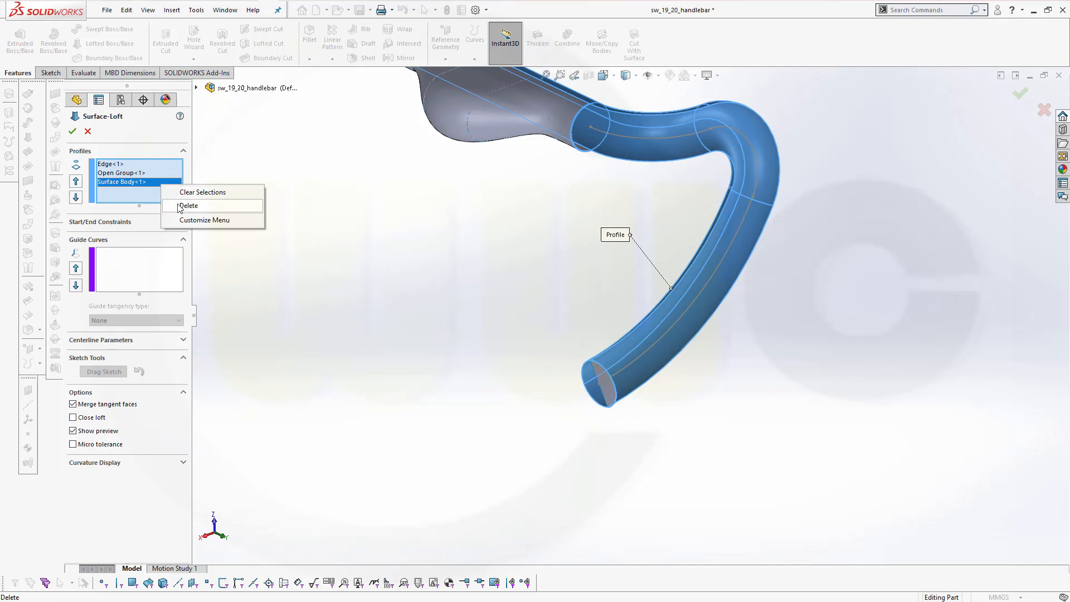
left_click(189, 205)
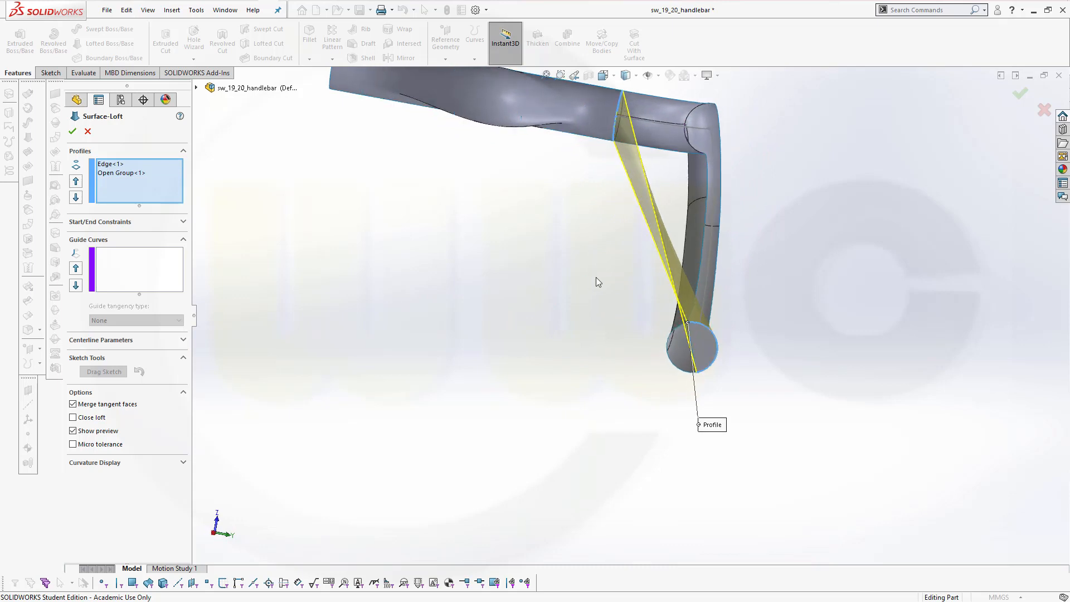
Add the outer and inner edge chains as guide curves and confirm Surface-Loft1
left_click_drag(597, 282, 528, 326)
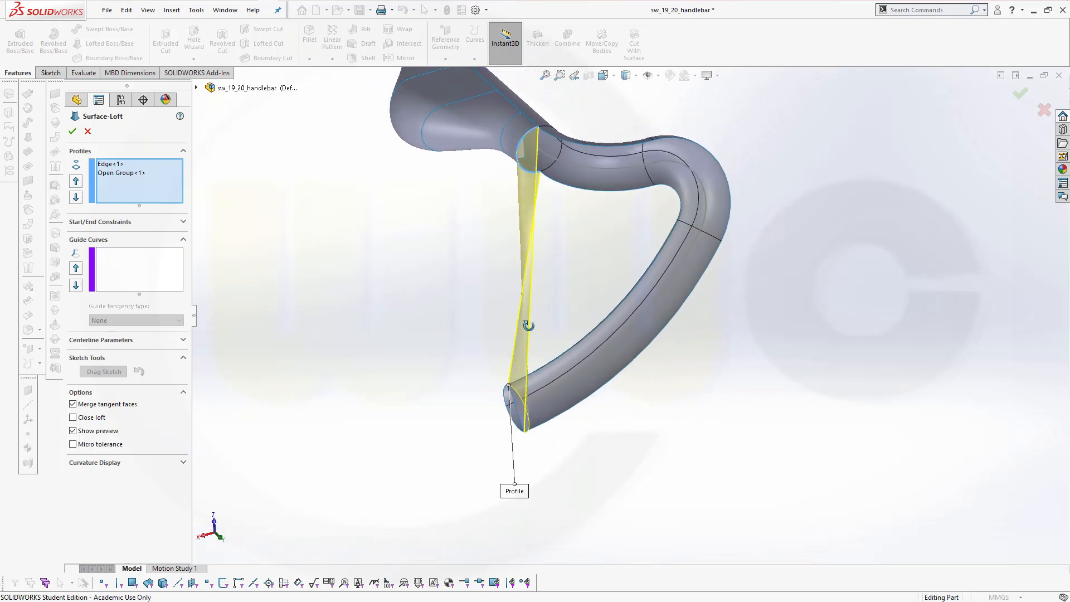
left_click(604, 148)
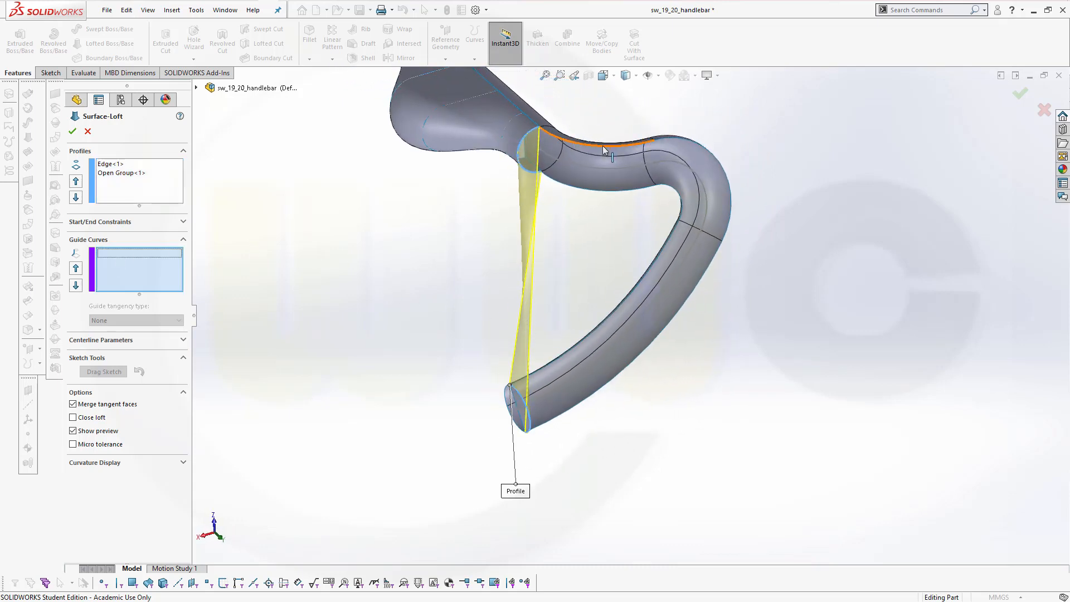
right_click(603, 151)
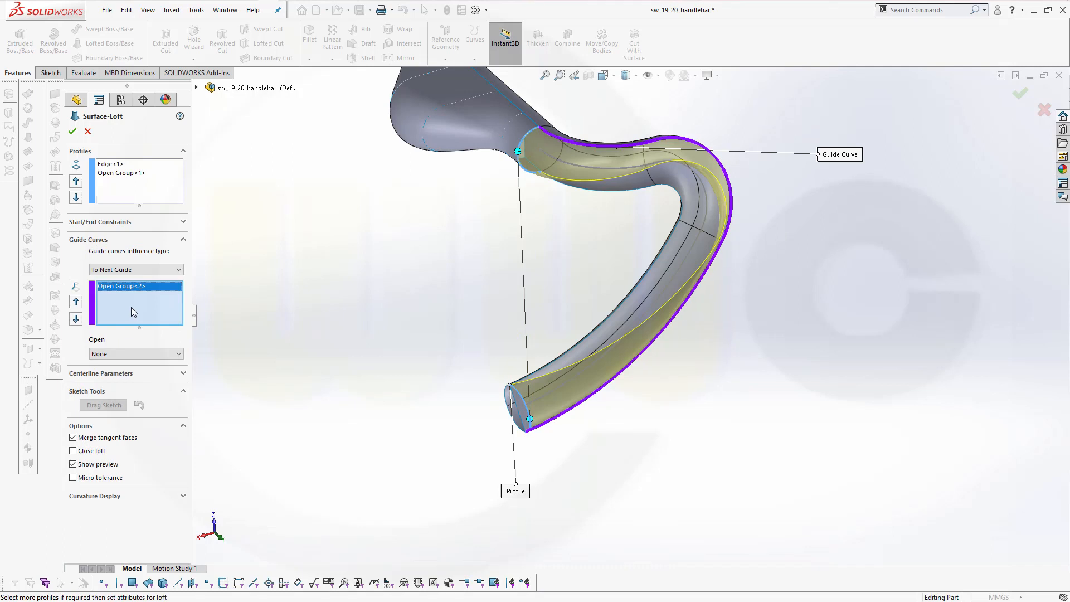
right_click(133, 312)
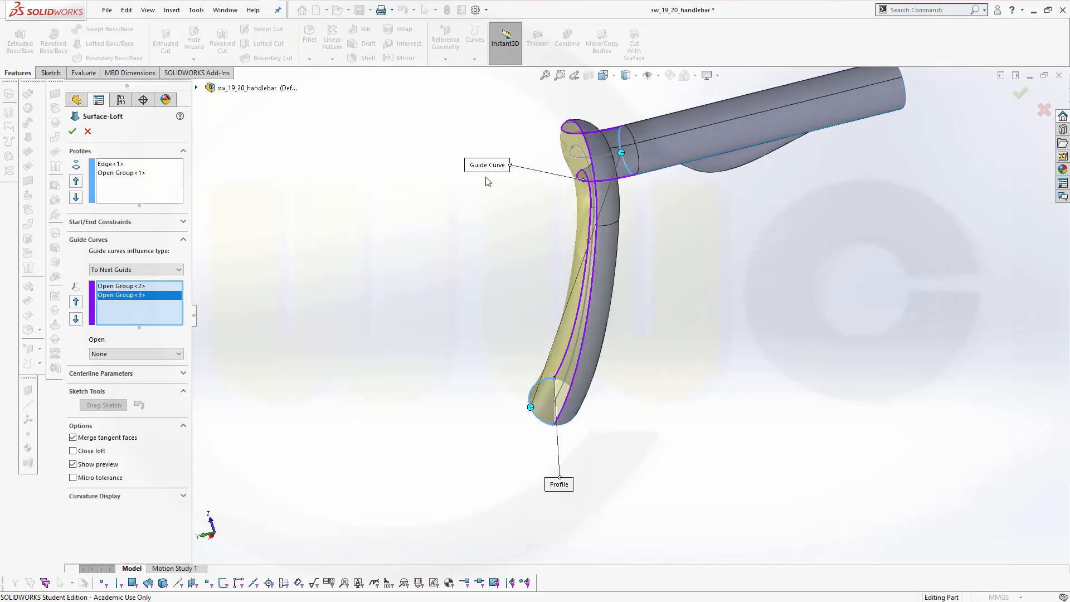
left_click(72, 131)
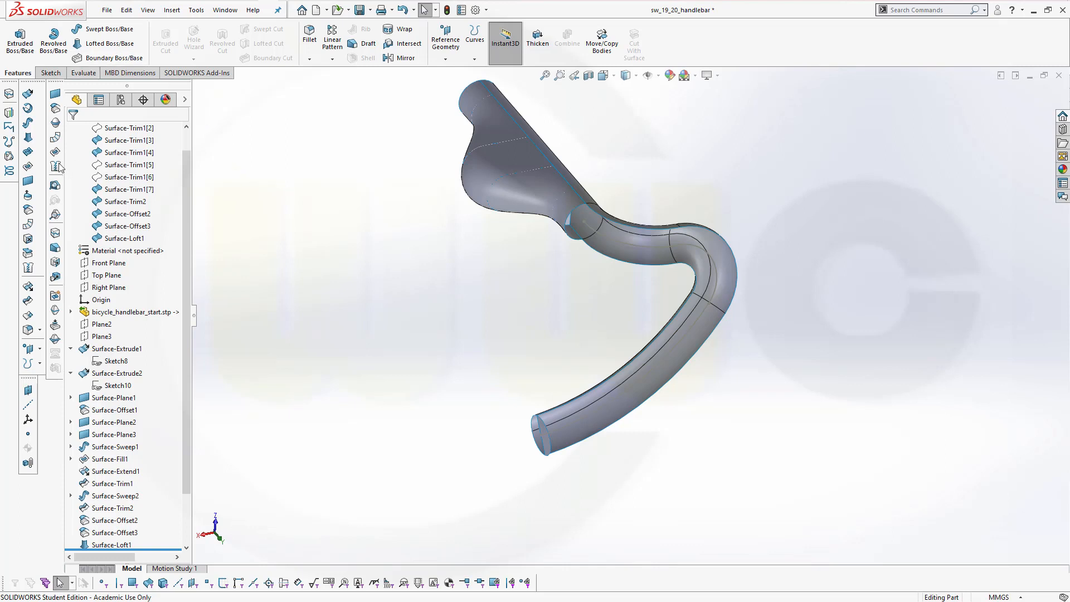
Start a swept surface with the tube end edge as profile and the bend's edge chain as path
left_click(28, 123)
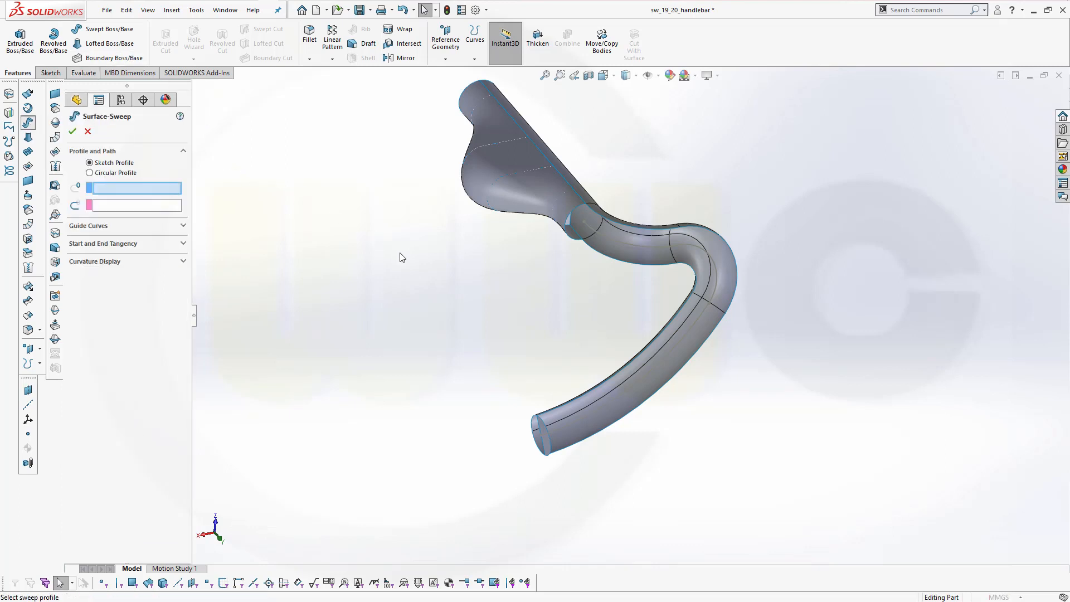
left_click(574, 219)
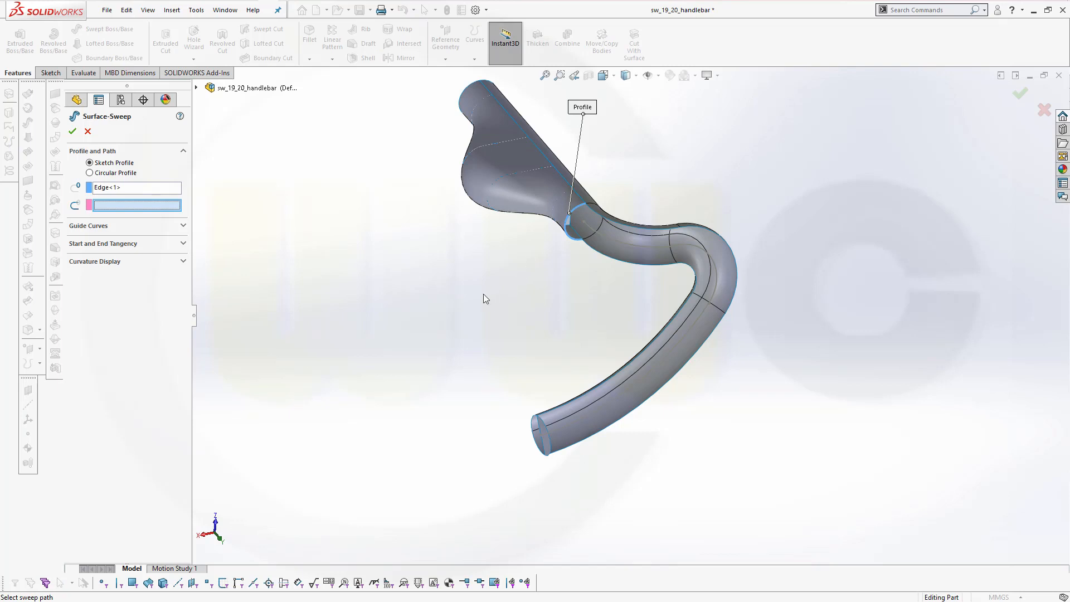
mouse_move(568, 262)
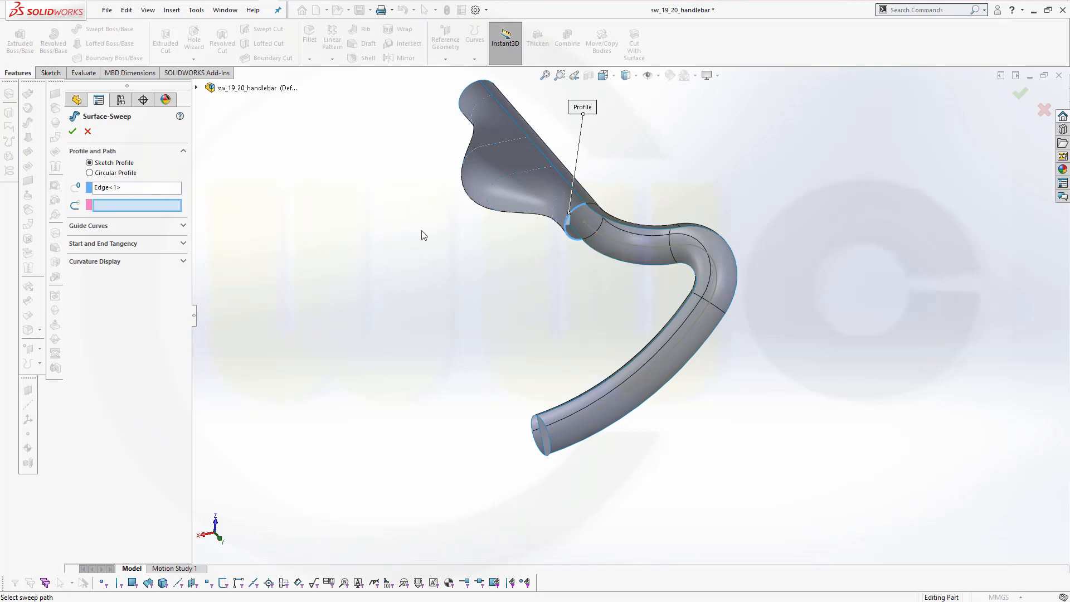
left_click(611, 246)
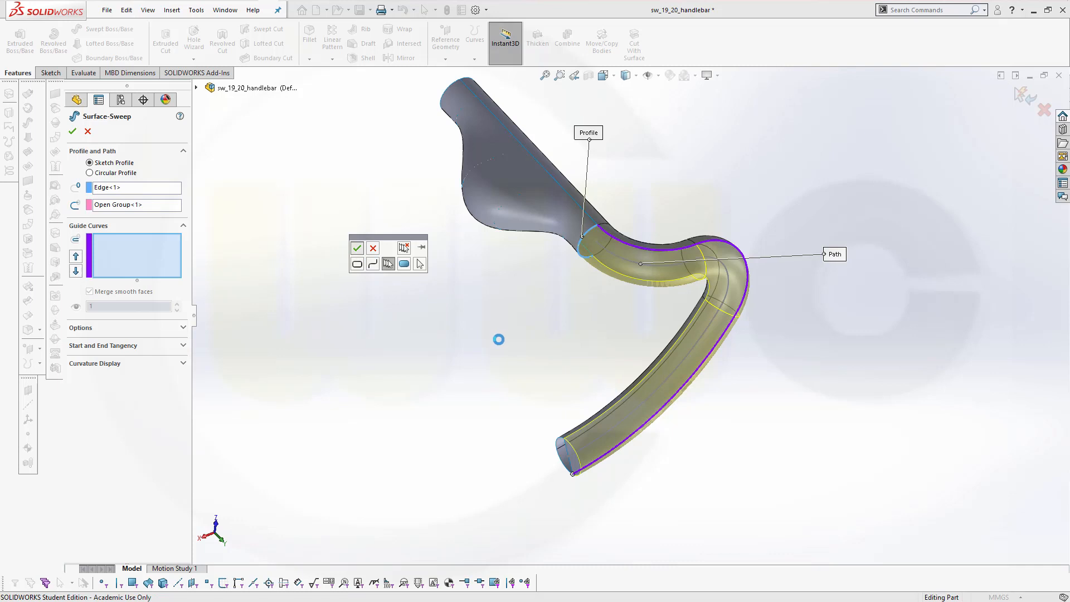
mouse_move(482, 340)
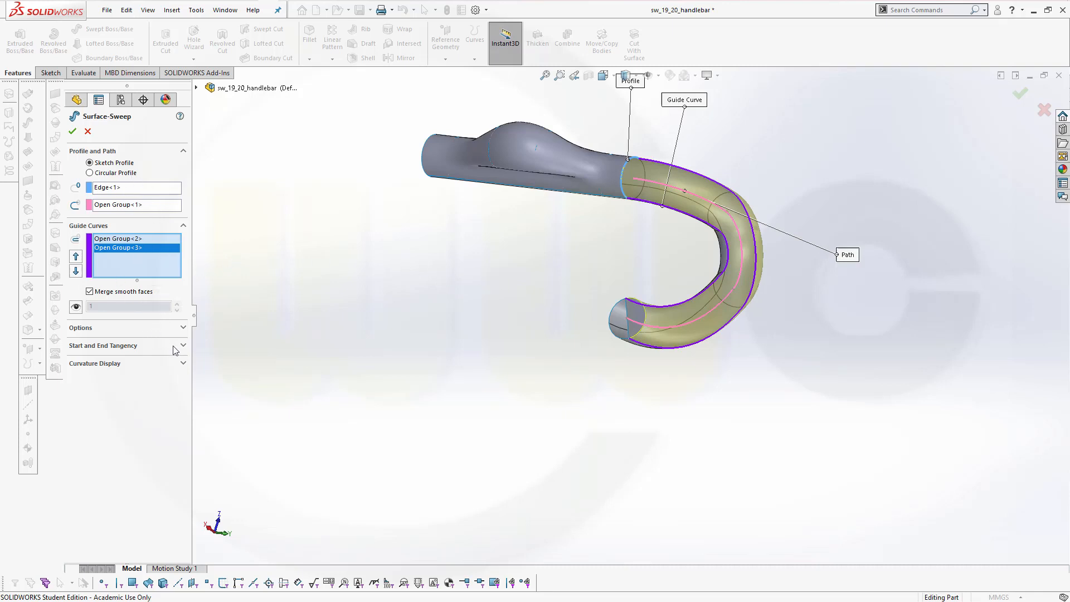
Leave start tangency as None, review orientation/twist settings and confirm Surface-Sweep3
left_click(103, 345)
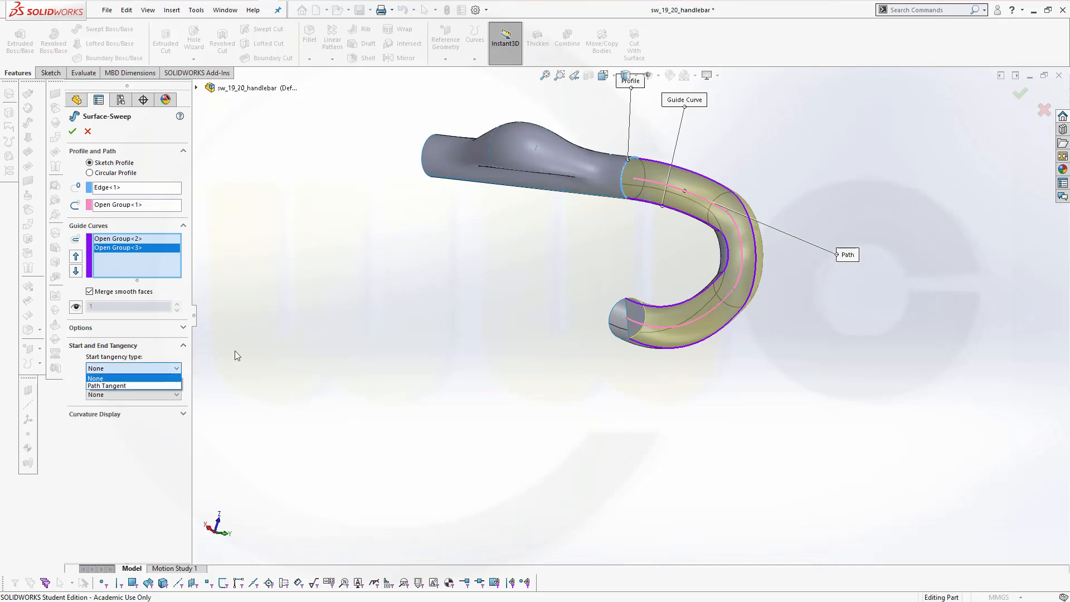
left_click(95, 377)
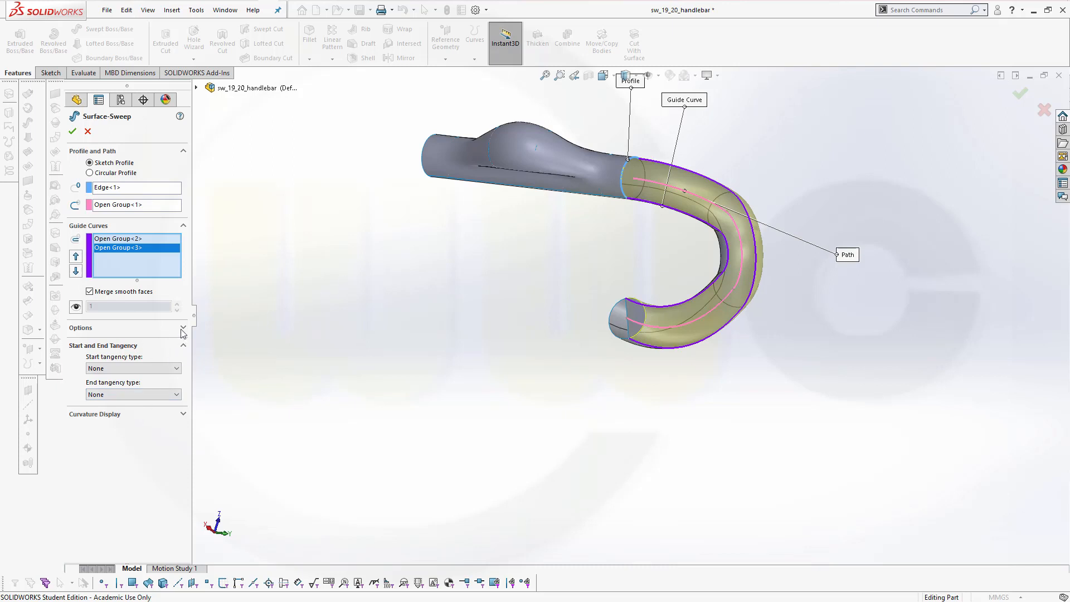
left_click(182, 327)
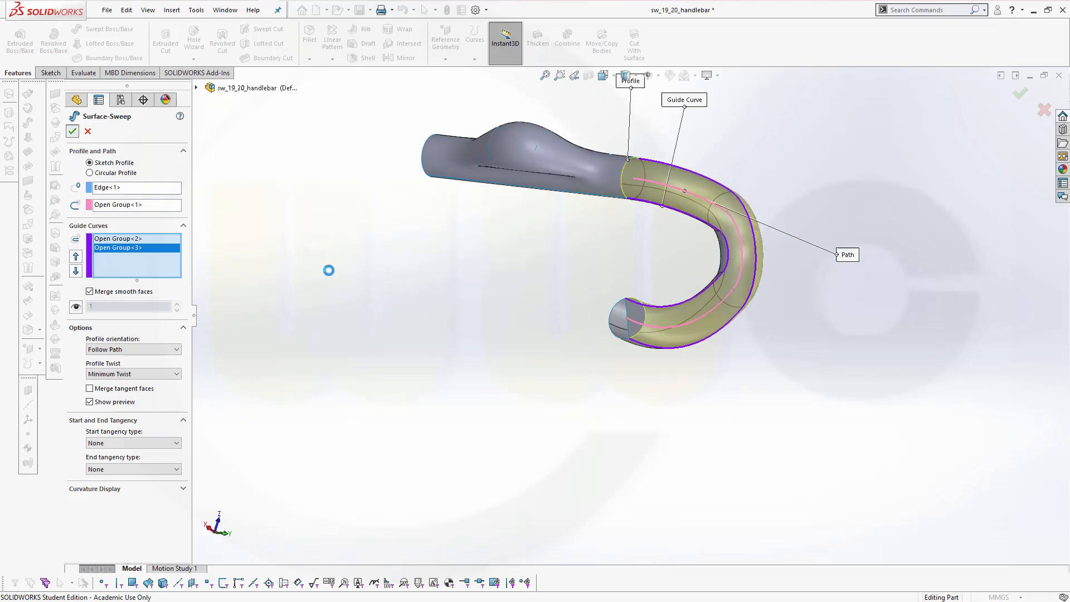
left_click(72, 131)
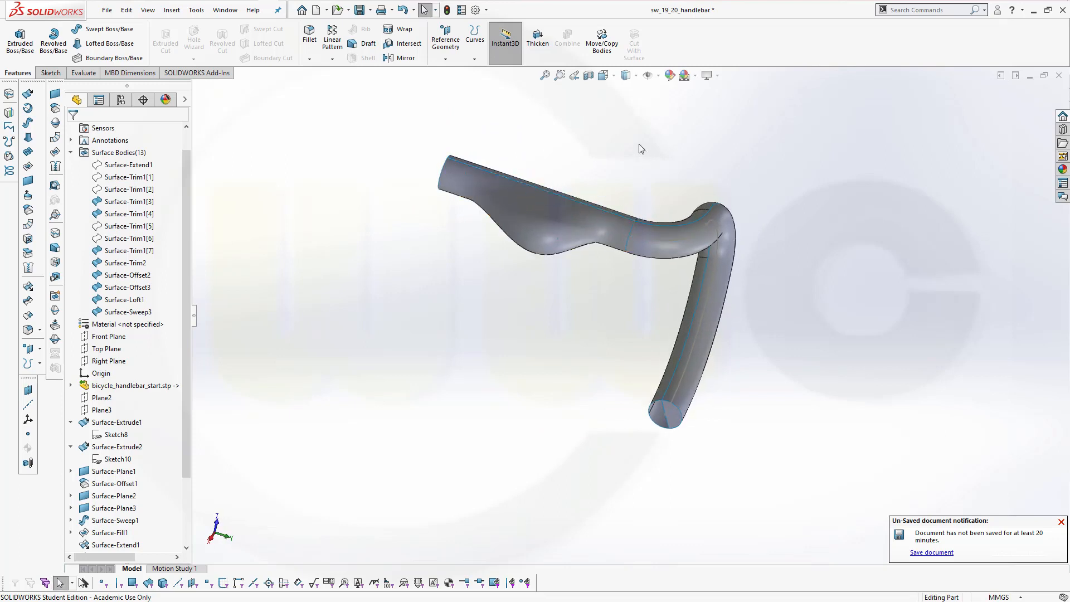
mouse_move(351, 128)
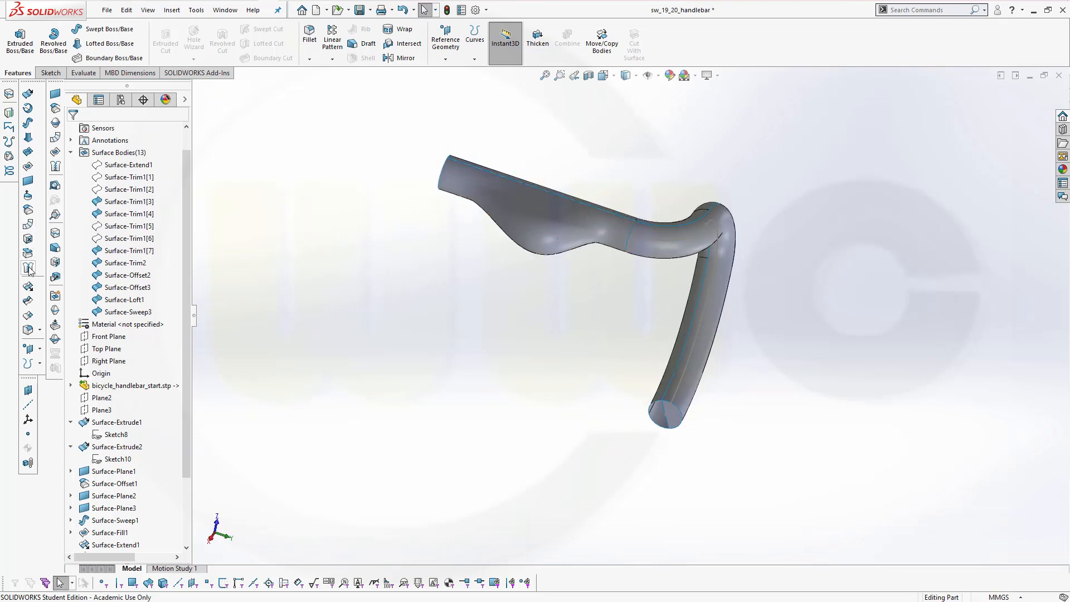
Knit Surface-Loft1, Surface-Sweep3 and Surface-Trim2 into Surface-Knit1
left_click(29, 267)
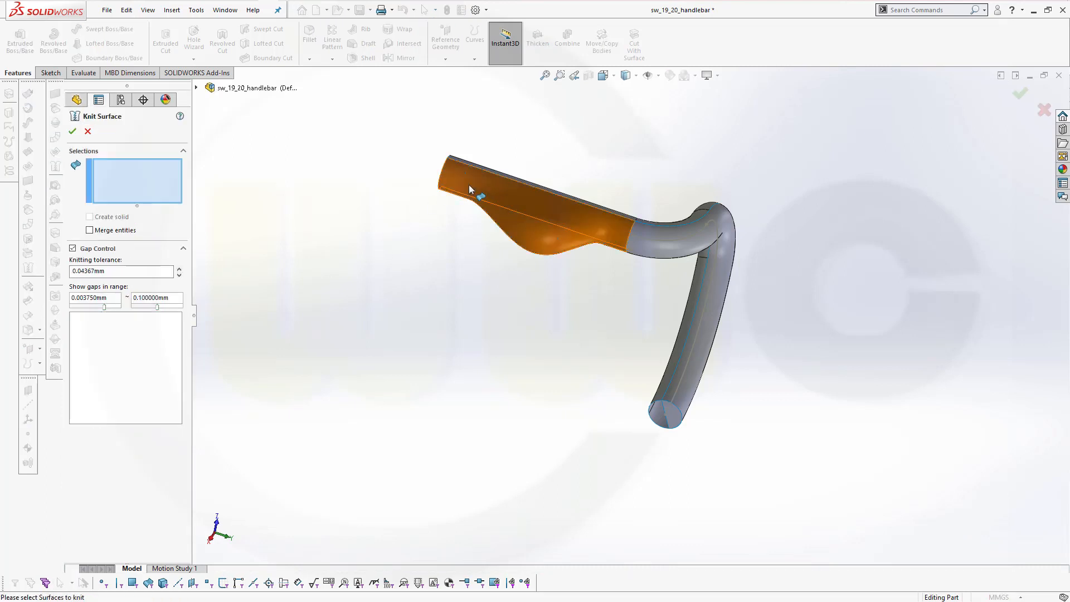
left_click(546, 205)
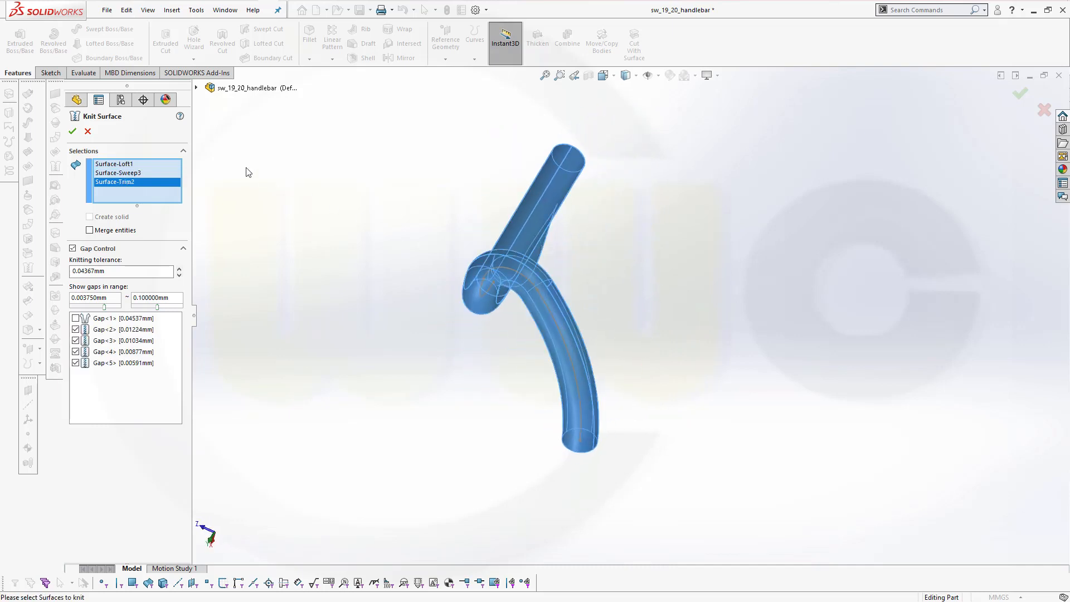
left_click(73, 130)
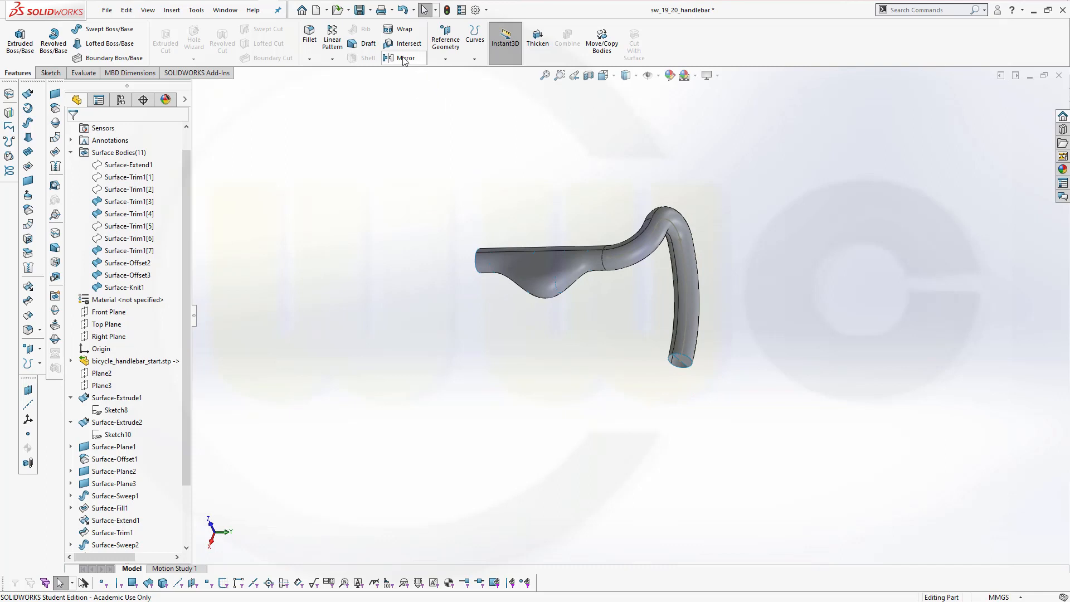
Mirror Surface-Knit1 about the Top Plane as Mirror1, completing the full handlebar
left_click(404, 57)
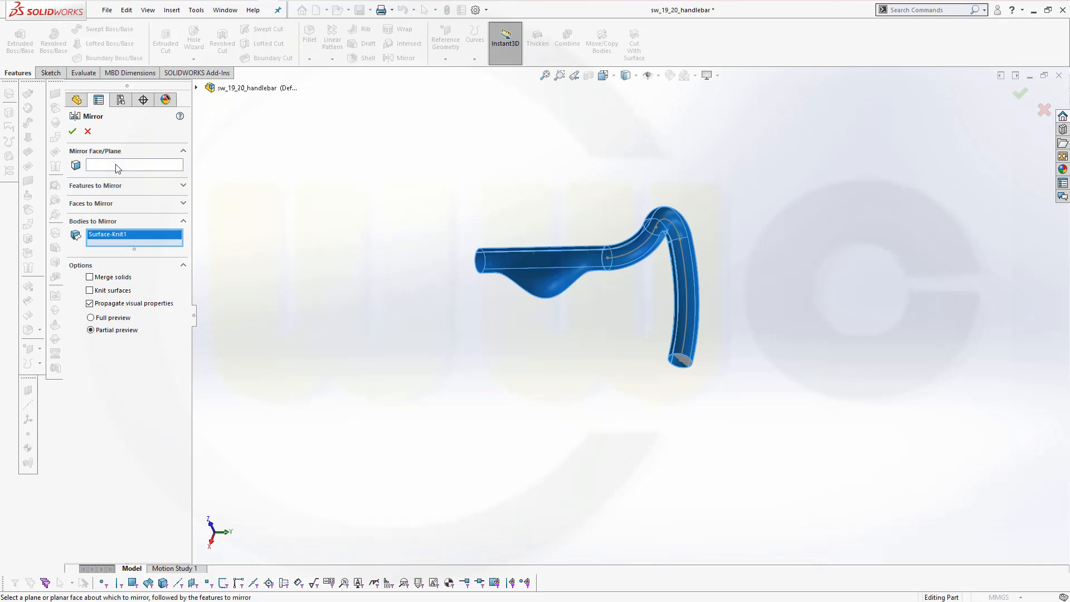
left_click(196, 88)
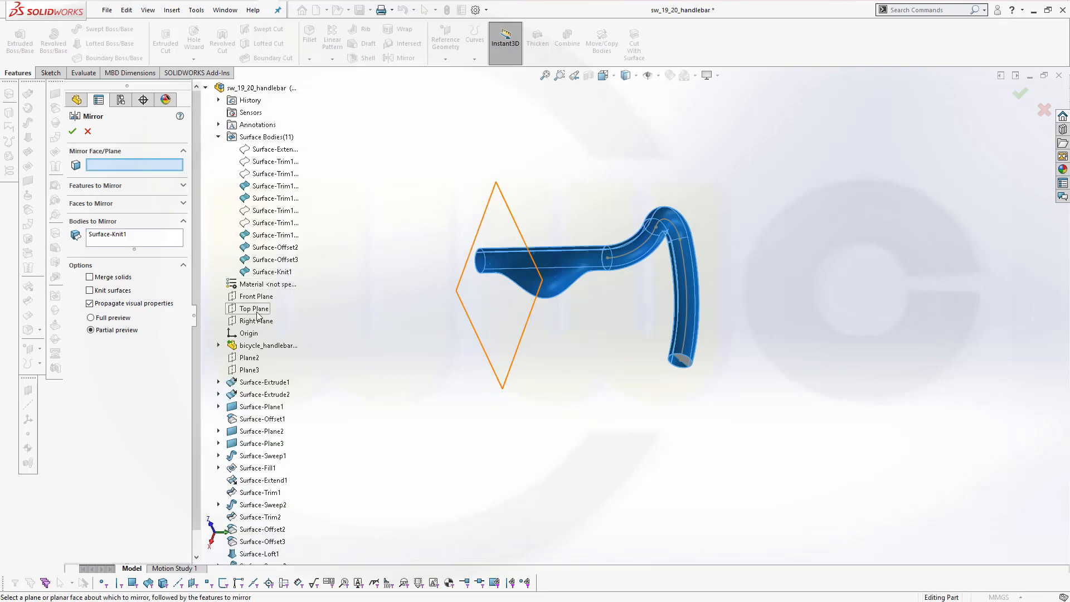
left_click(255, 308)
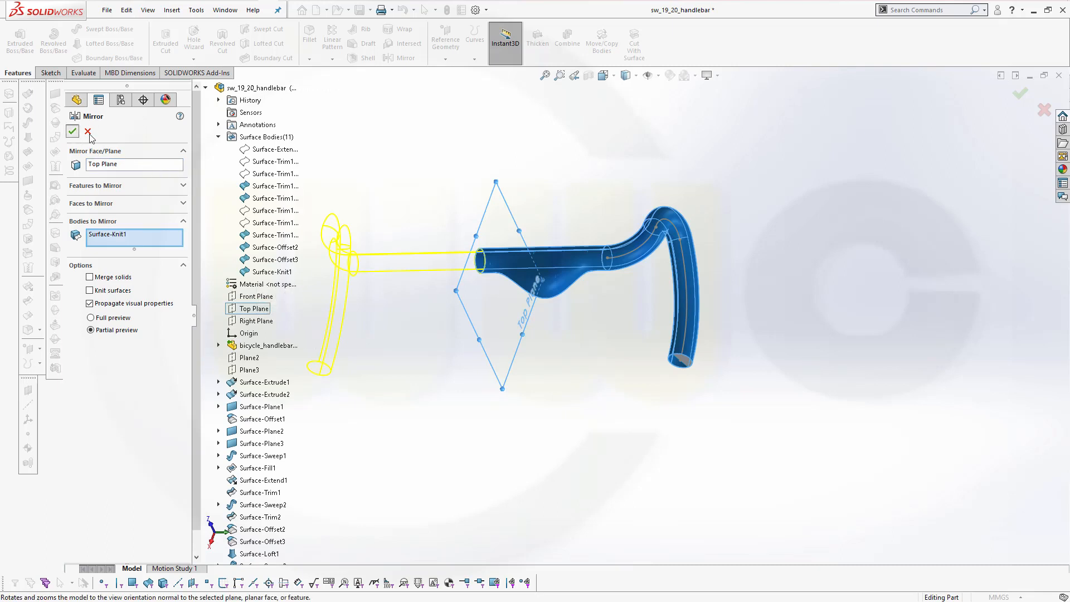
left_click(72, 131)
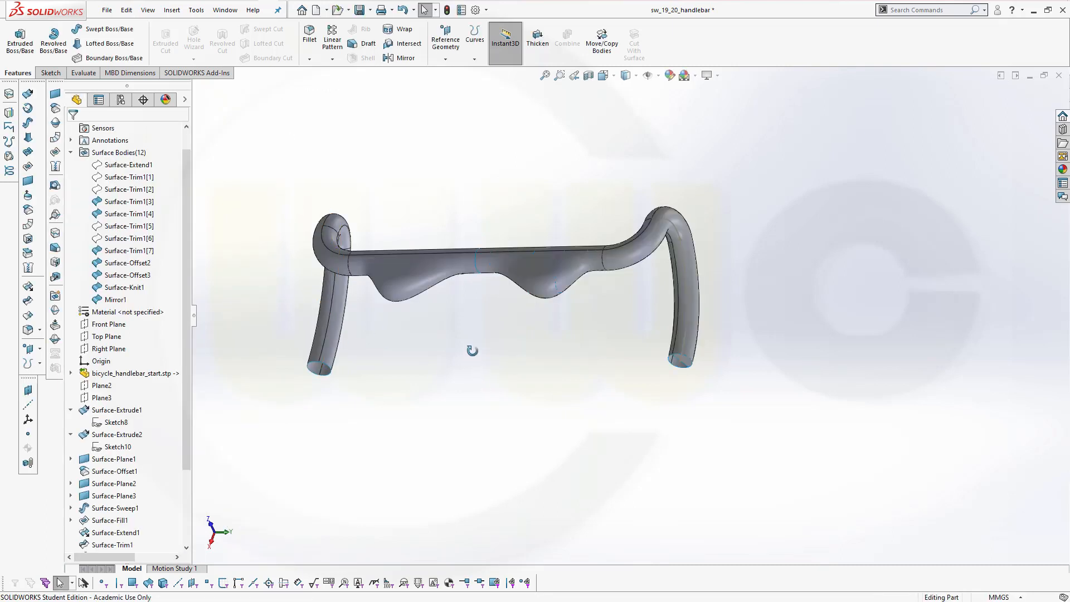